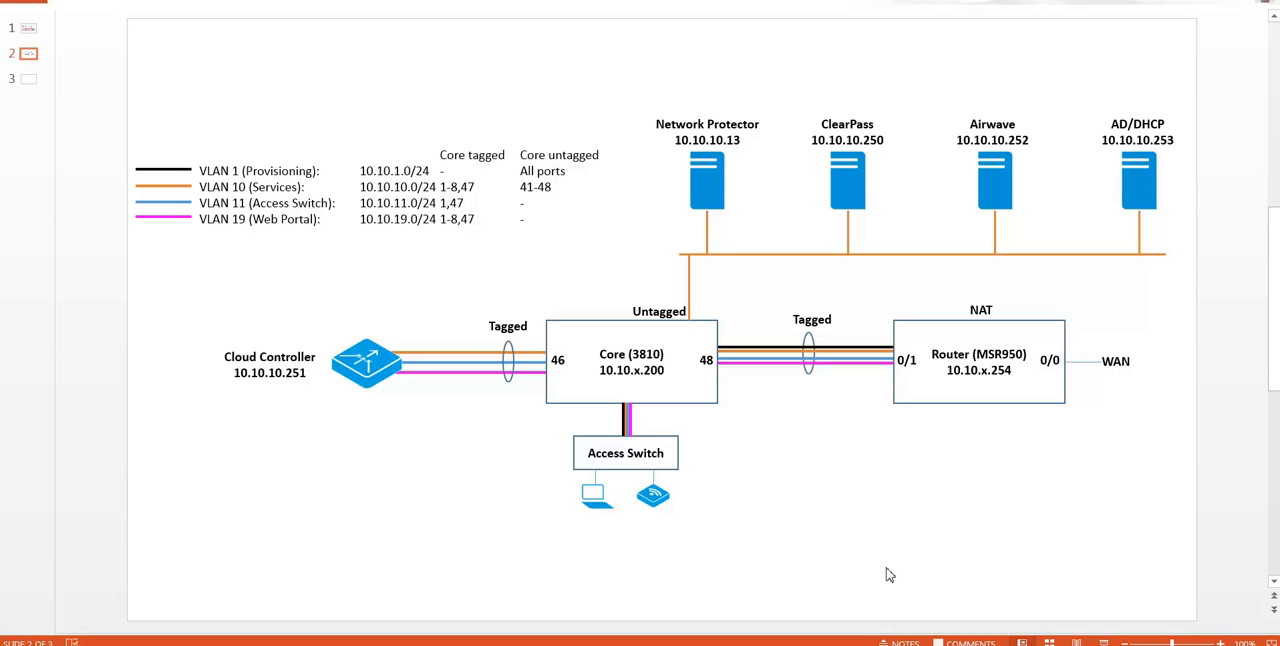
mouse_move(690, 481)
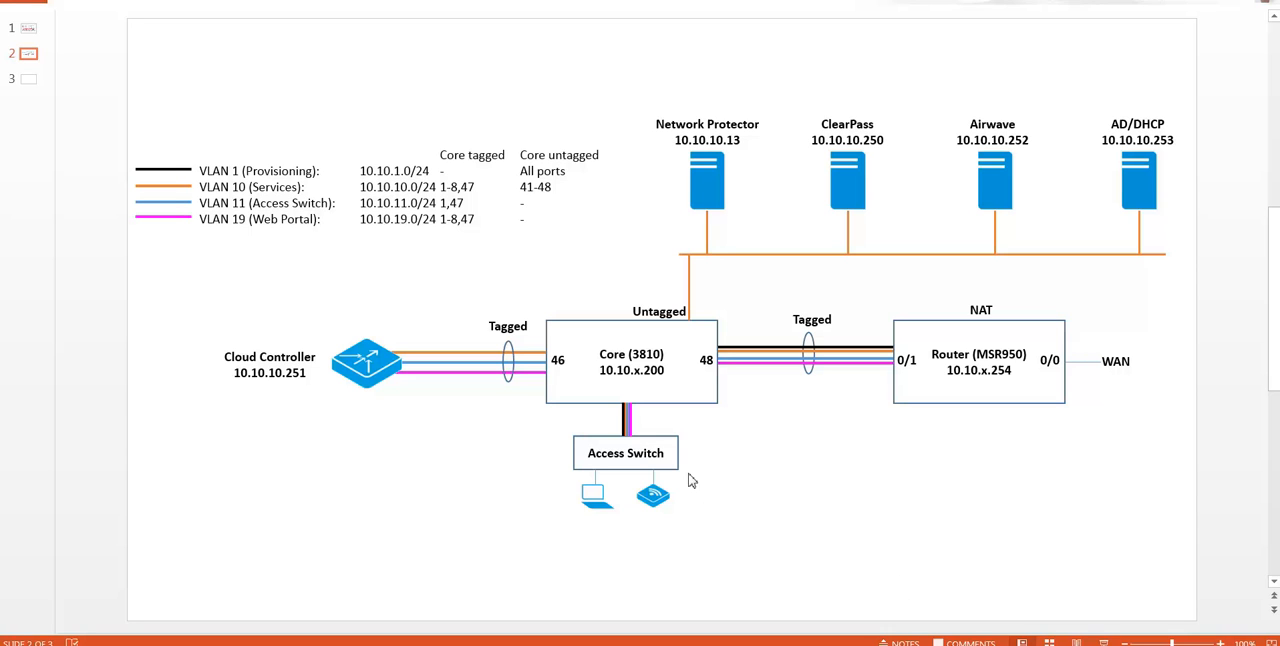
mouse_move(640, 460)
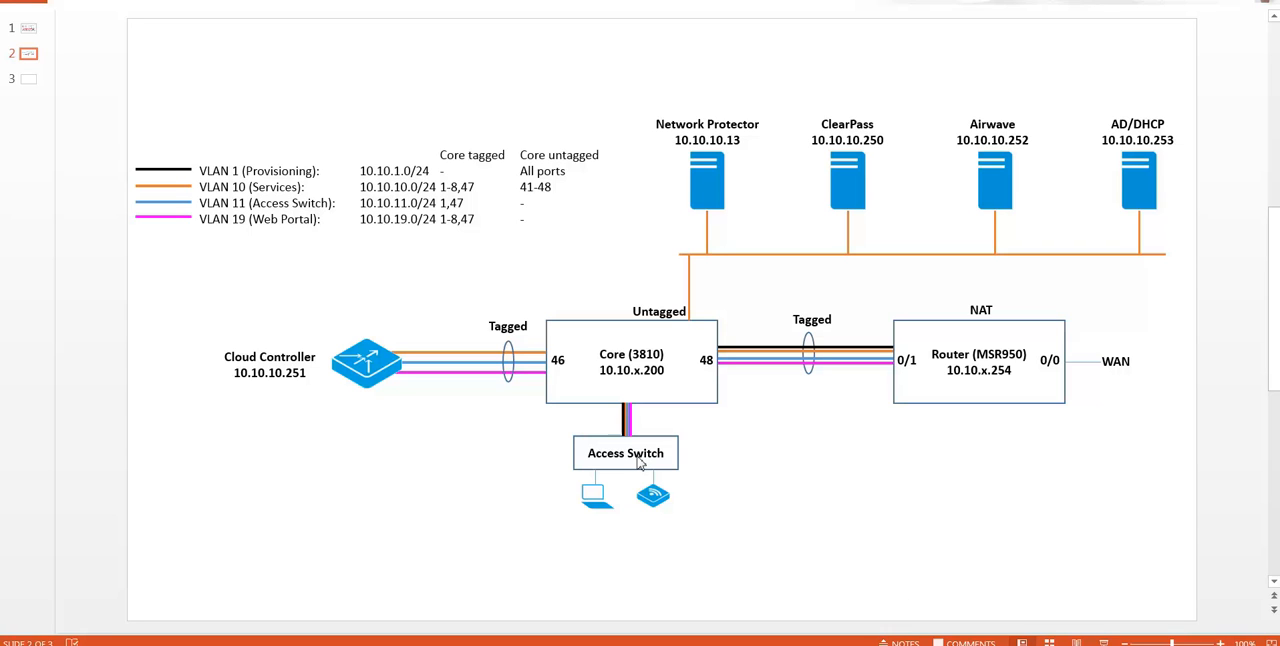
mouse_move(652, 413)
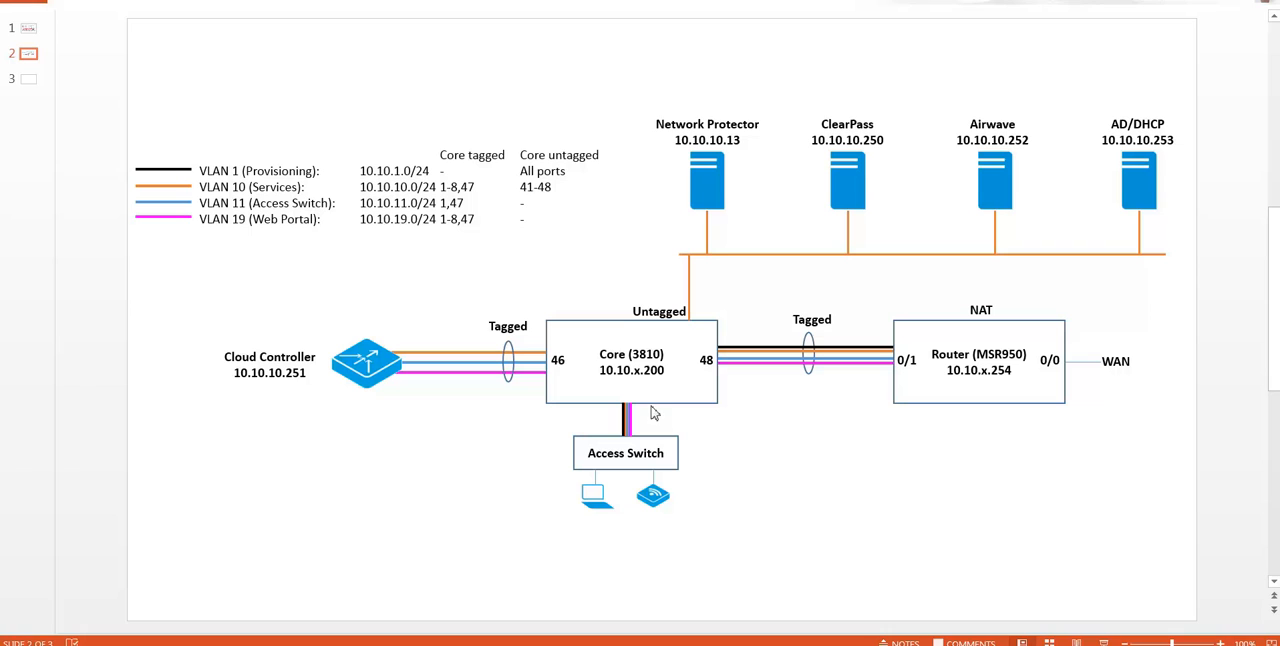
mouse_move(643, 371)
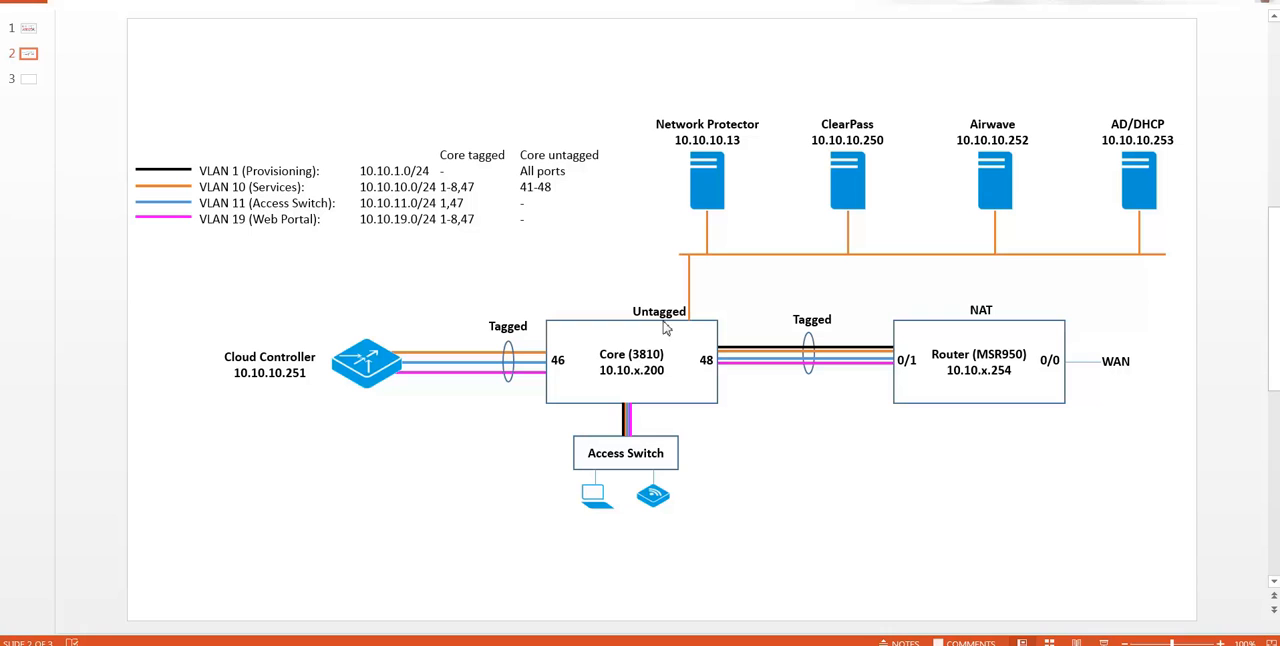
mouse_move(624, 383)
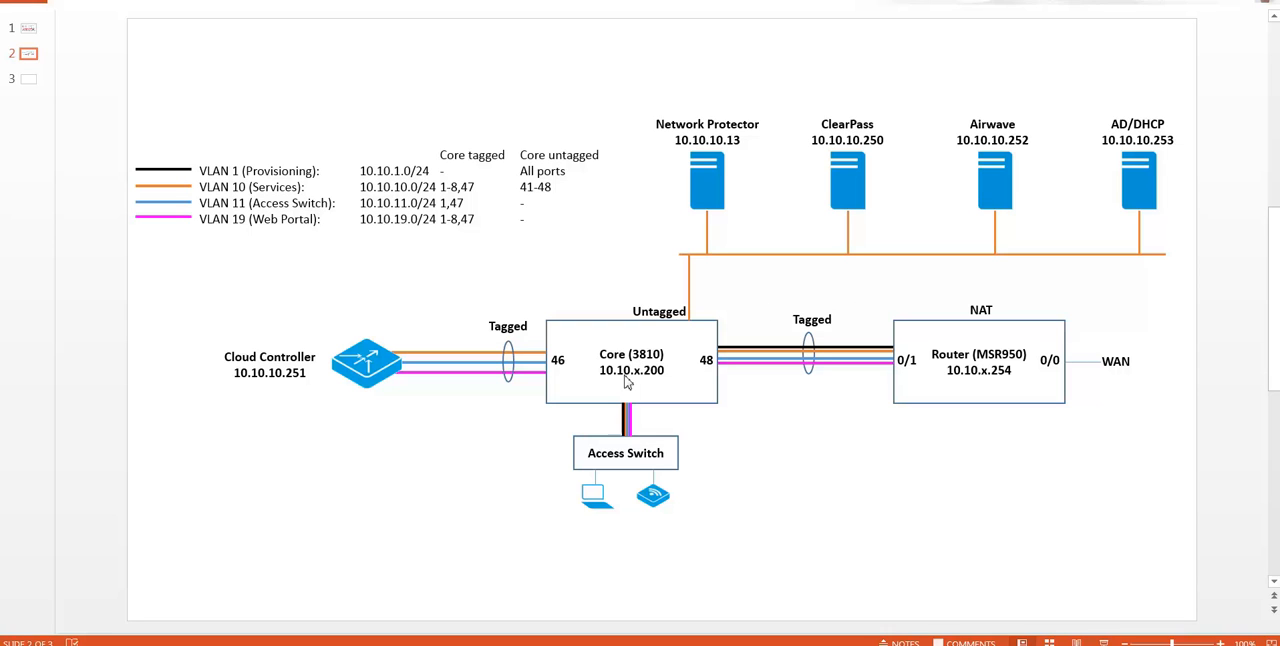
mouse_move(713, 160)
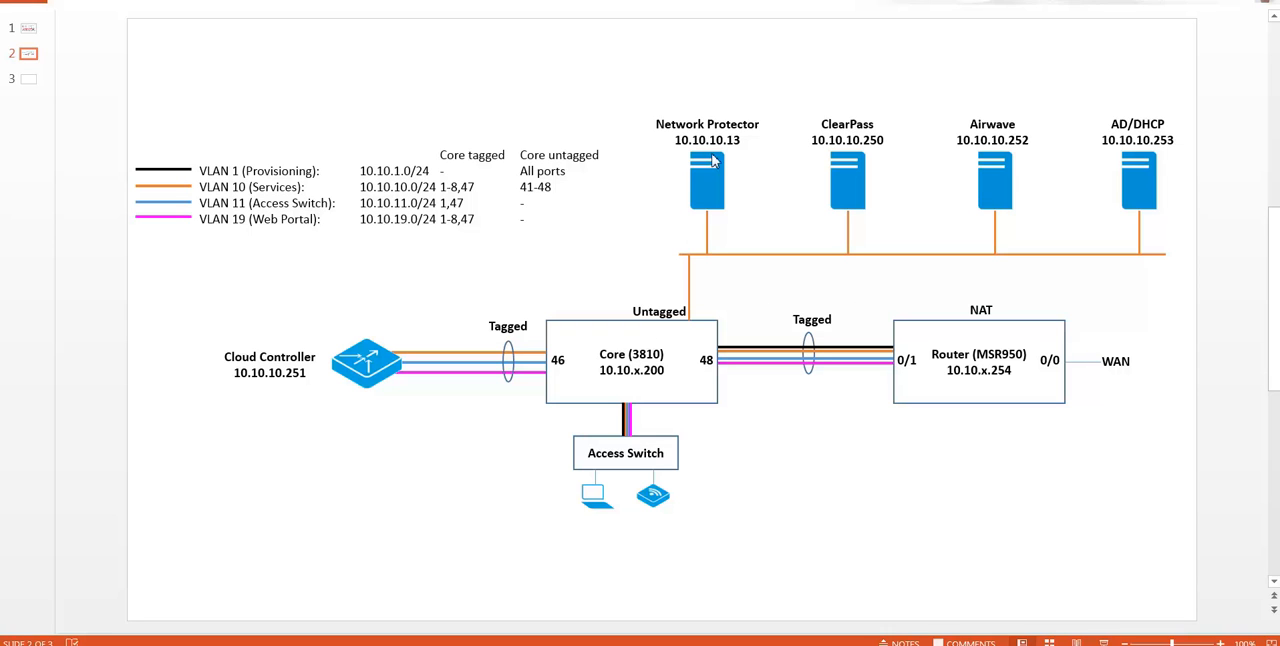
mouse_move(740, 158)
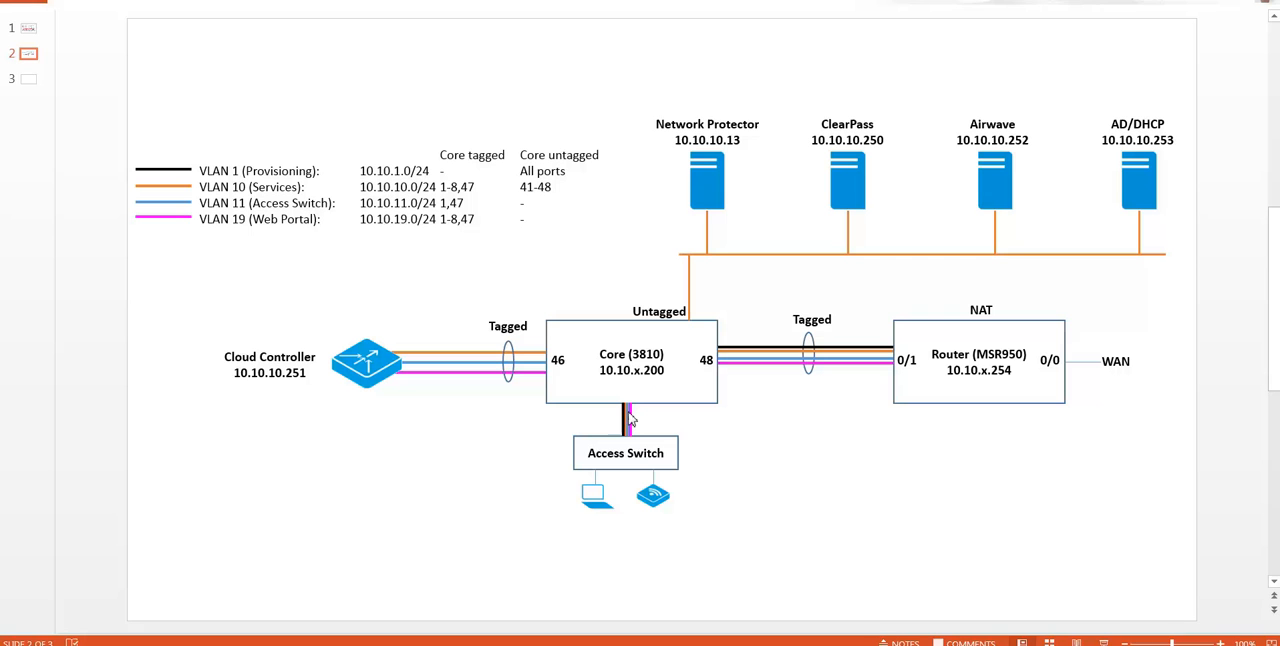
mouse_move(700, 457)
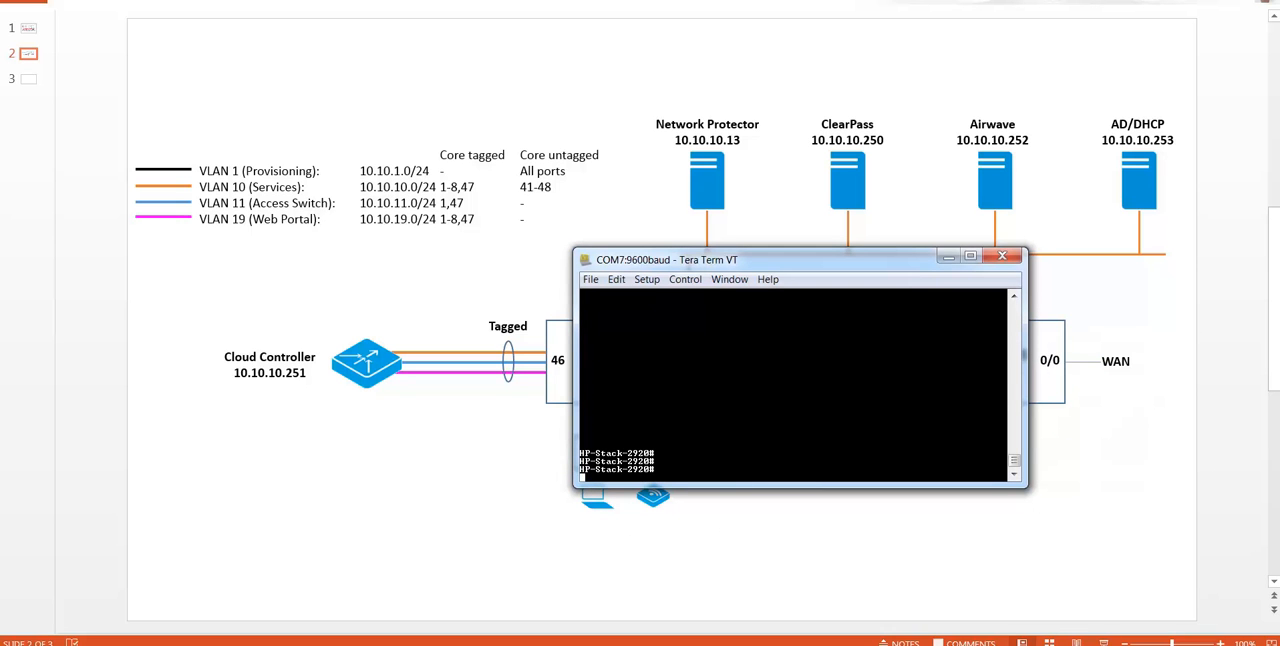
Display the 2920 switch's running configuration with show run.
type("show run")
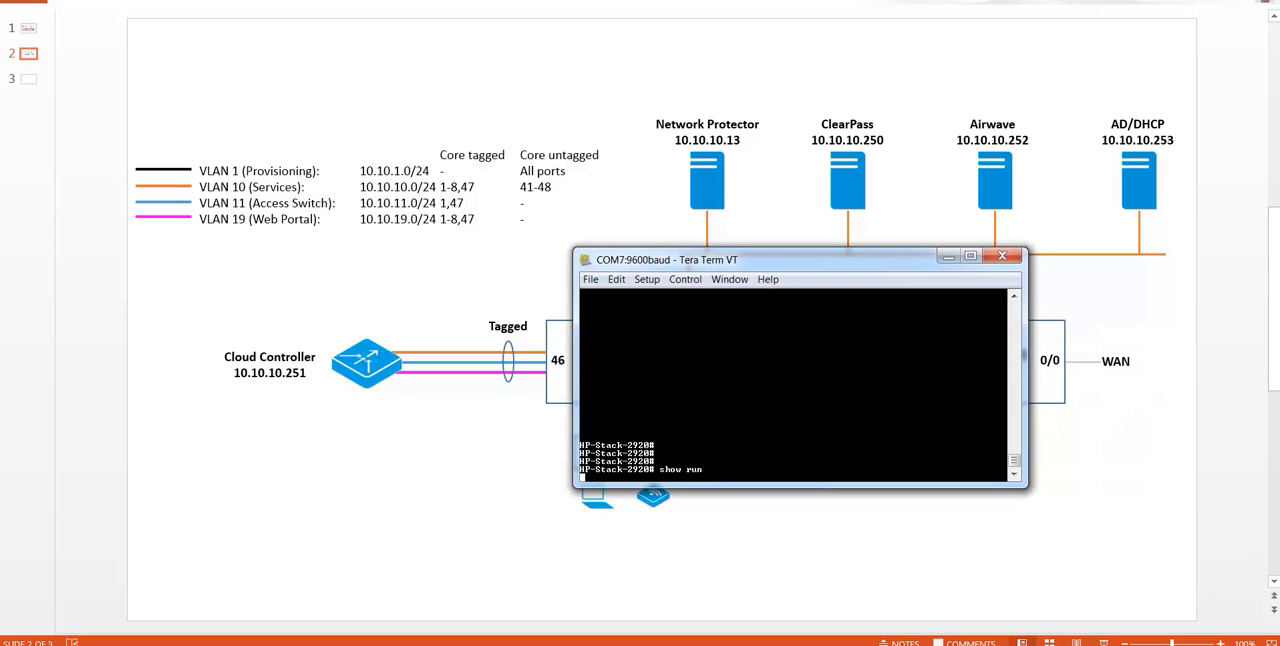
key("Return")
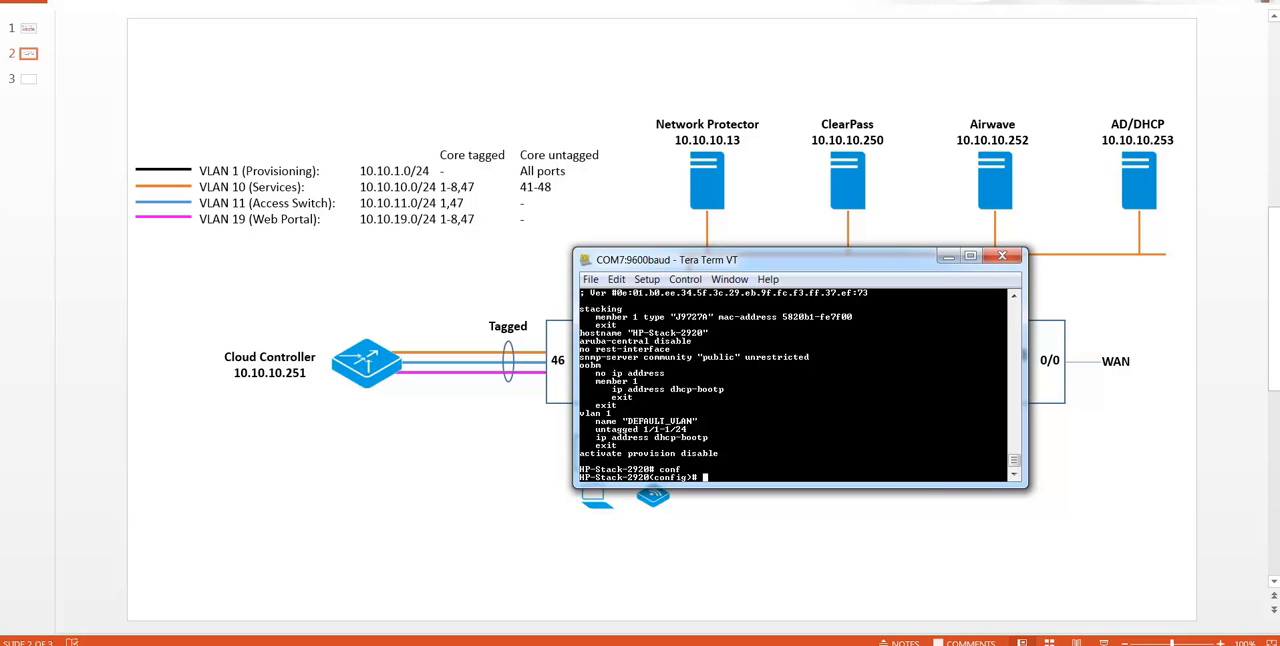
Tag port 1/24 in VLAN 10 and assign VLAN 10 the address 10.10.10.1/24.
type("vlan 10")
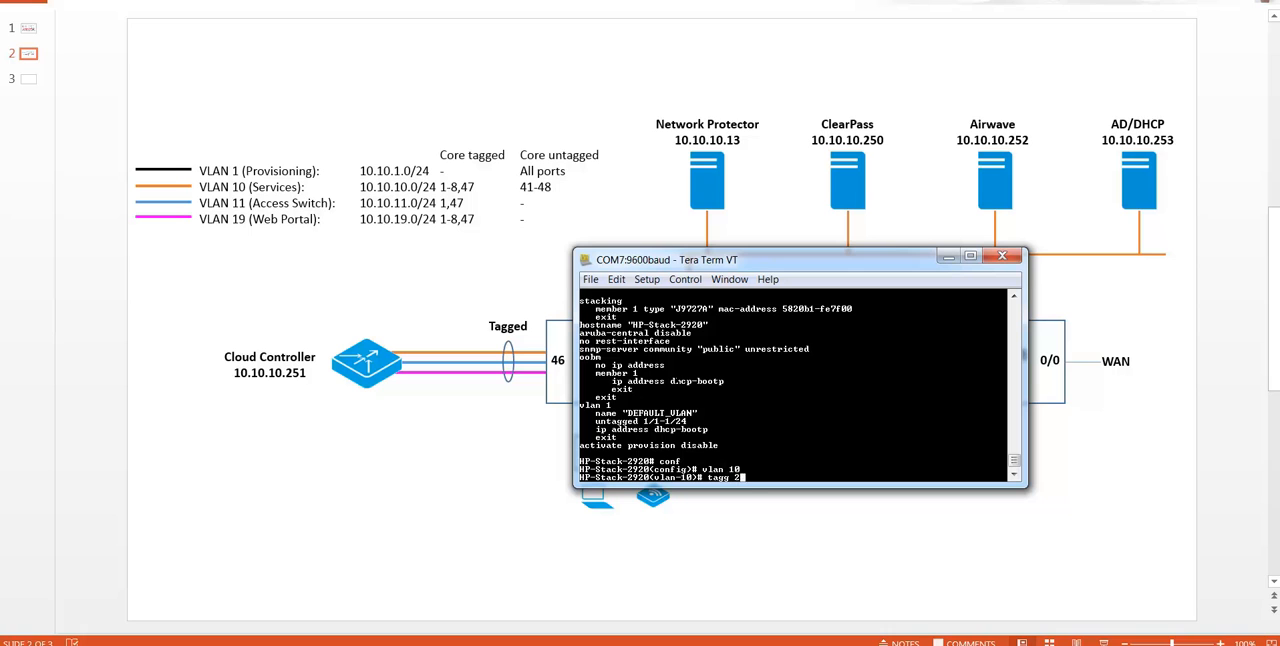
type("1/")
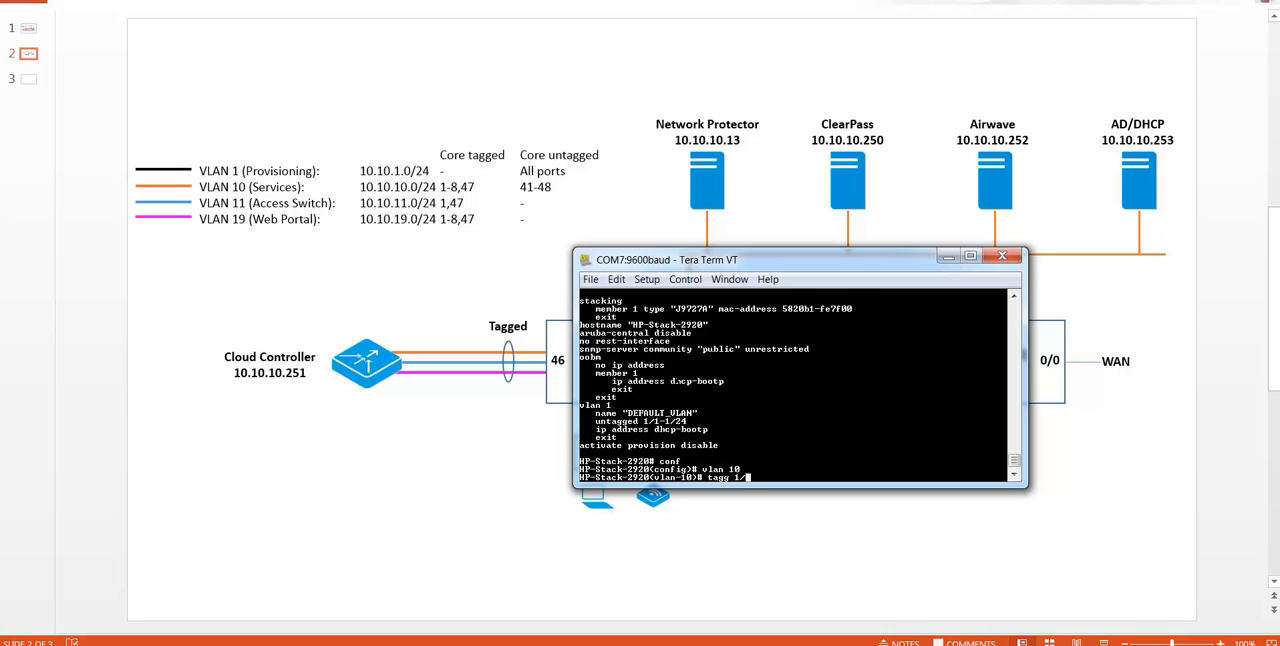
key("Return")
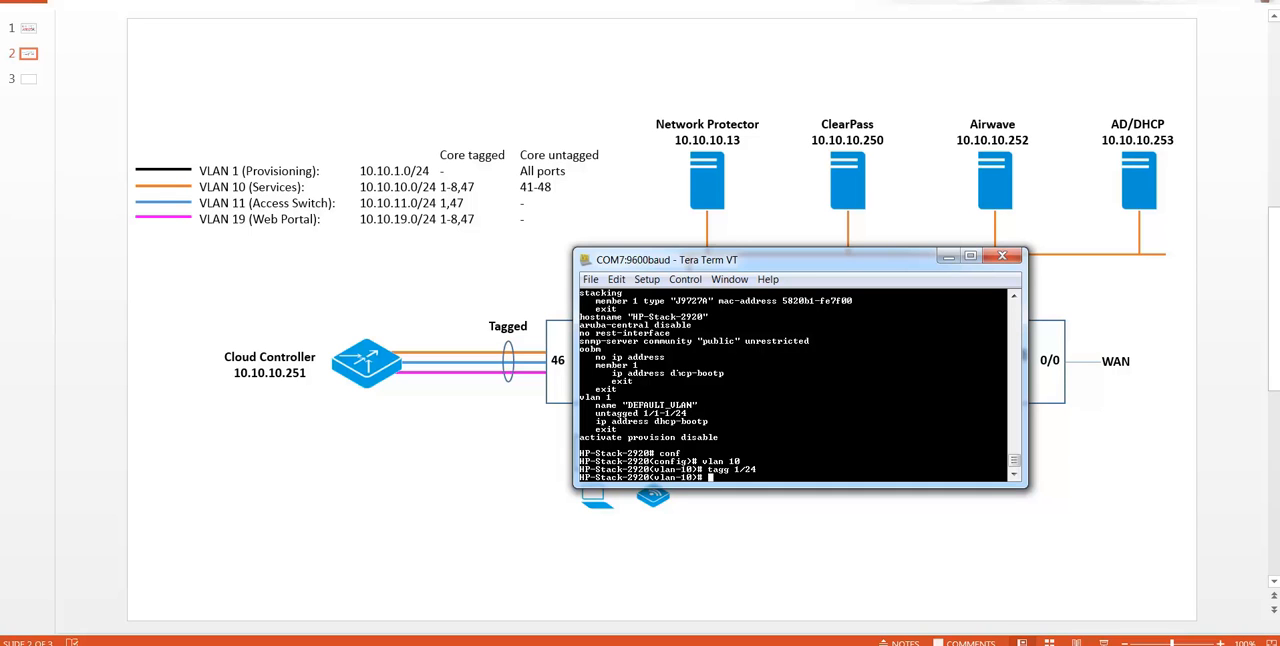
type("ip add")
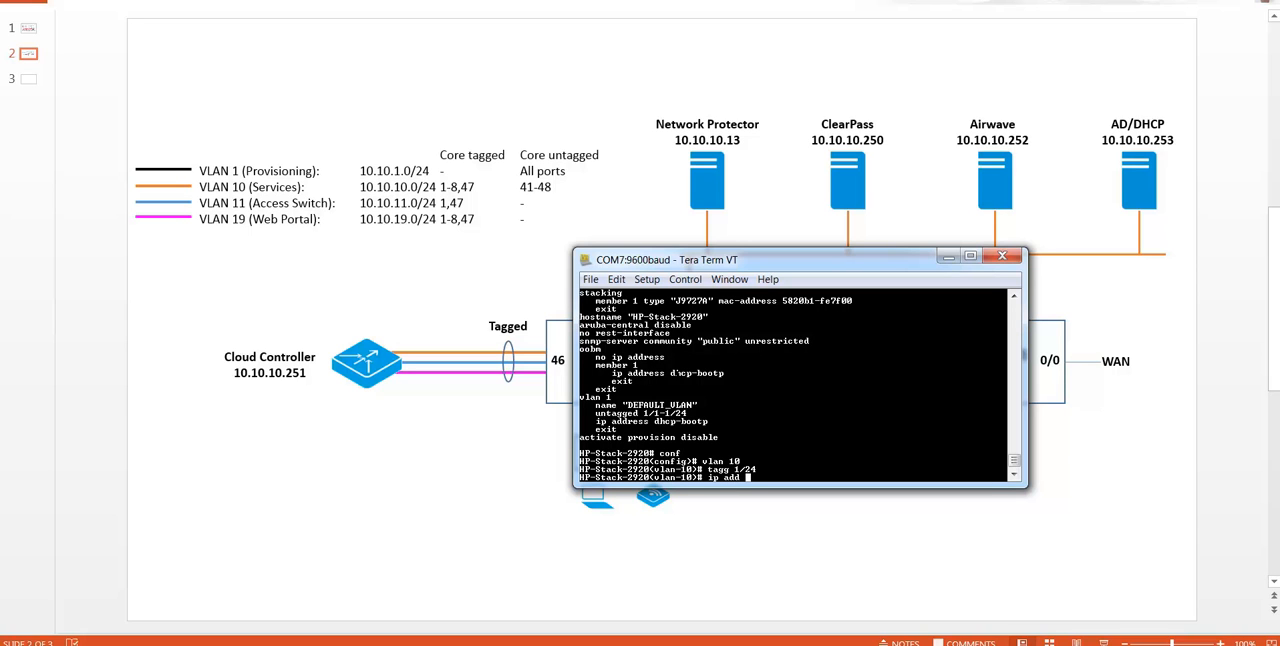
type("10.10.10.1/2")
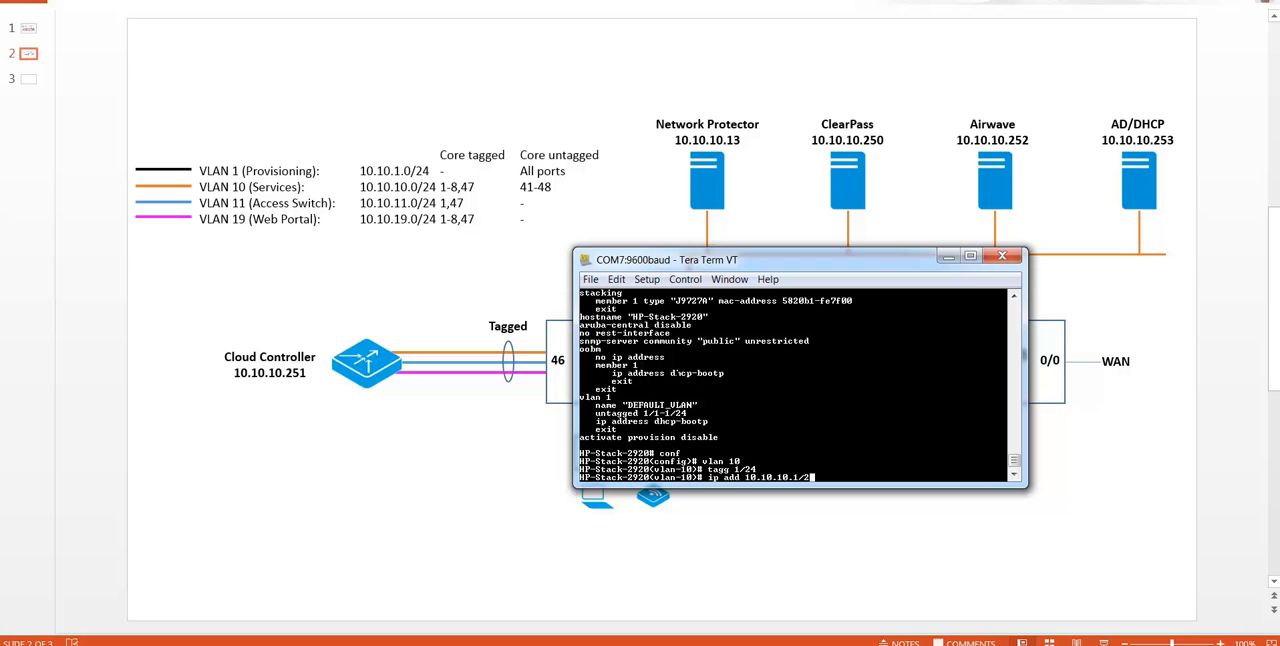
key("Return")
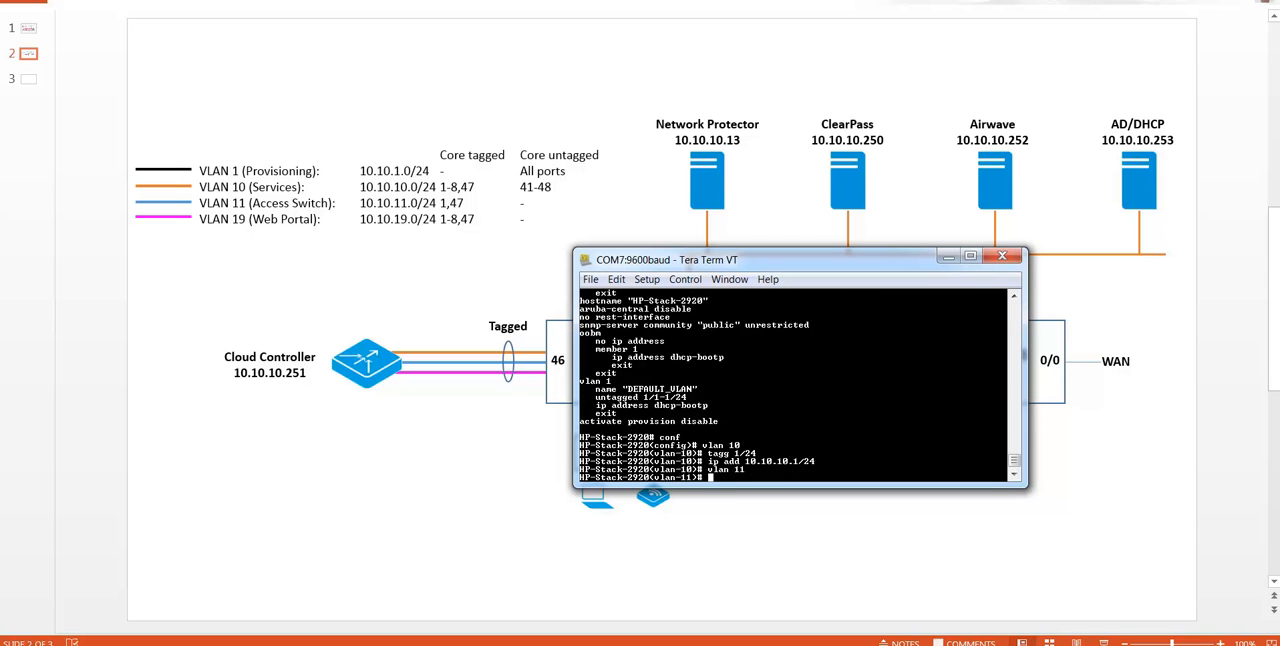
Tag port 1/24 and untag port 1/1 in VLAN 11, then ping 10.10.10.13.
type("tagged")
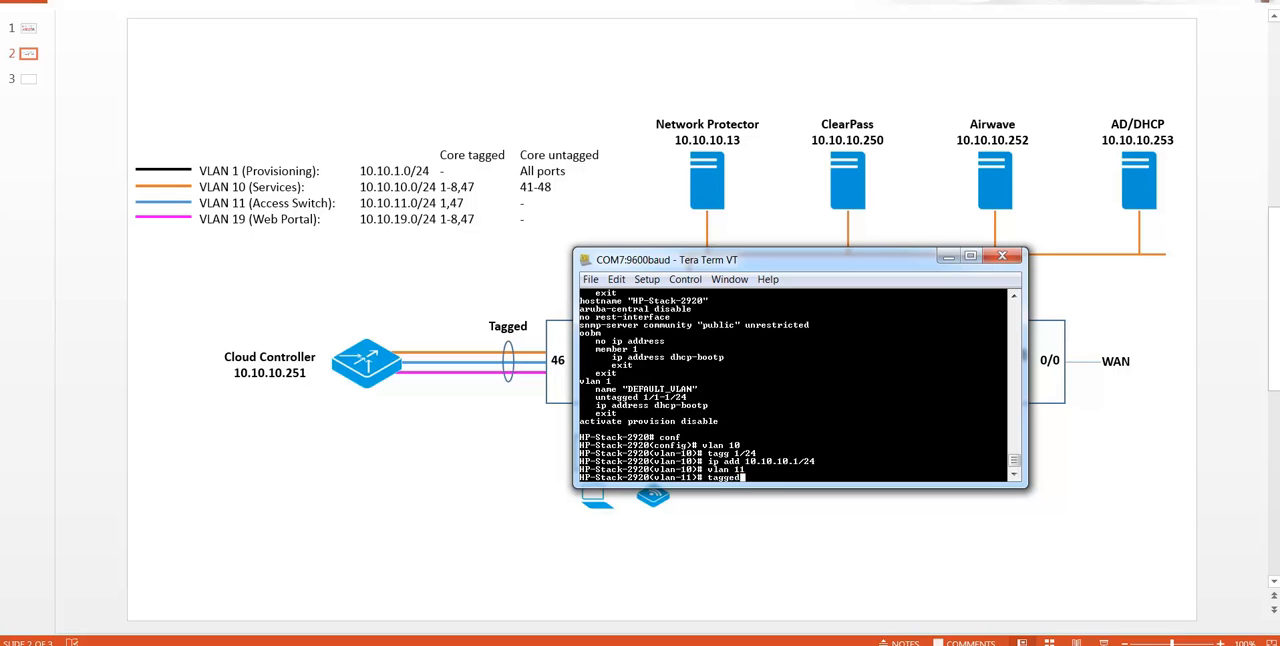
type("un")
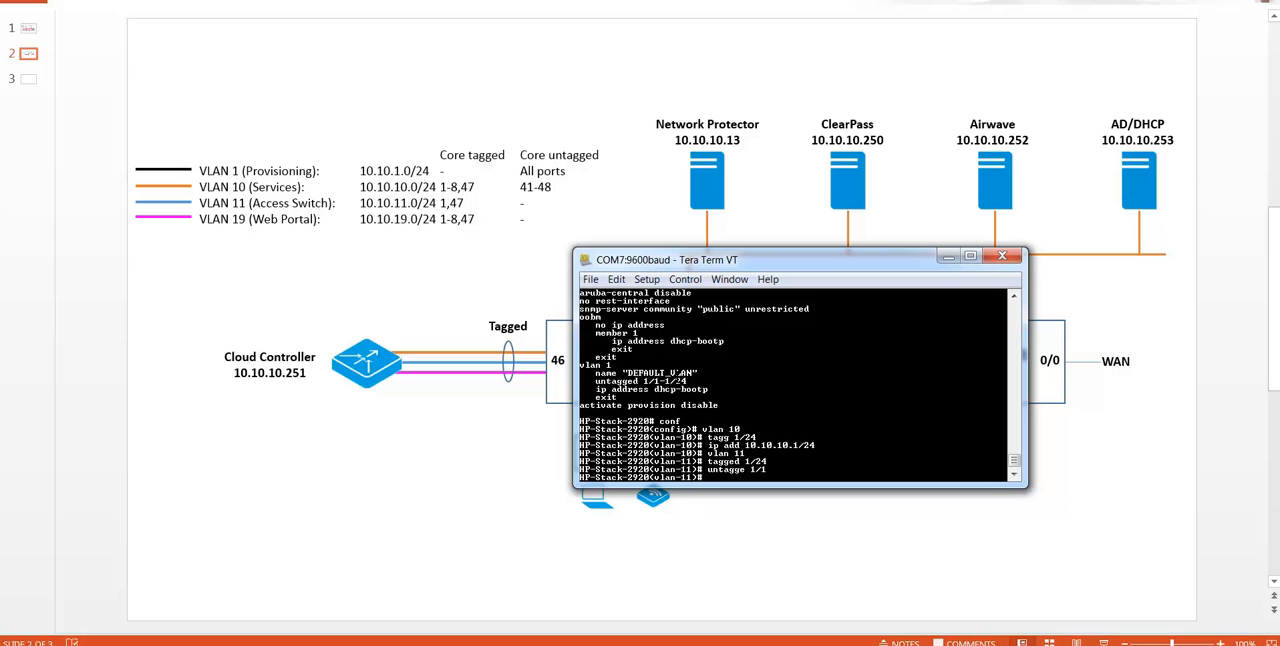
type("ping source")
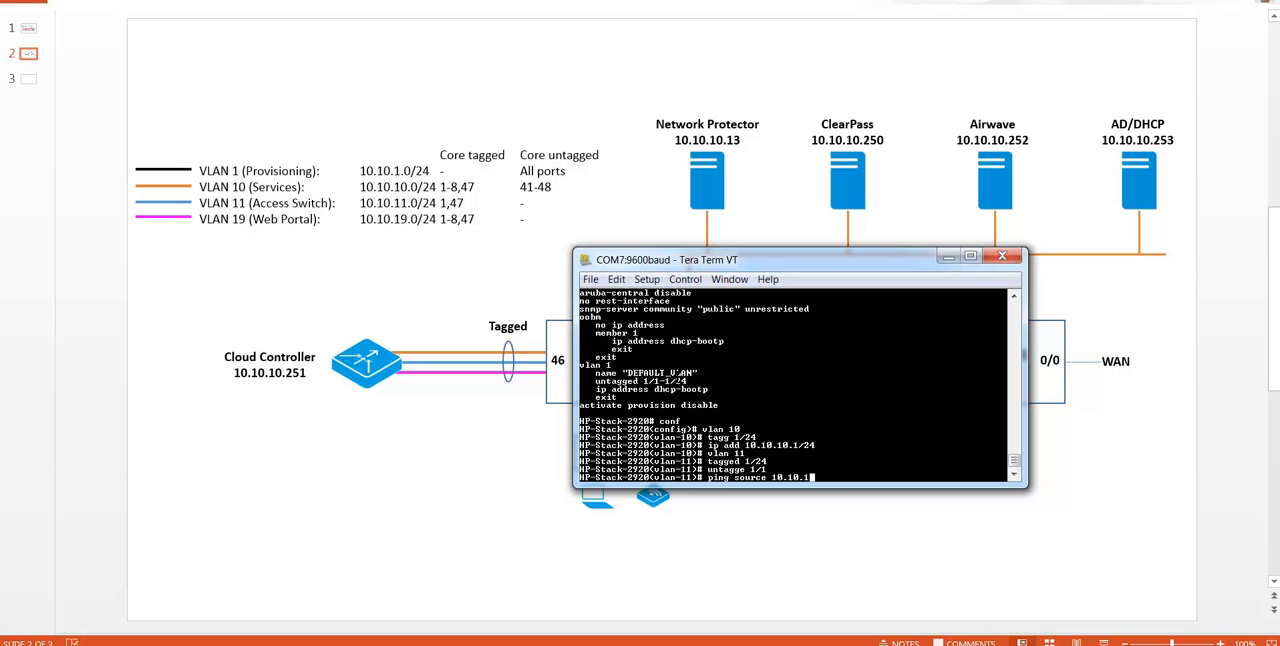
type("10.10.10.13")
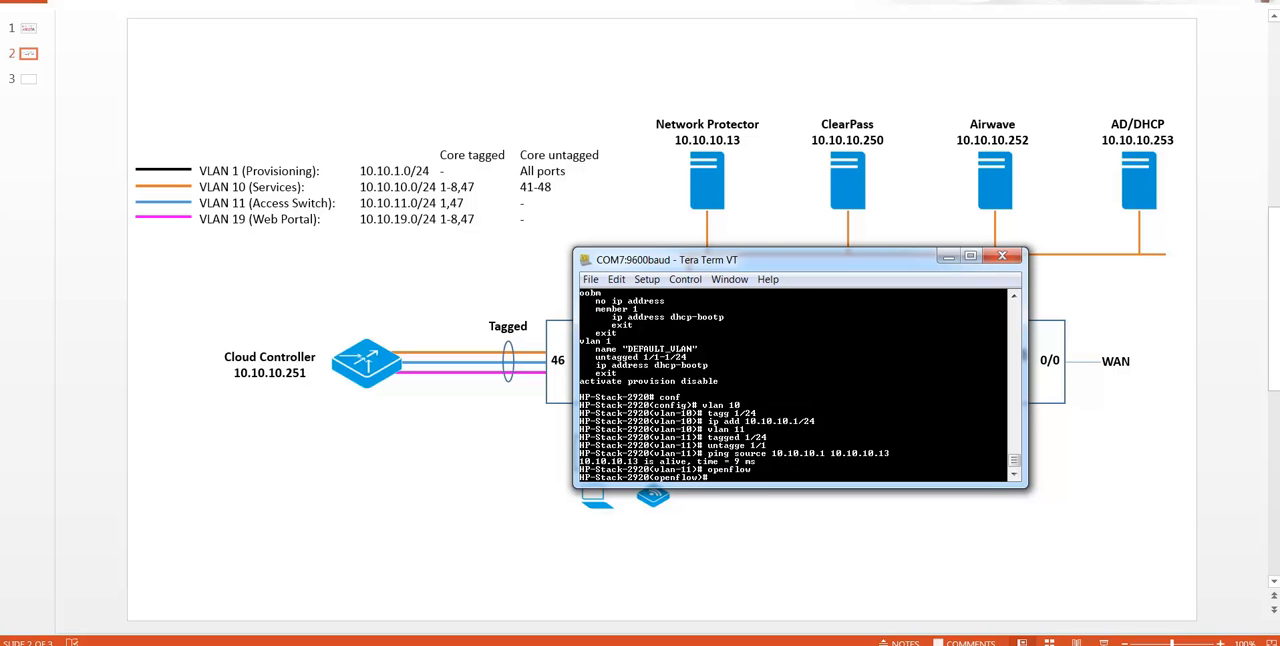
Define OpenFlow controller-id 1 at IP 10.10.10.13.
type("controller-id 1")
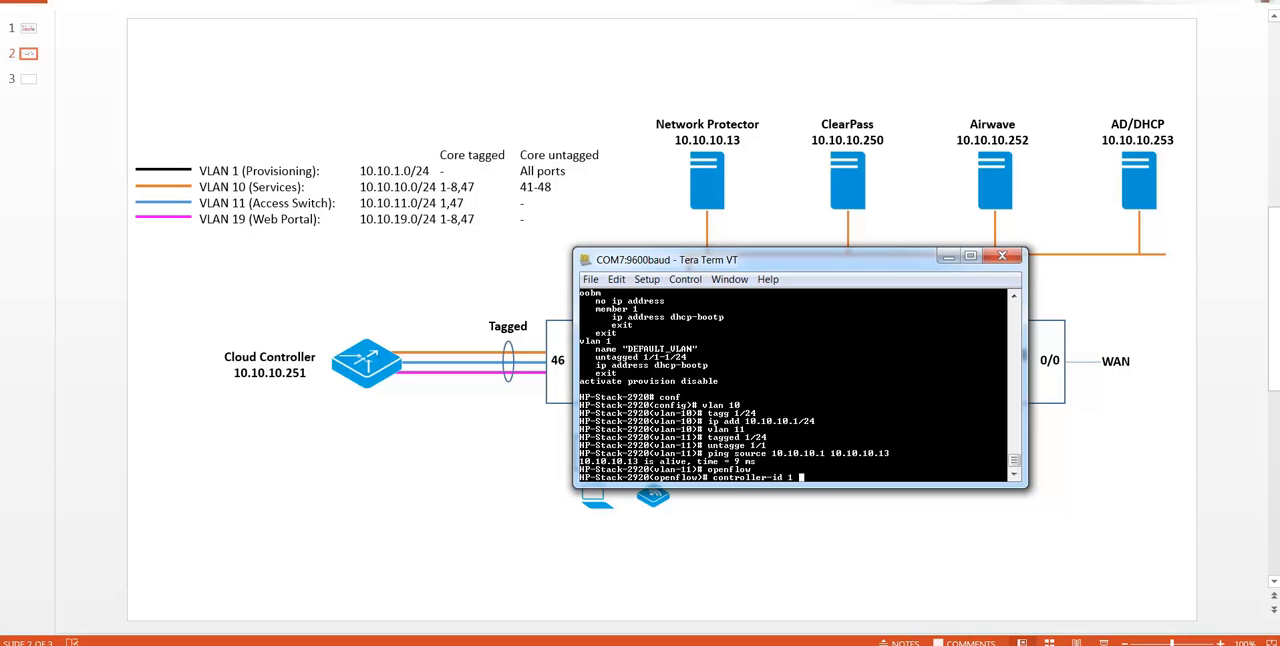
type("ip 10.10.10.1")
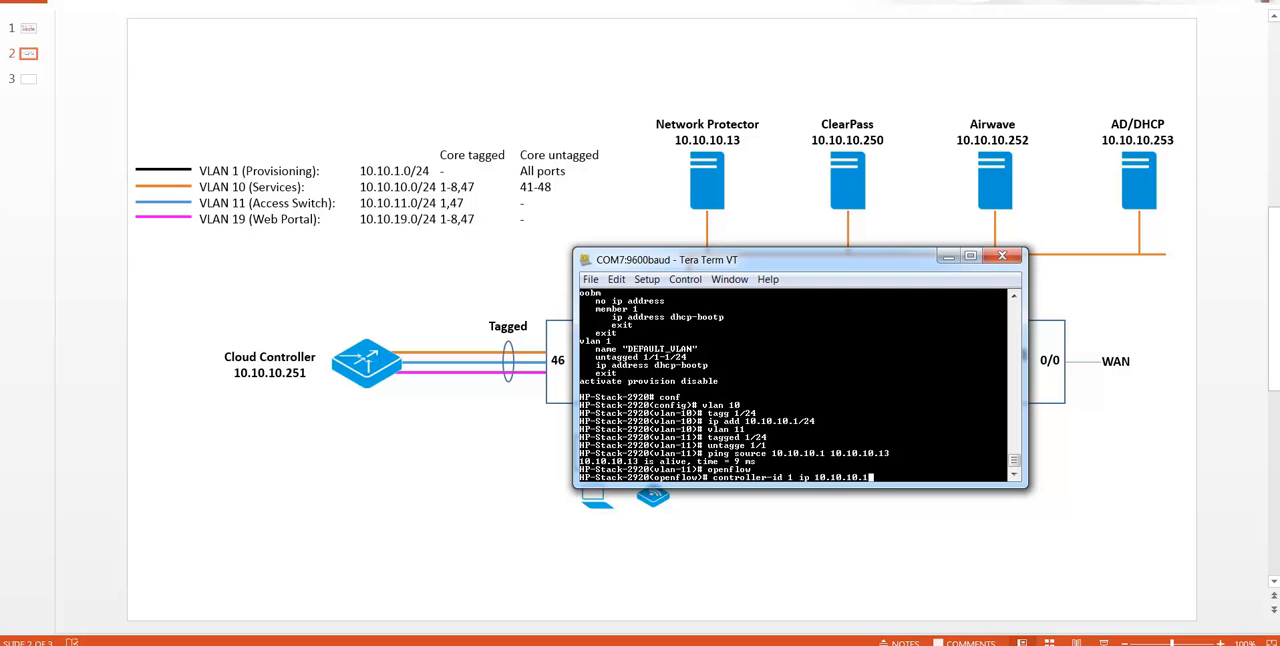
type("controller-interface vlan 10")
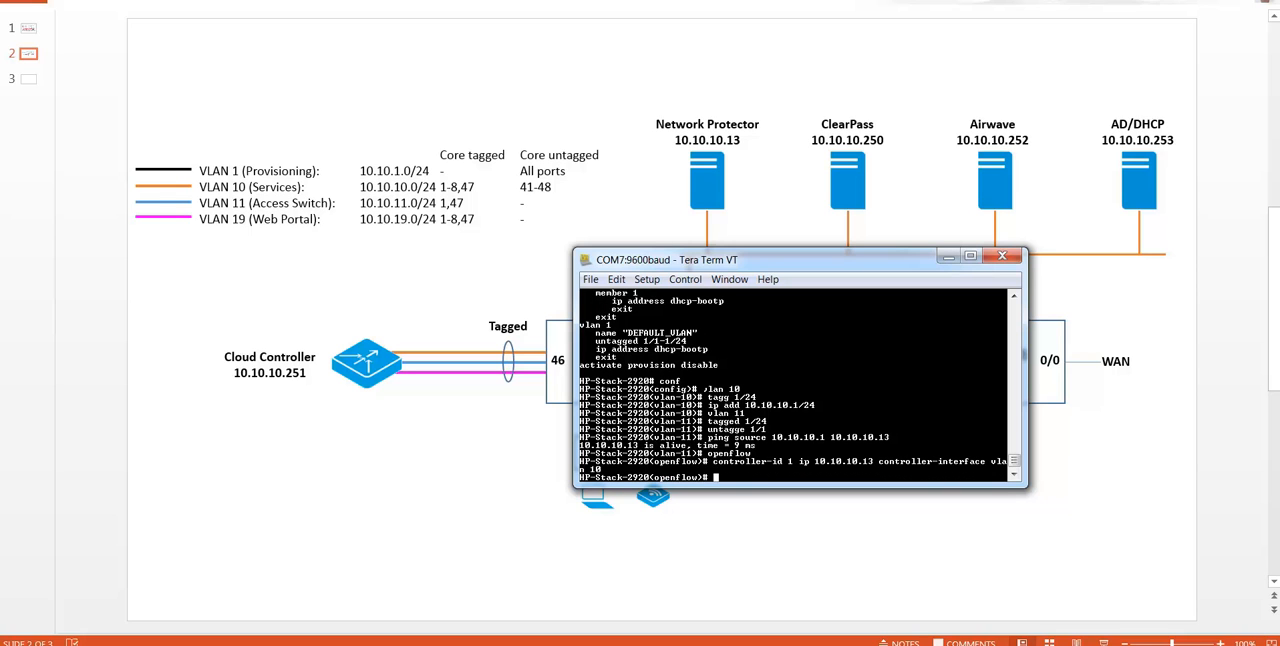
type("ena")
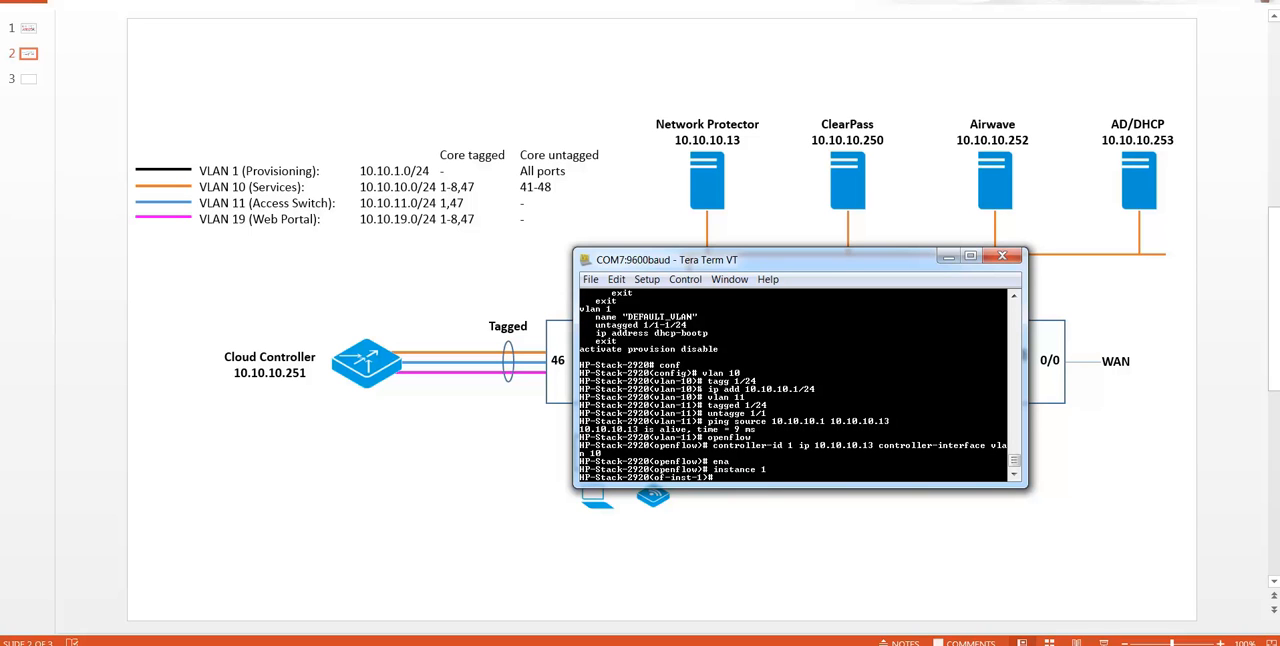
Give instance 1 controller 1, member VLAN 11, version 1.3 only, fail-standalone, and enable it.
type("controller-id 1")
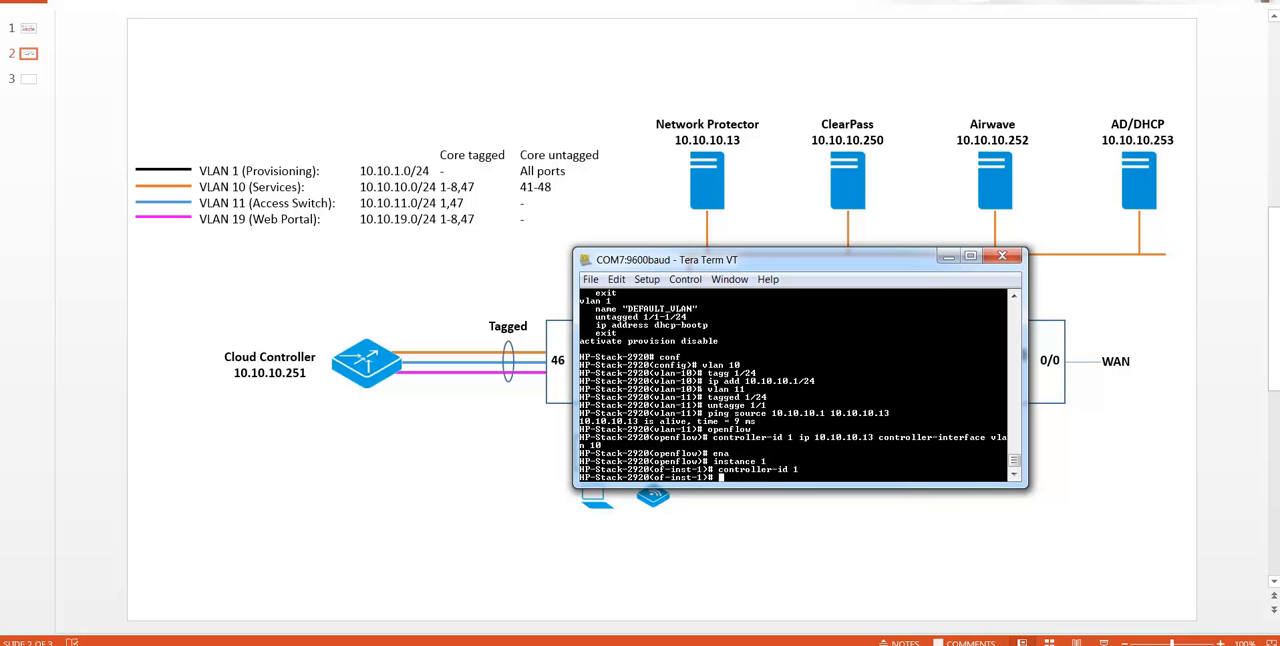
type("member vlan 11")
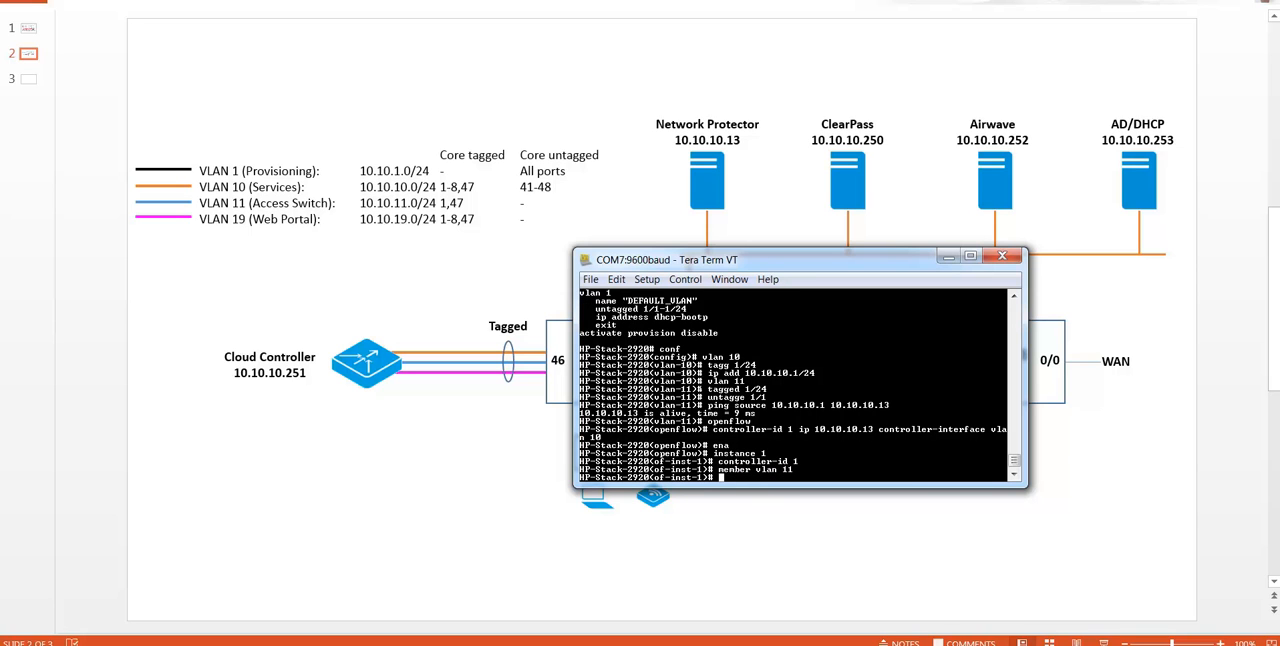
type("version")
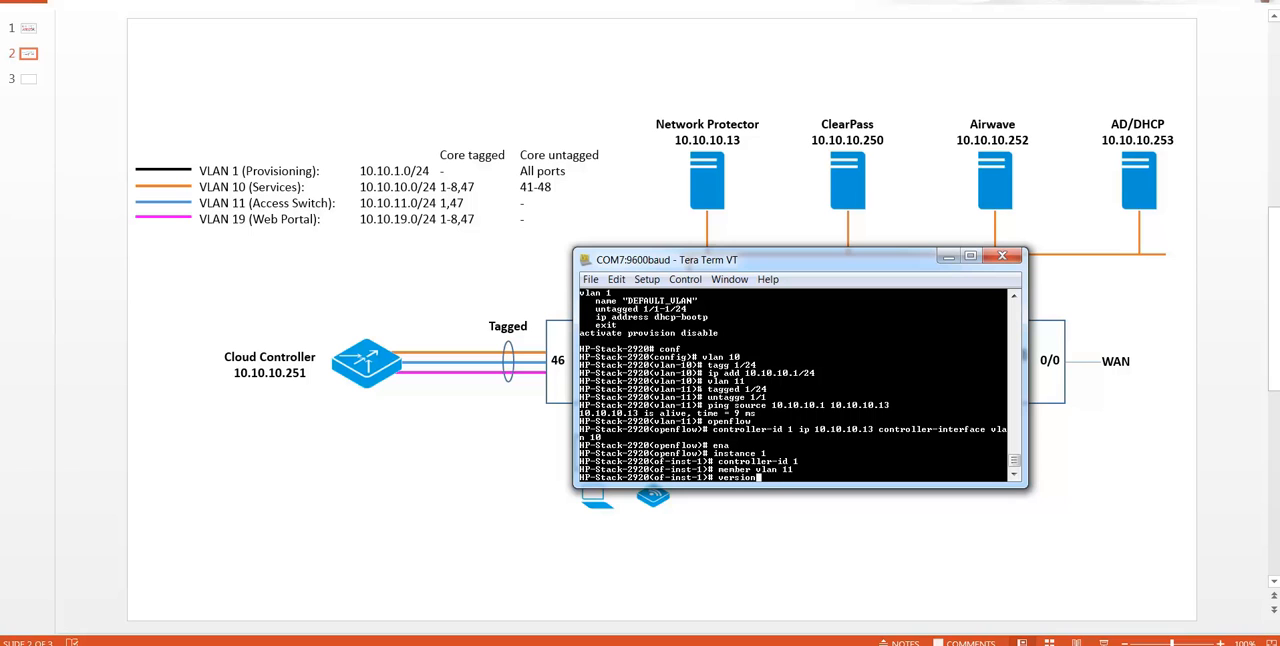
type("1.3 only")
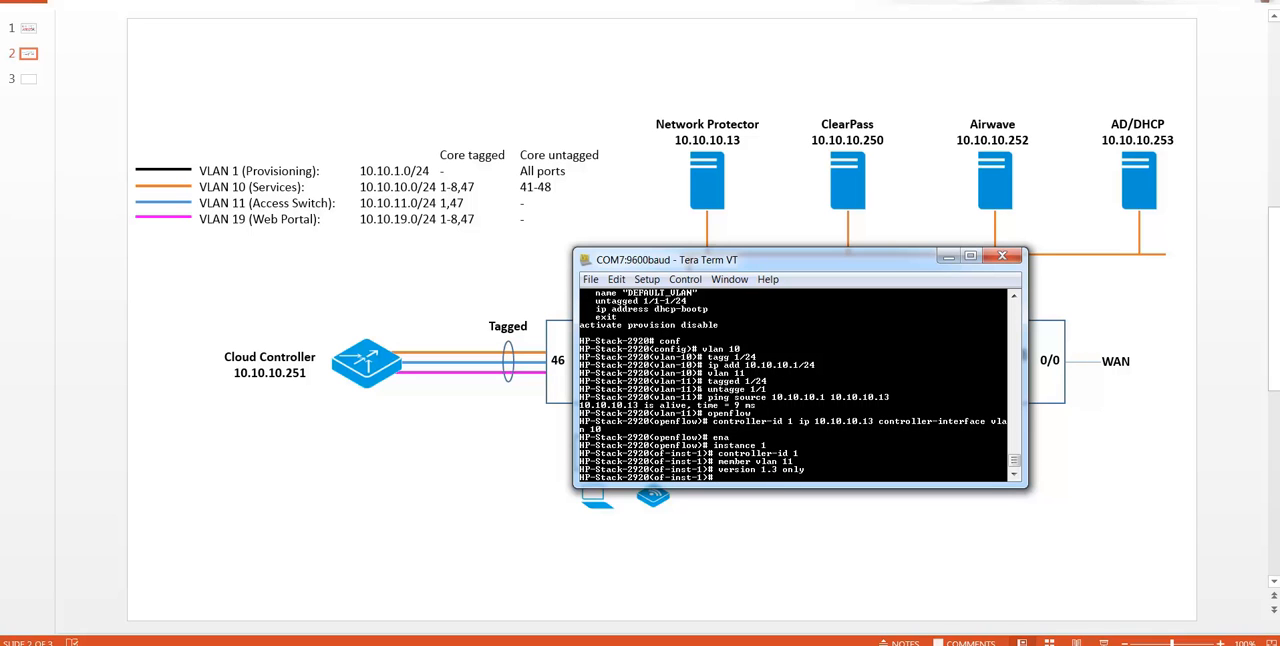
type("connection-interruption-mode")
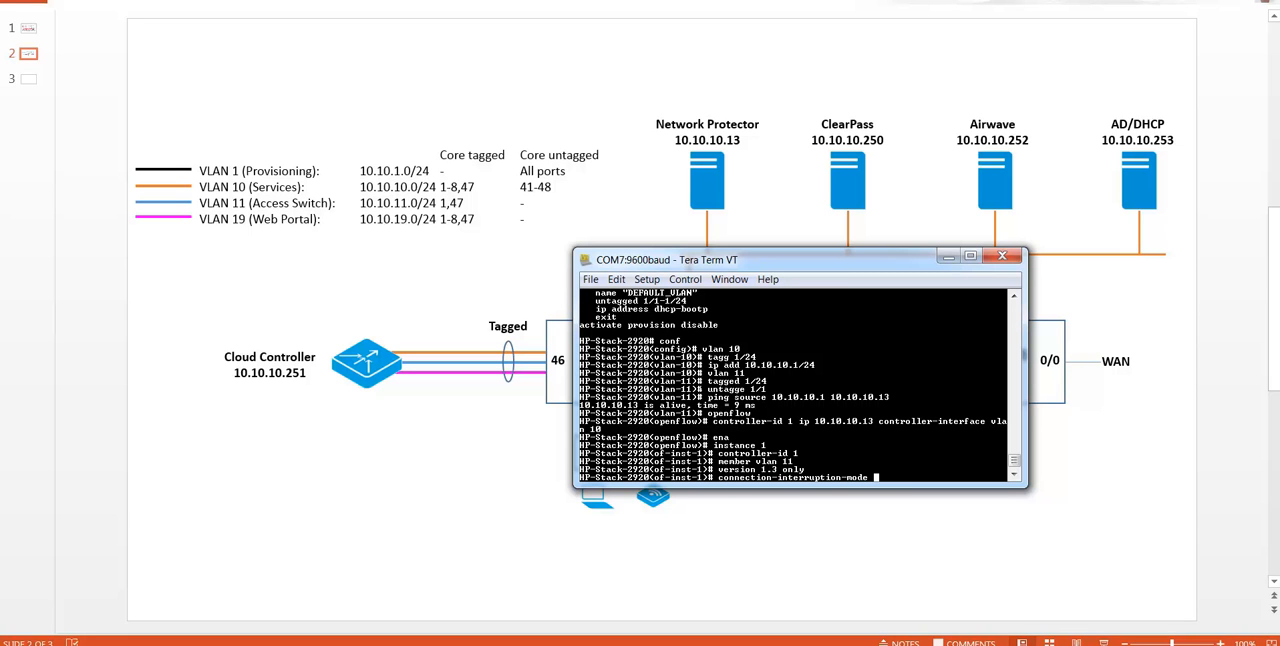
type("fail-s")
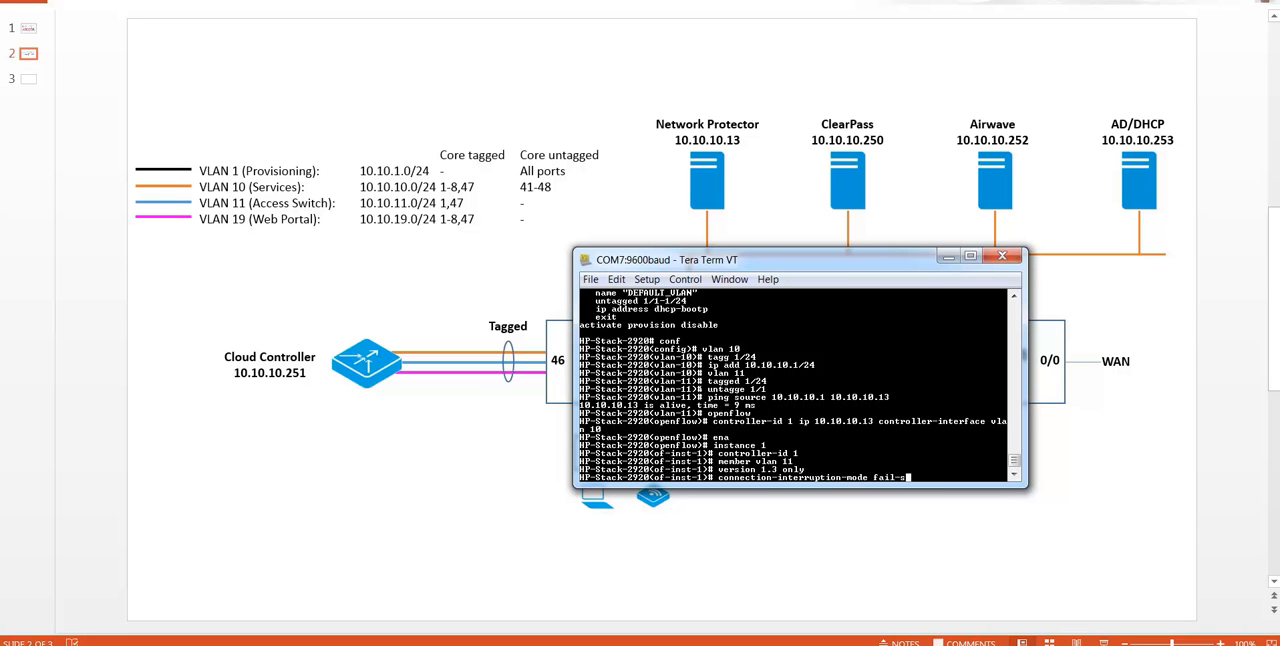
type("tandalone")
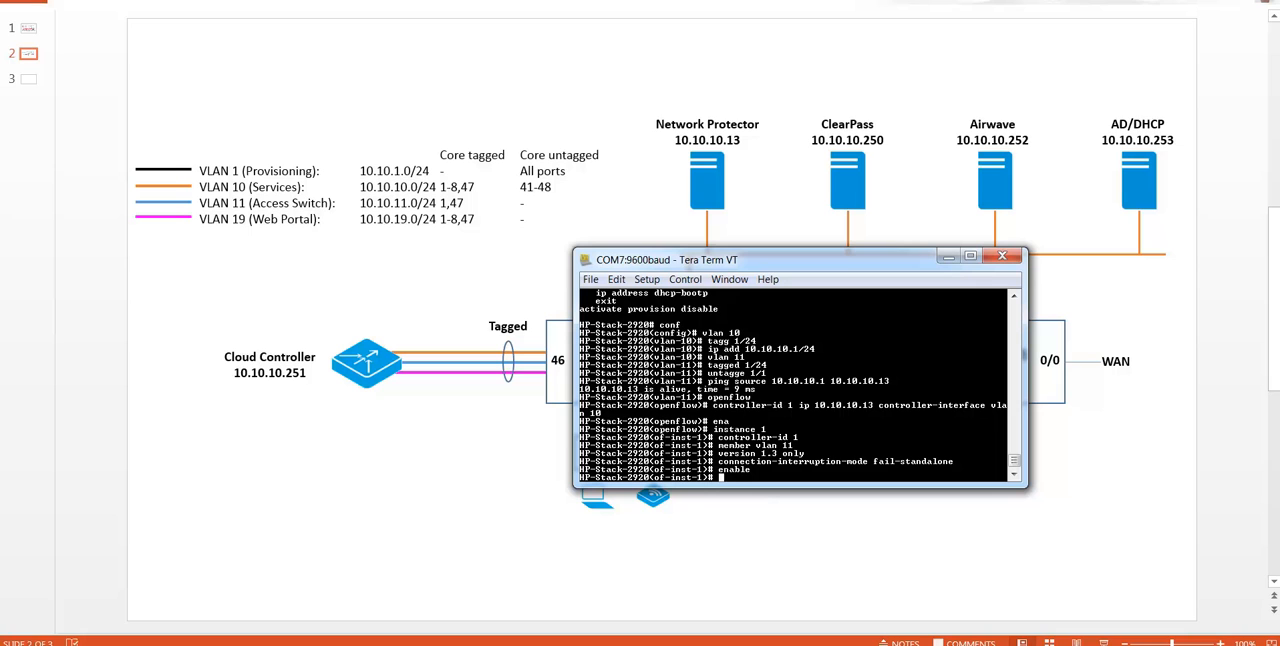
type("show")
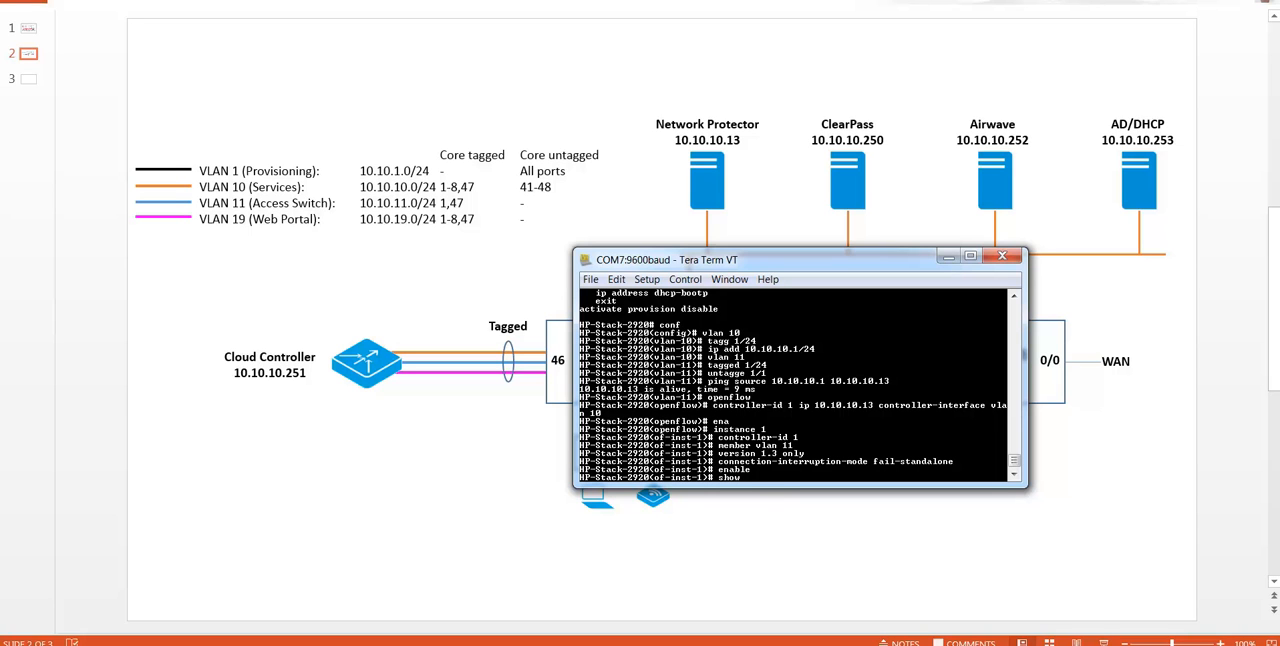
Run show openflow and show openflow instance to confirm instance 1 is up.
type("openflow")
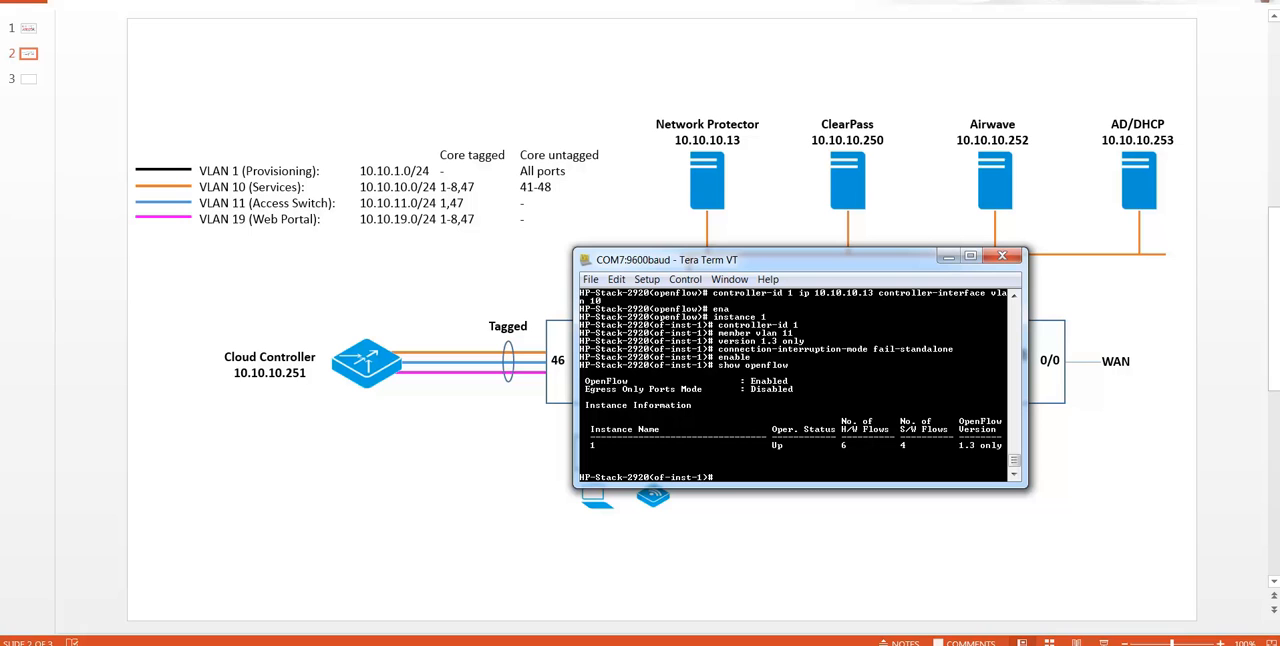
type("show openfl")
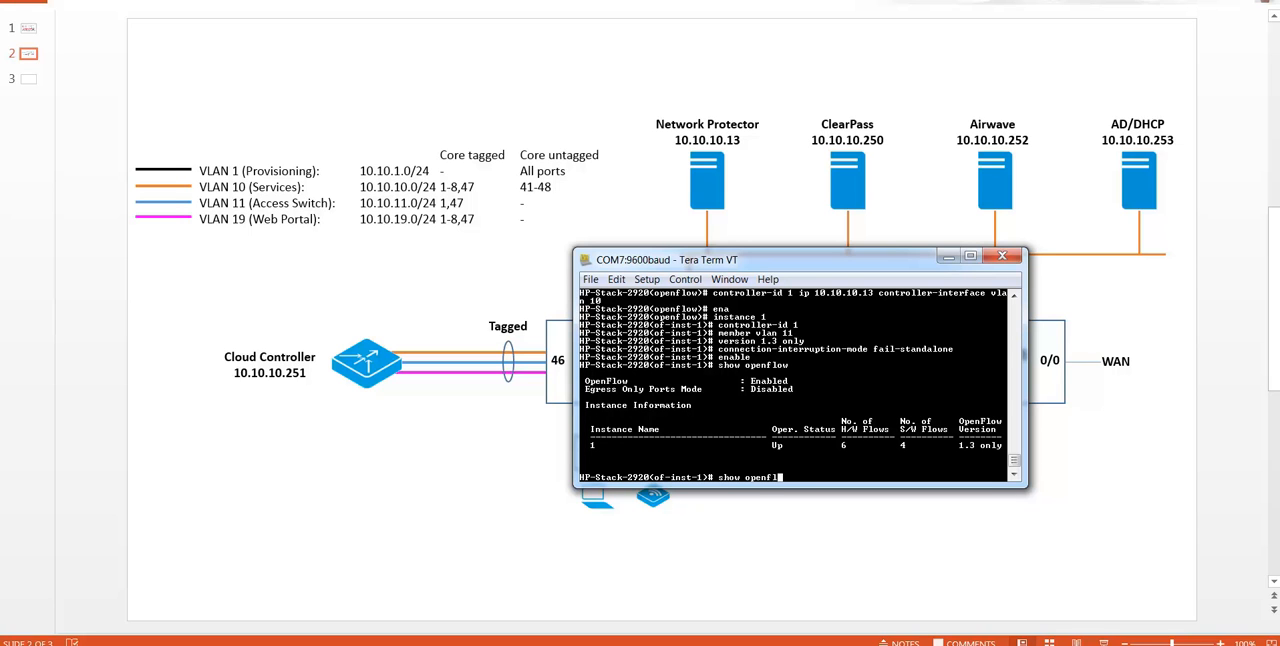
type("inst")
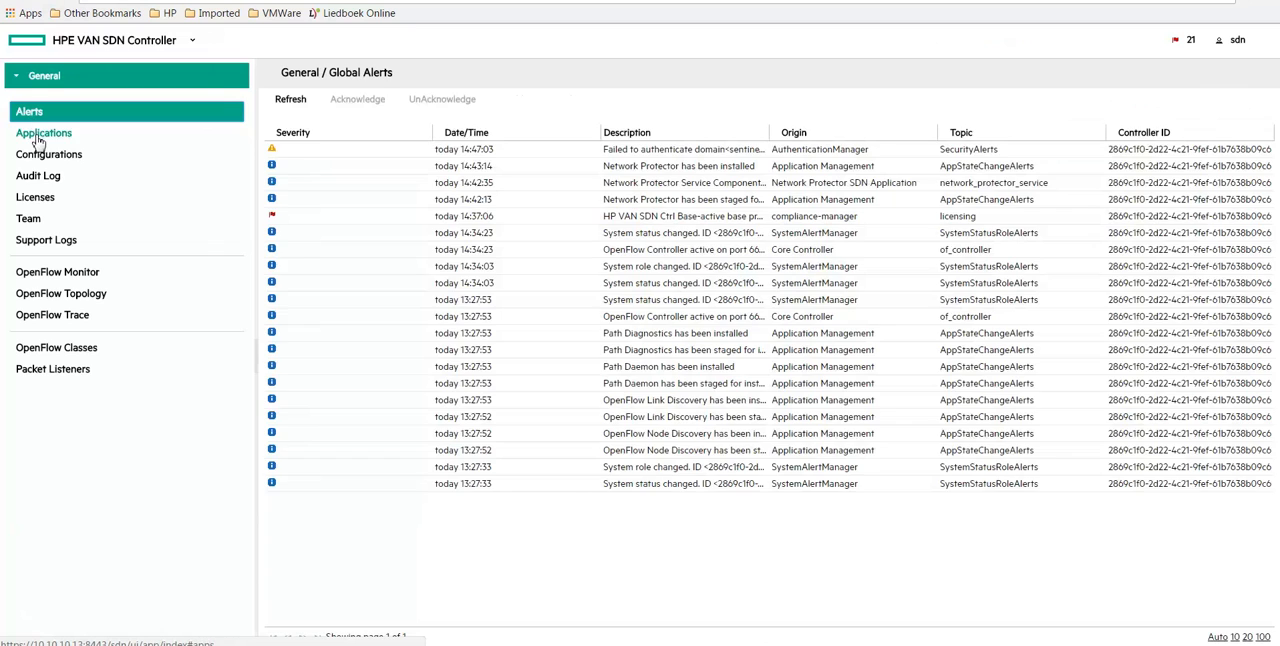
Review Applications and OpenFlow Monitor for switch 10.10.10.1, then load OpenFlow Topology.
left_click(43, 132)
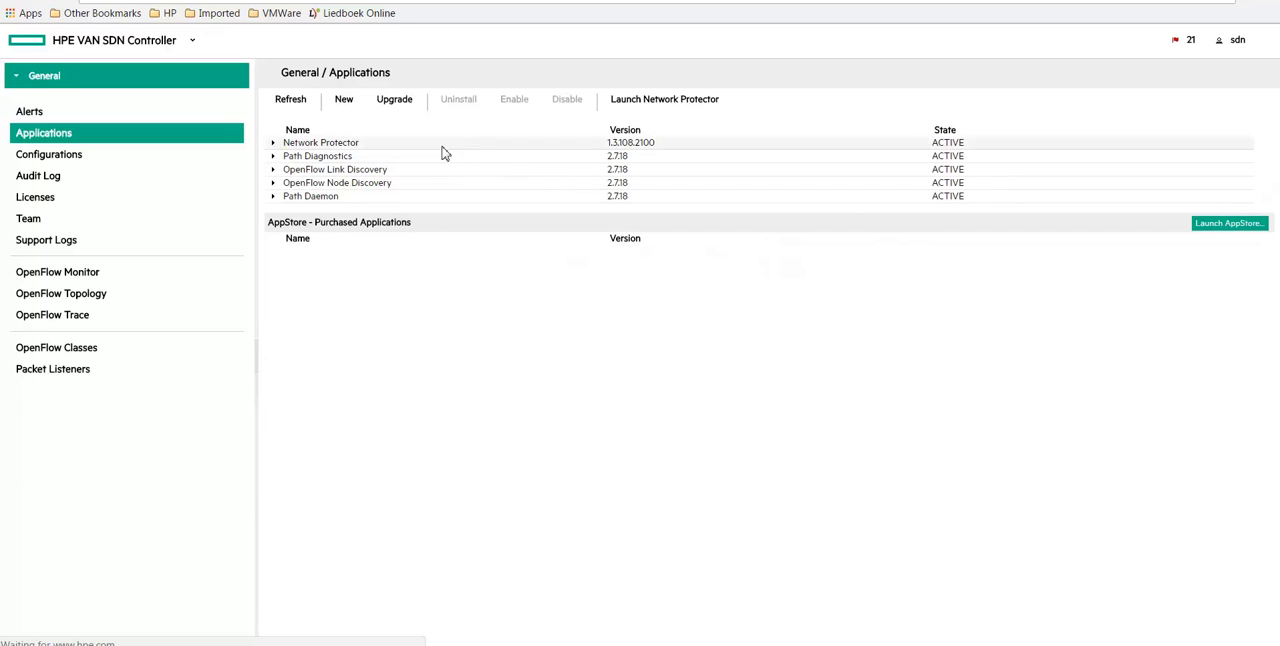
mouse_move(620, 155)
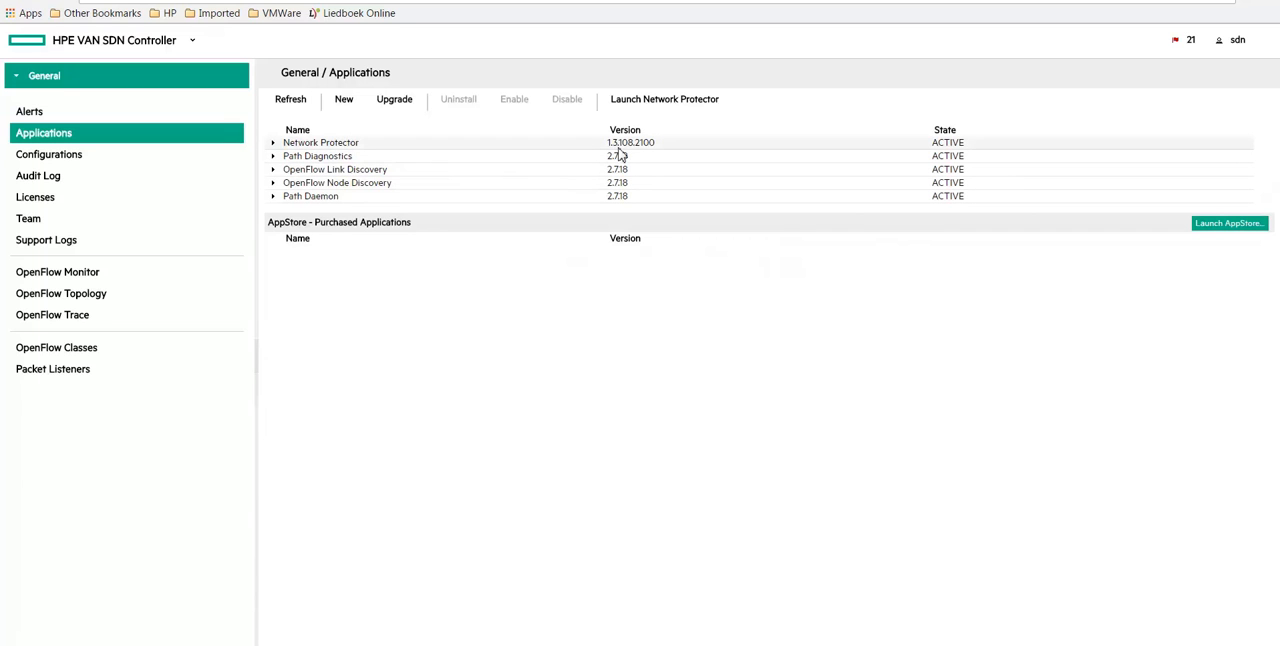
mouse_move(61, 293)
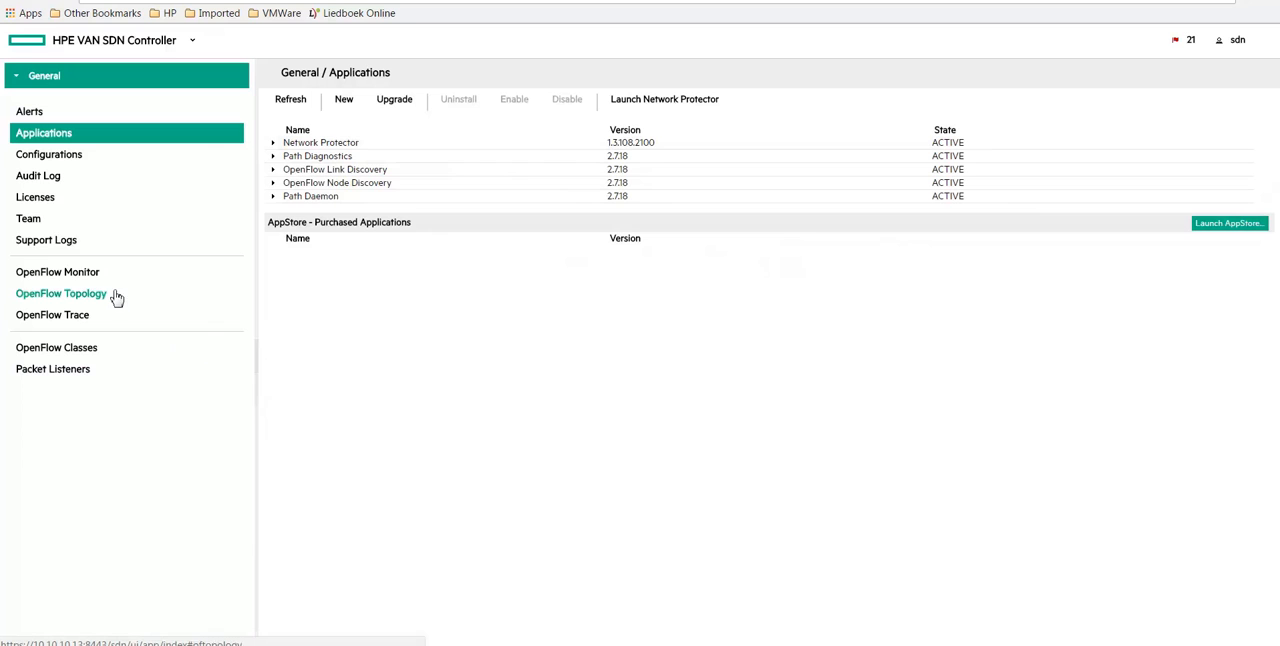
left_click(57, 271)
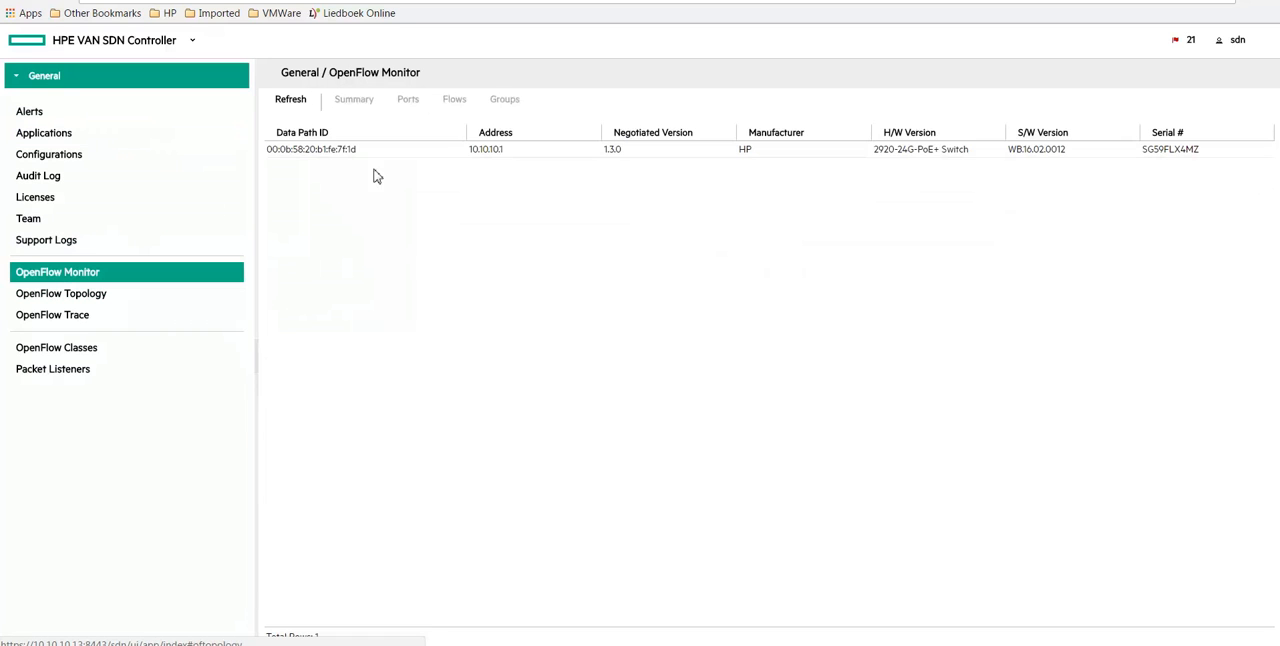
mouse_move(767, 178)
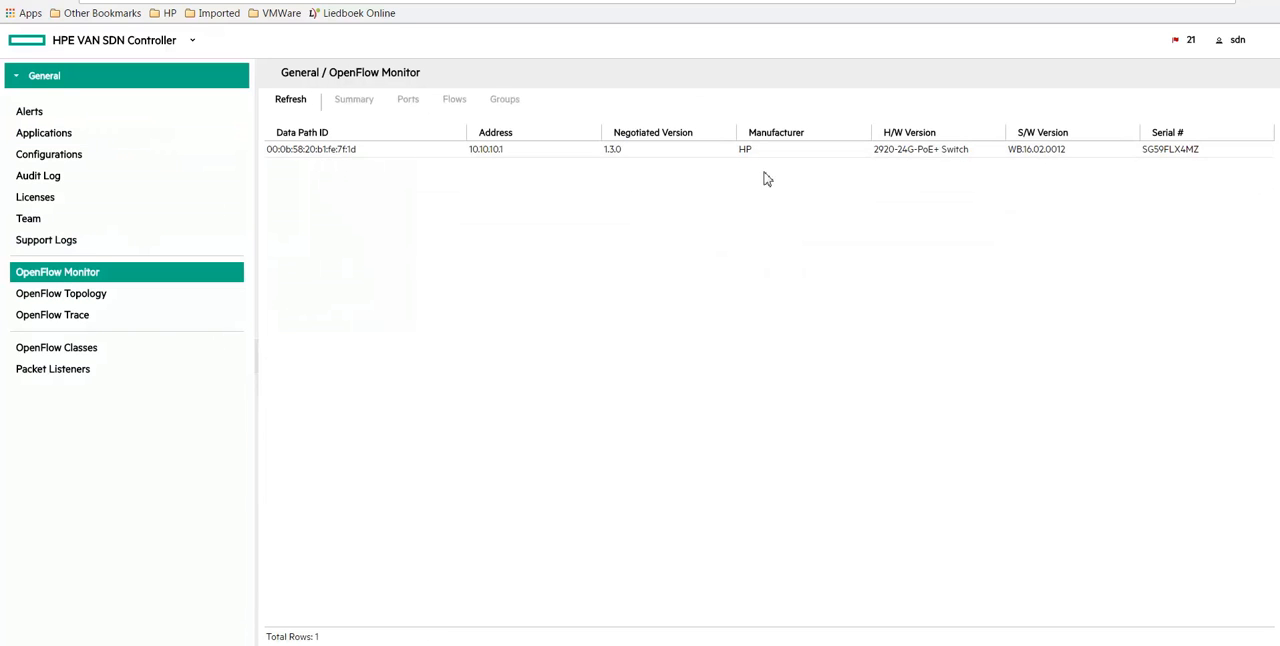
mouse_move(358, 166)
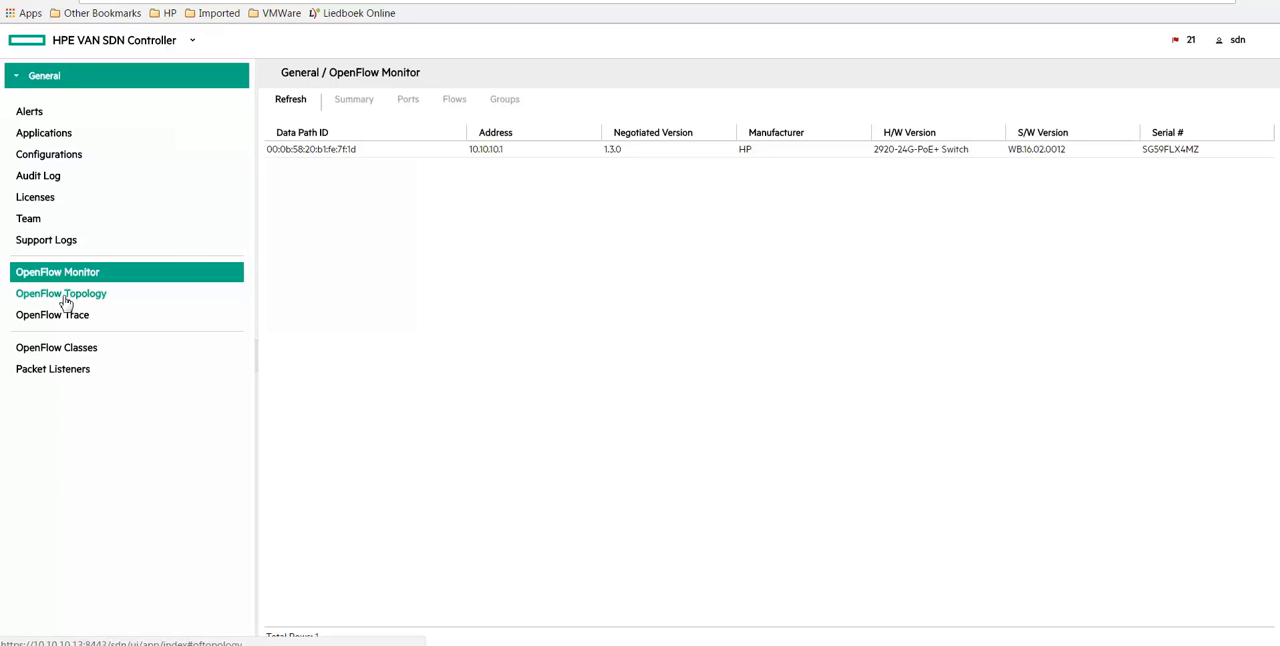
left_click(60, 293)
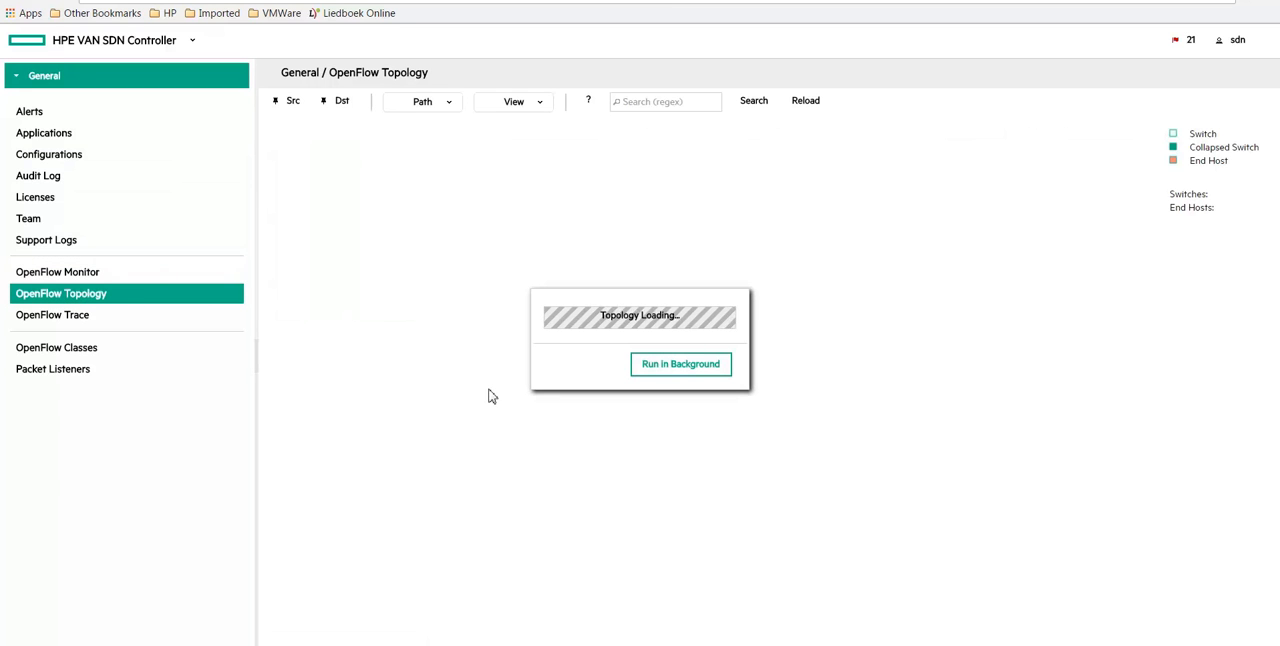
mouse_move(546, 475)
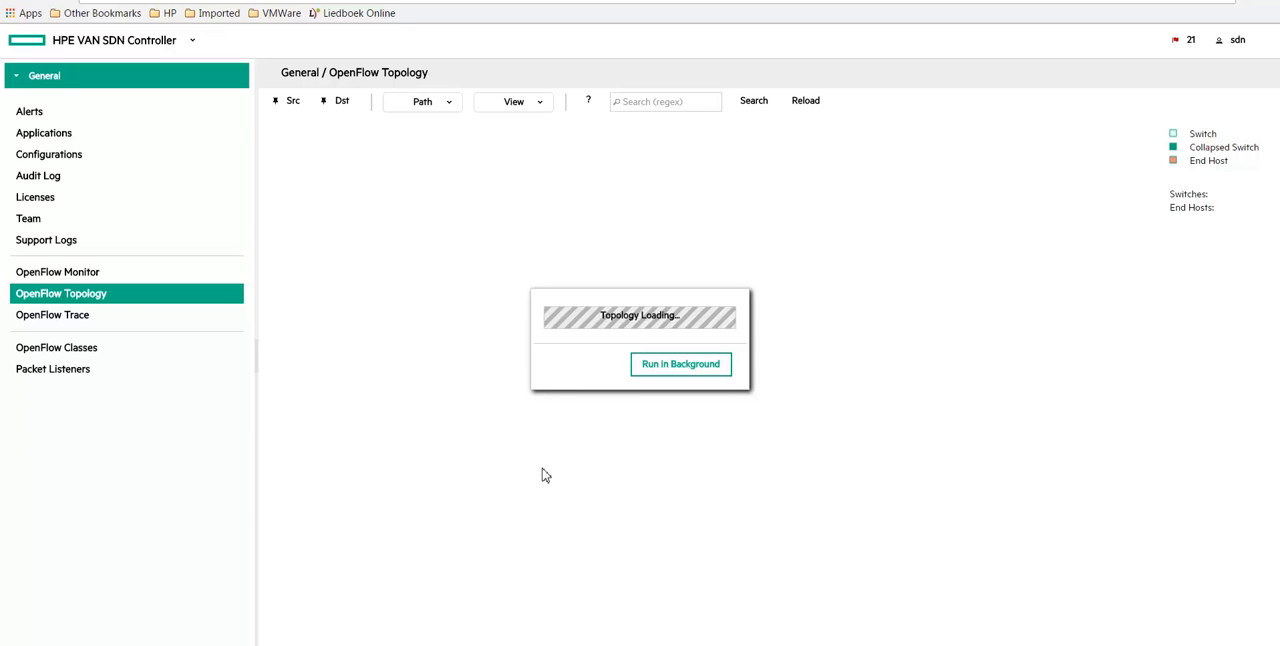
mouse_move(531, 462)
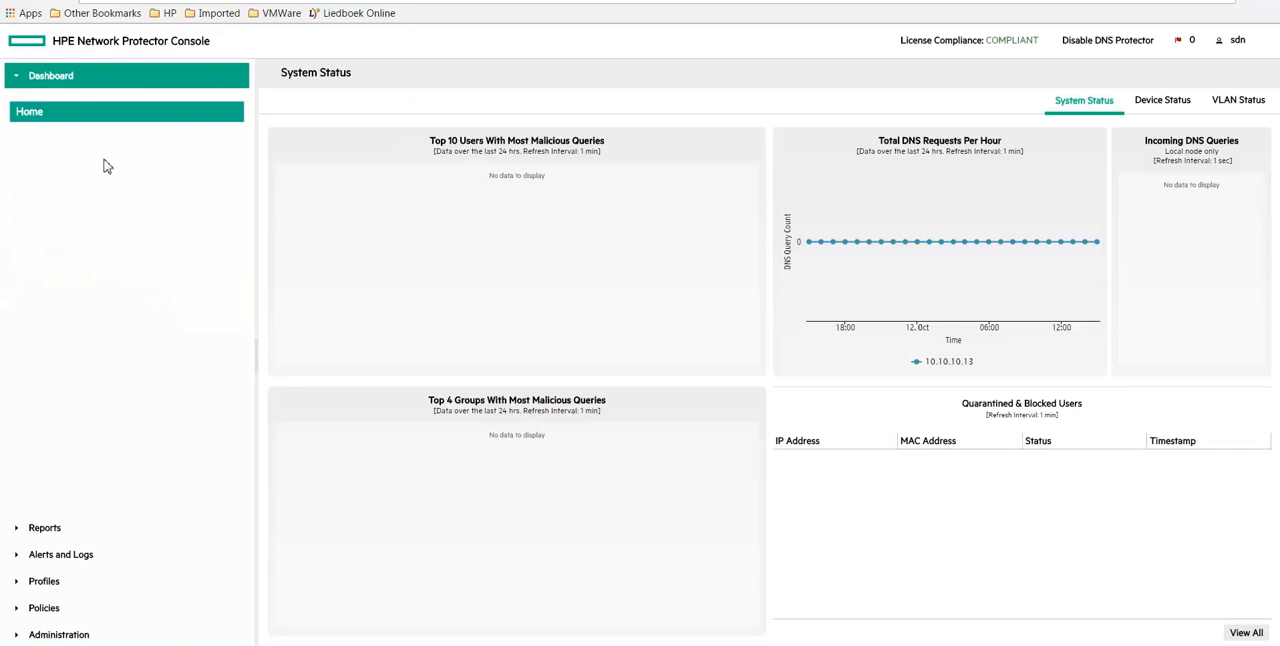
mouse_move(311, 459)
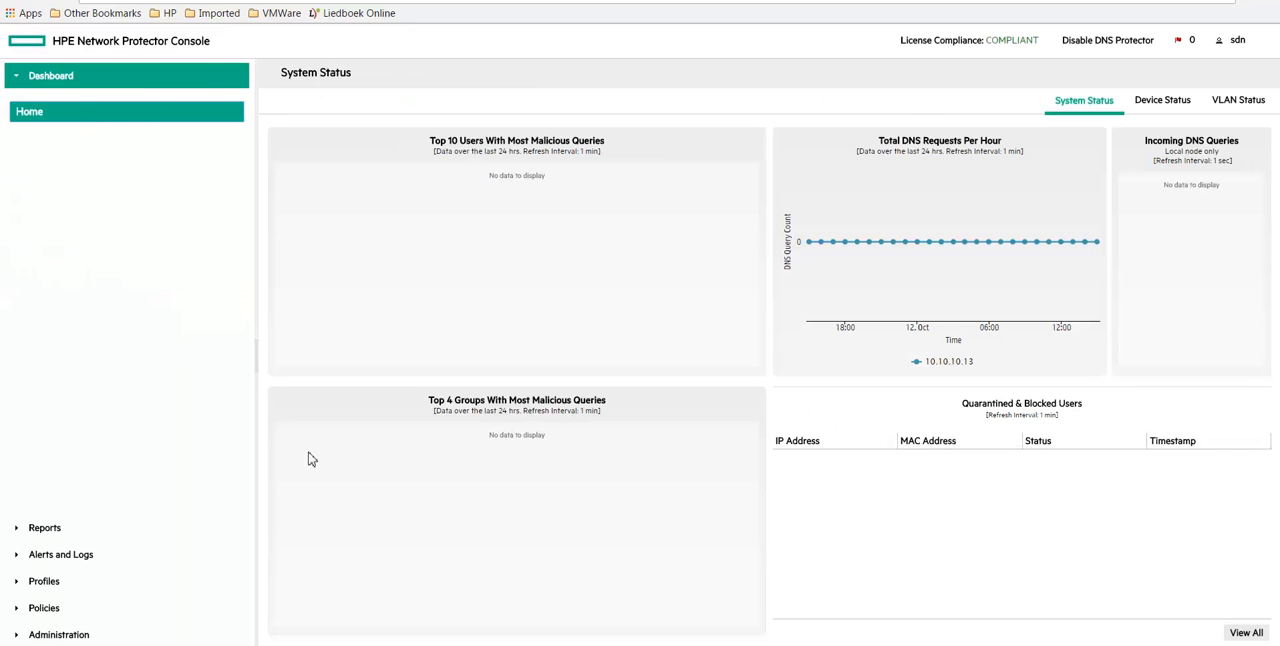
Add SNMP credentials for user sdn with MD5 authentication, DES privacy and their passwords.
left_click(58, 634)
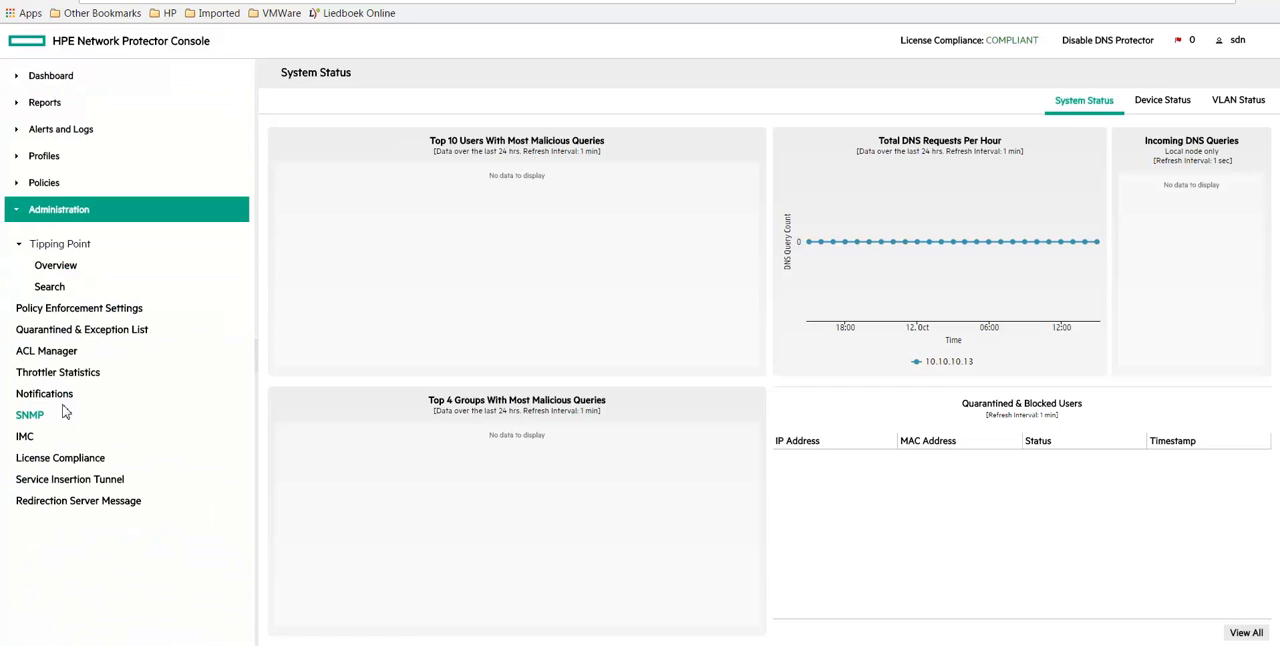
left_click(29, 414)
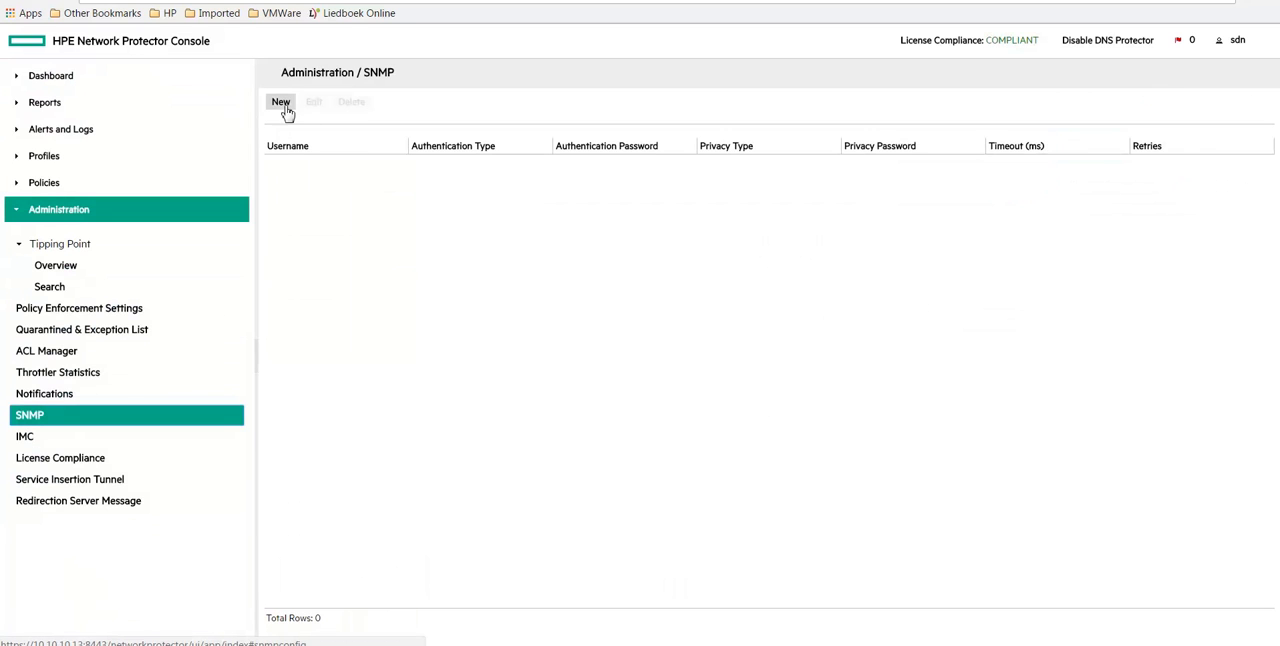
left_click(280, 105)
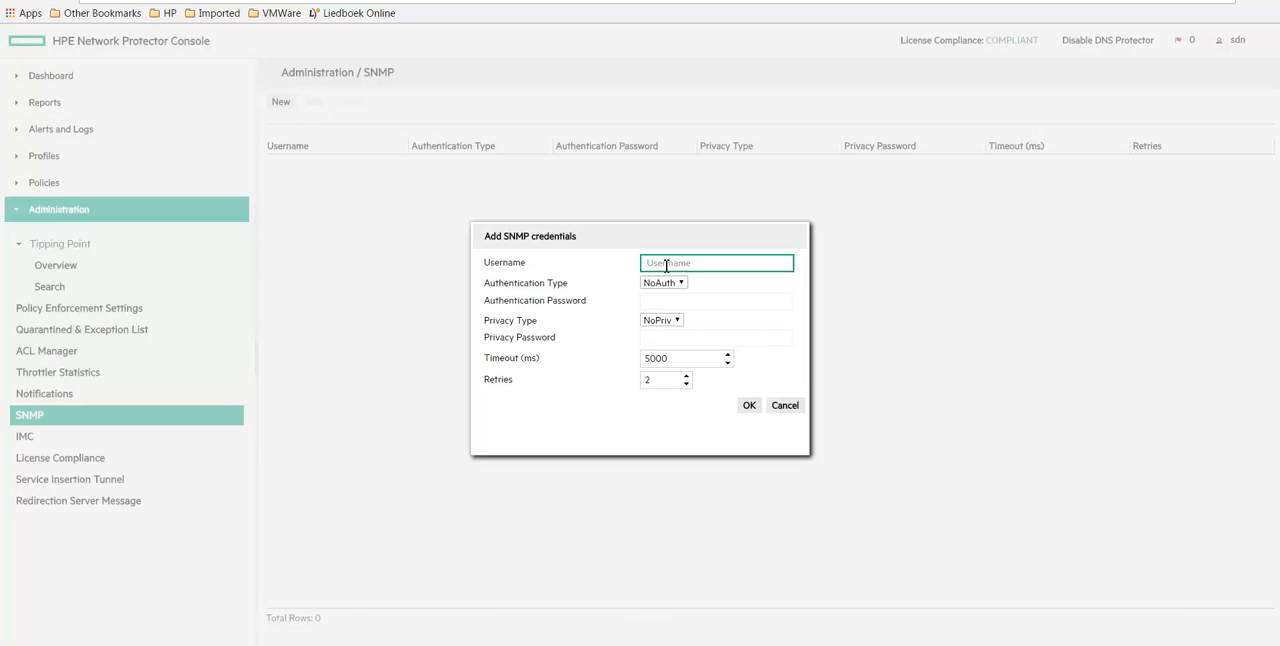
type("sdn")
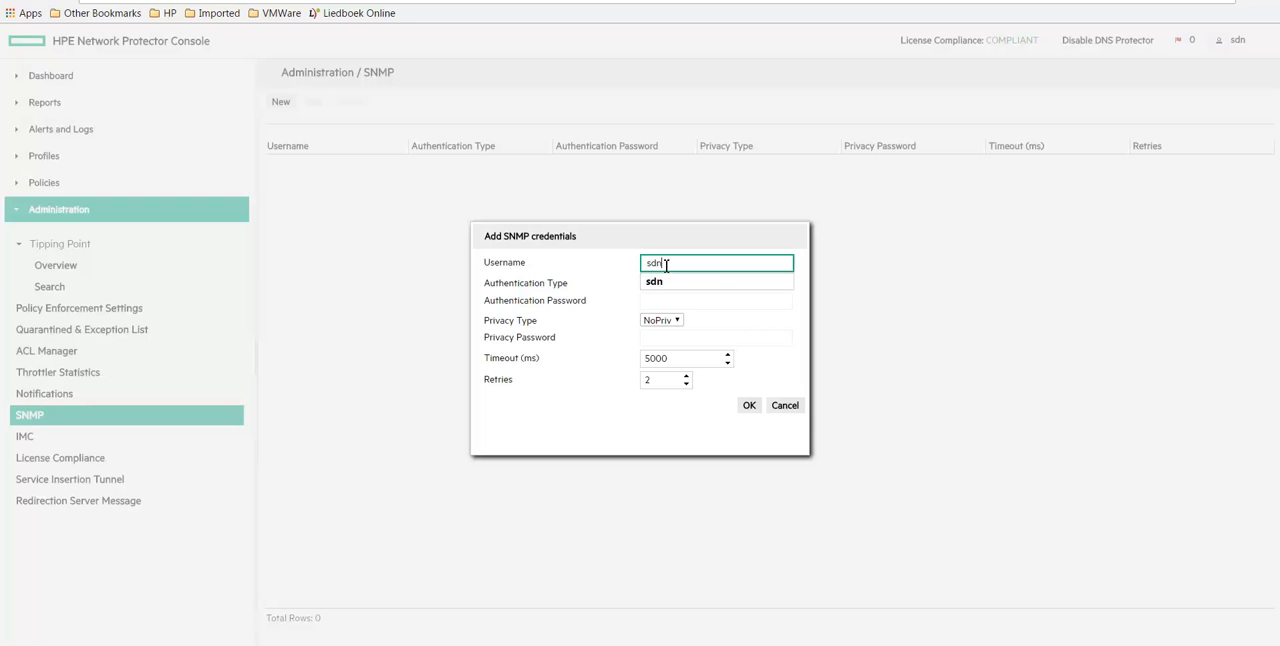
left_click(663, 281)
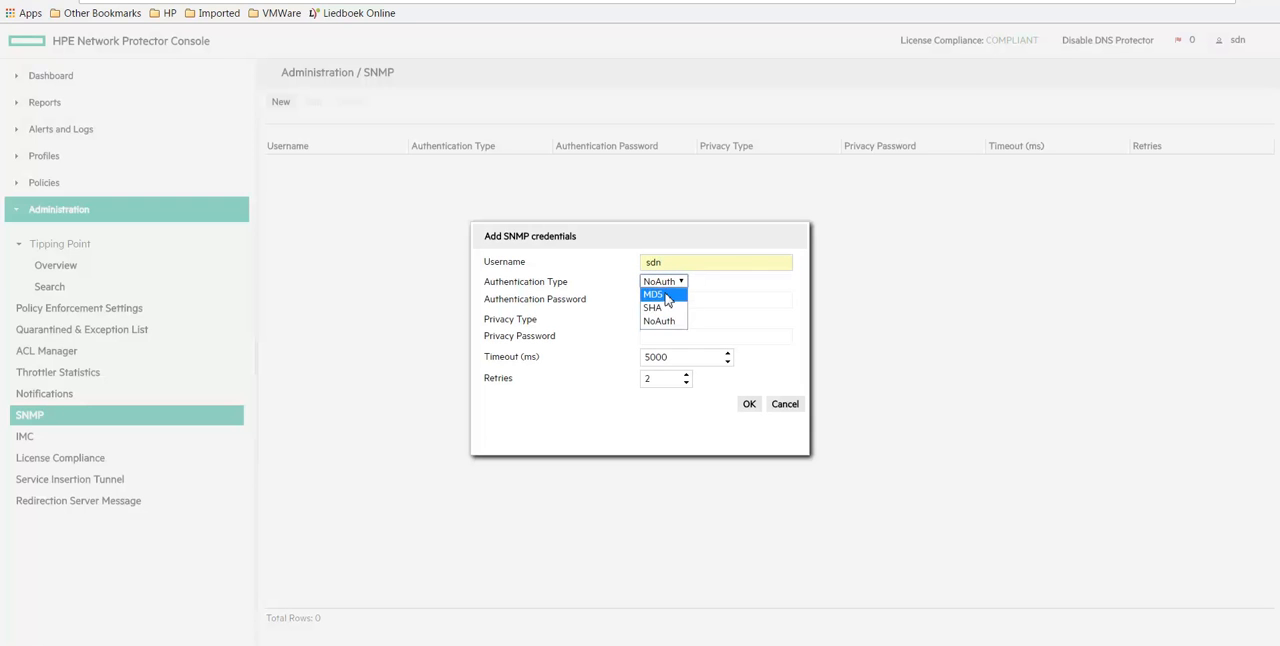
left_click(652, 294)
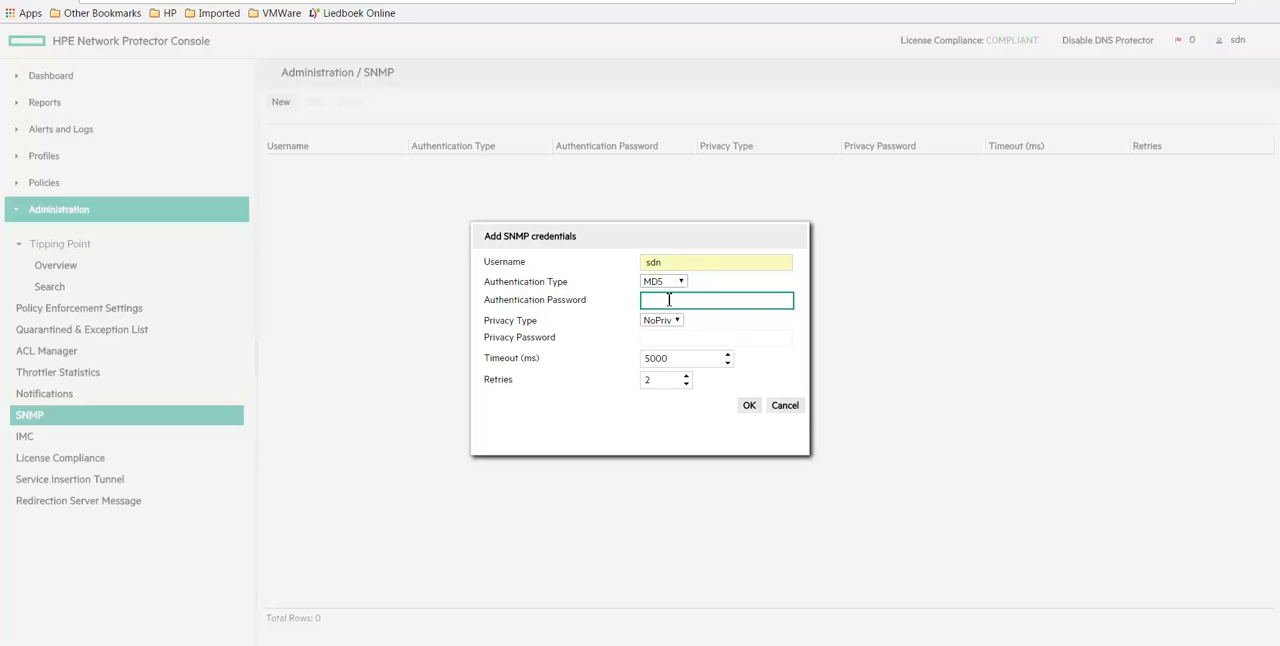
type("•••••")
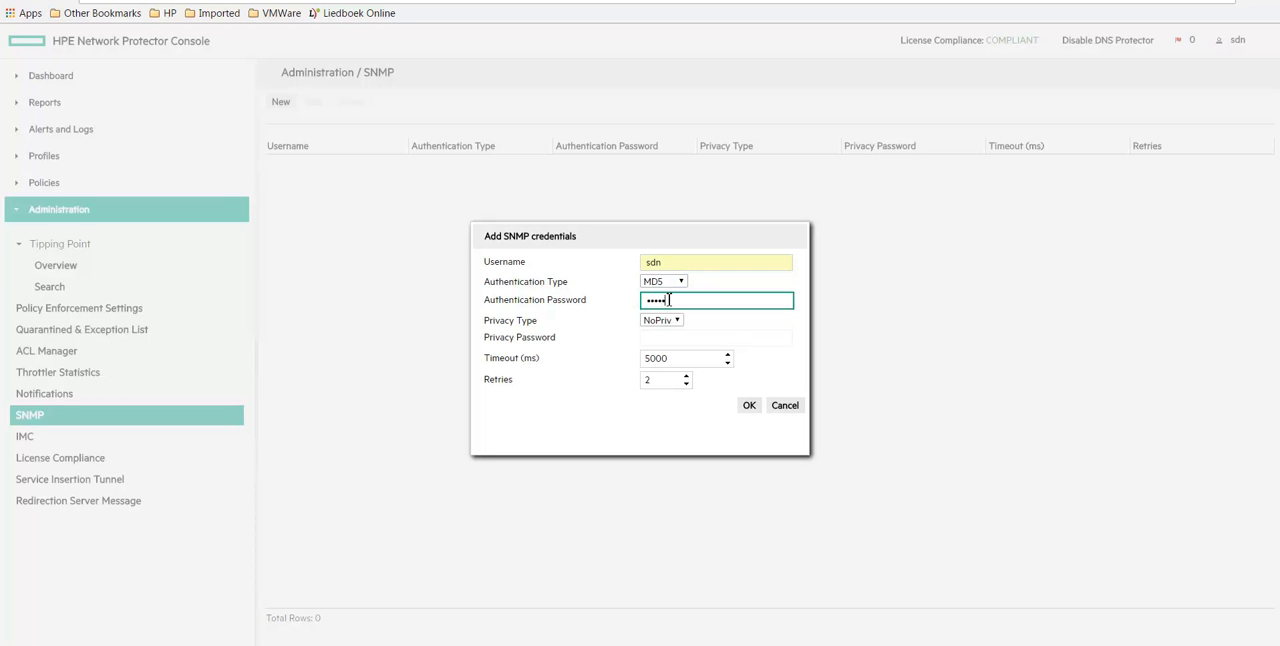
left_click(661, 319)
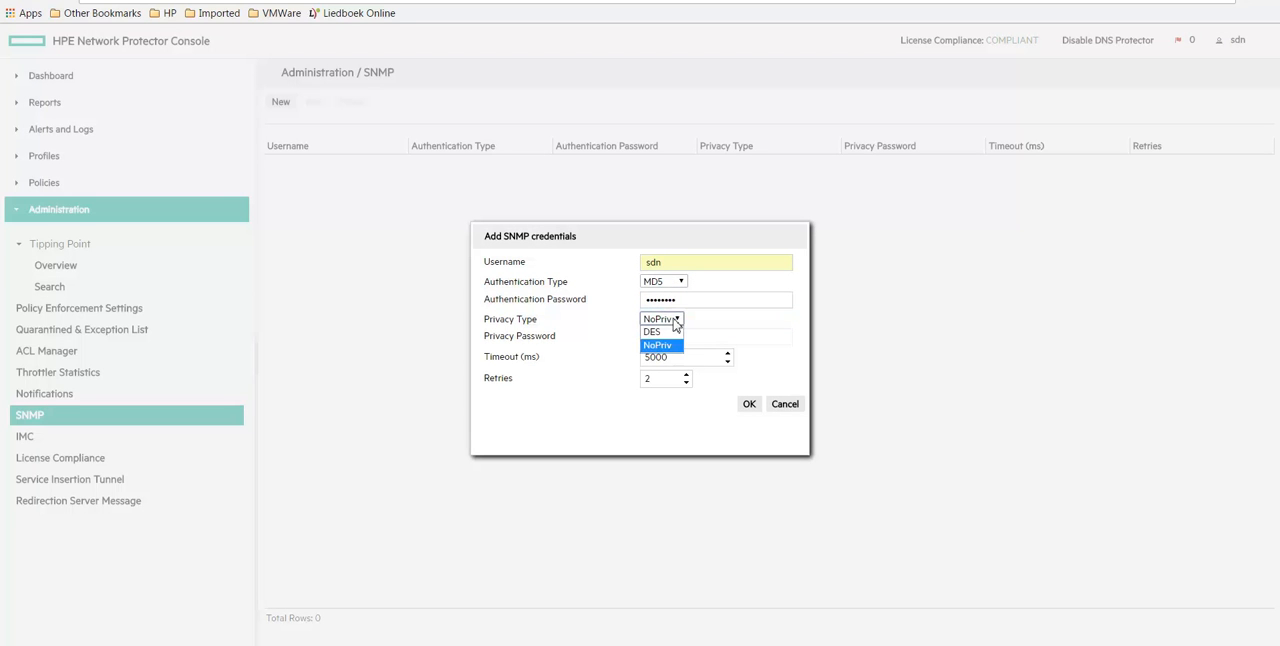
left_click(652, 331)
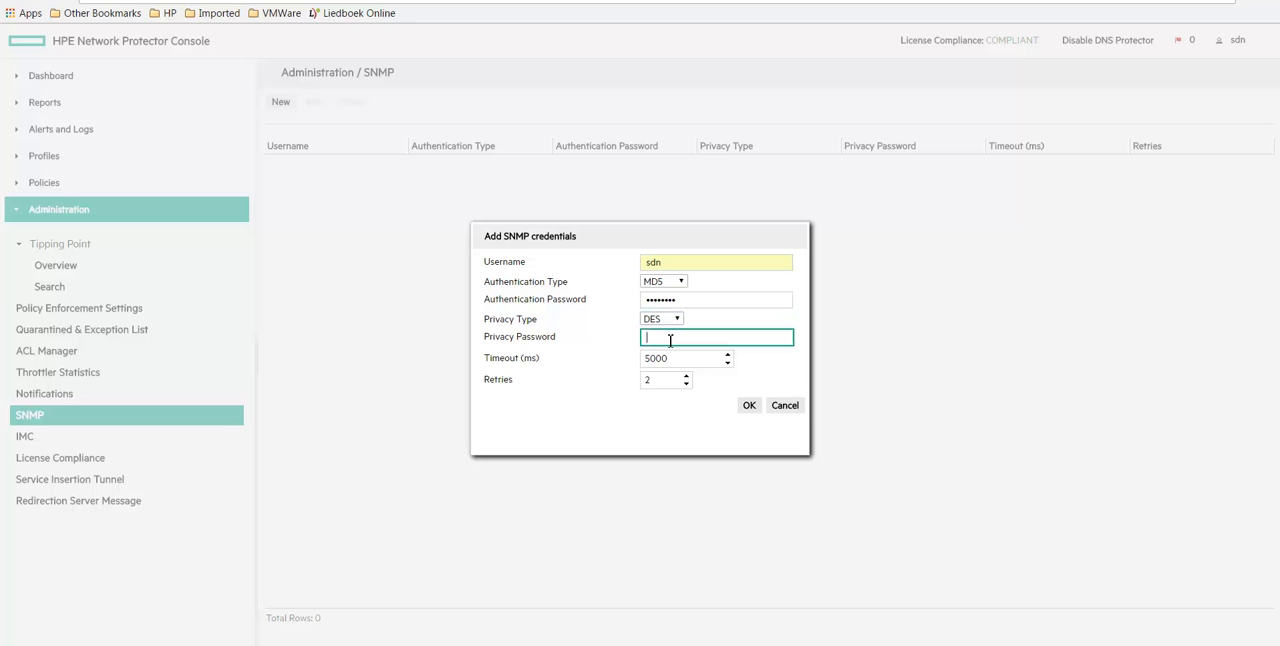
type("4")
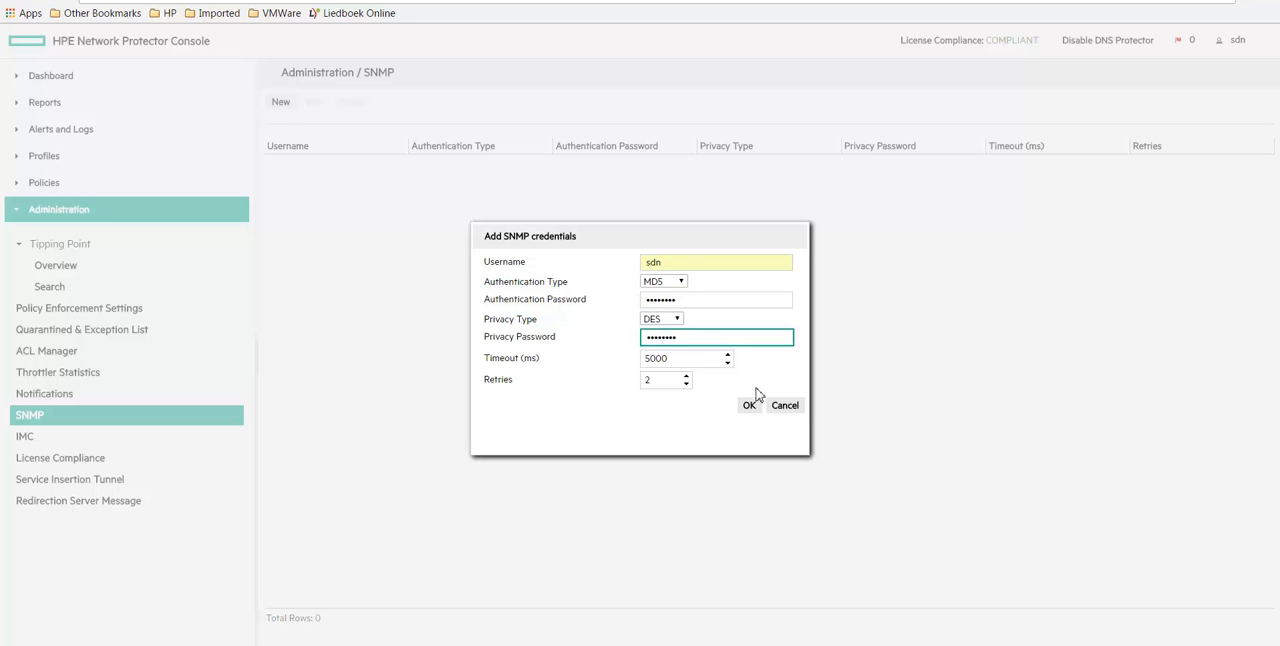
left_click(749, 405)
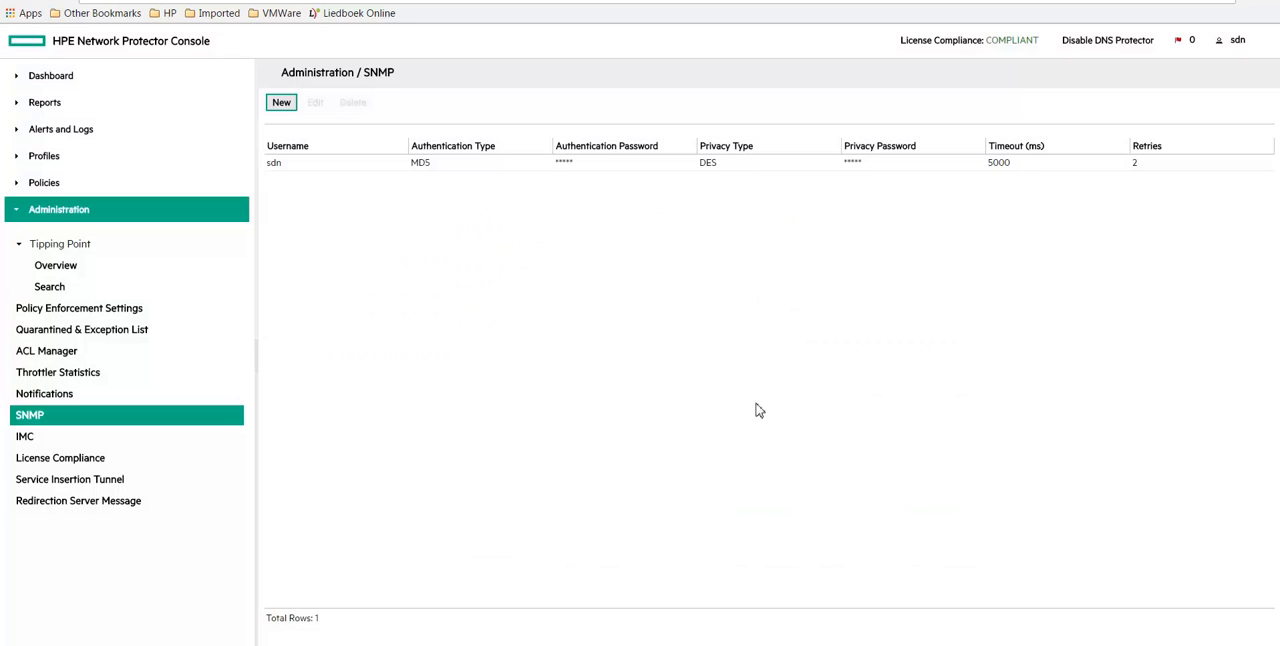
mouse_move(352, 375)
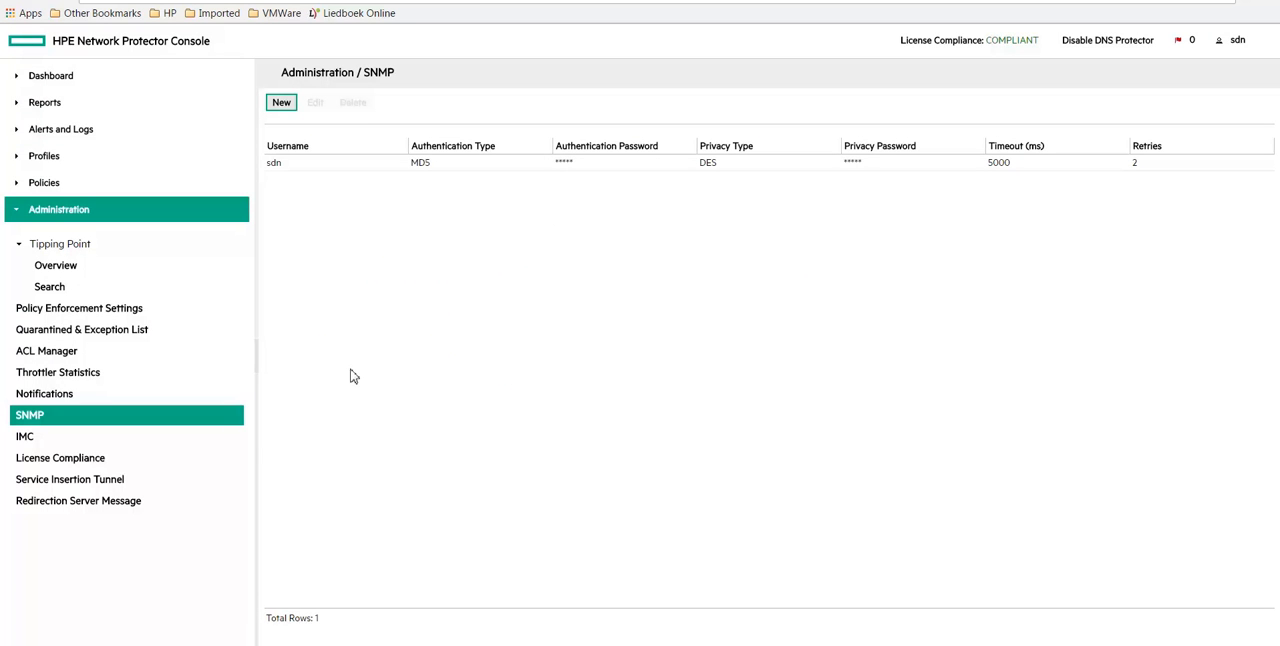
mouse_move(565, 462)
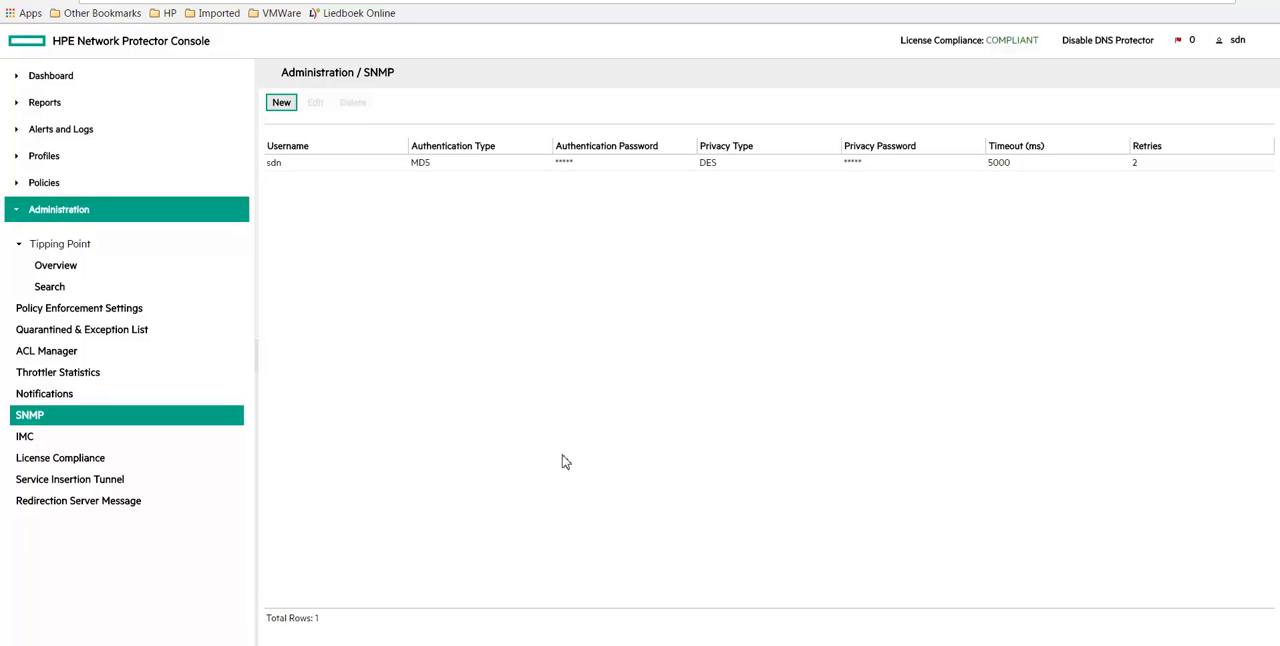
mouse_move(343, 337)
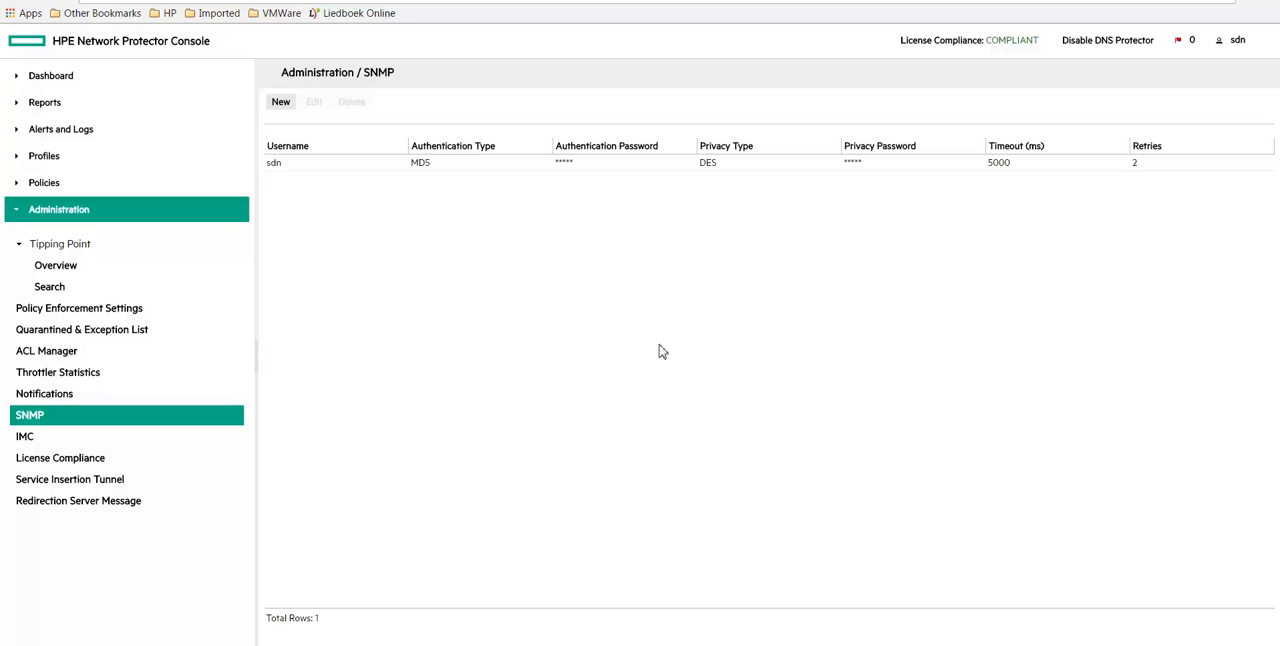
mouse_move(570, 498)
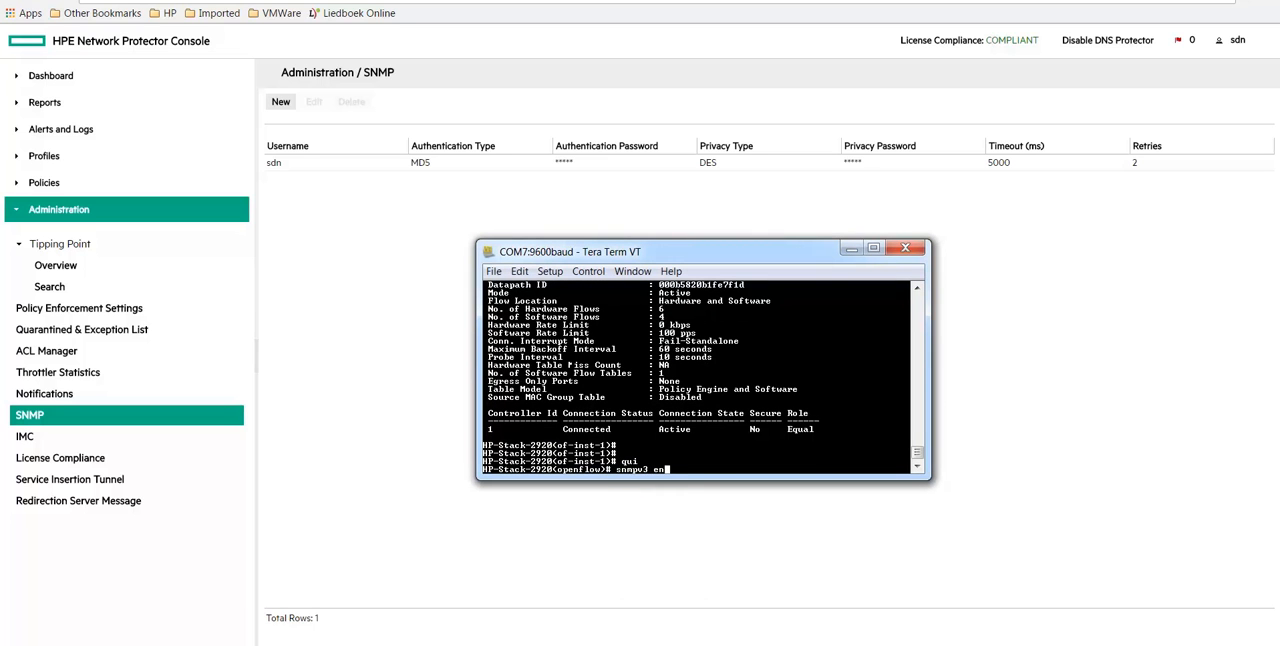
Enter the authentication and privacy passwords at the snmpv3 enable prompts to create user 'initial'.
key("Return")
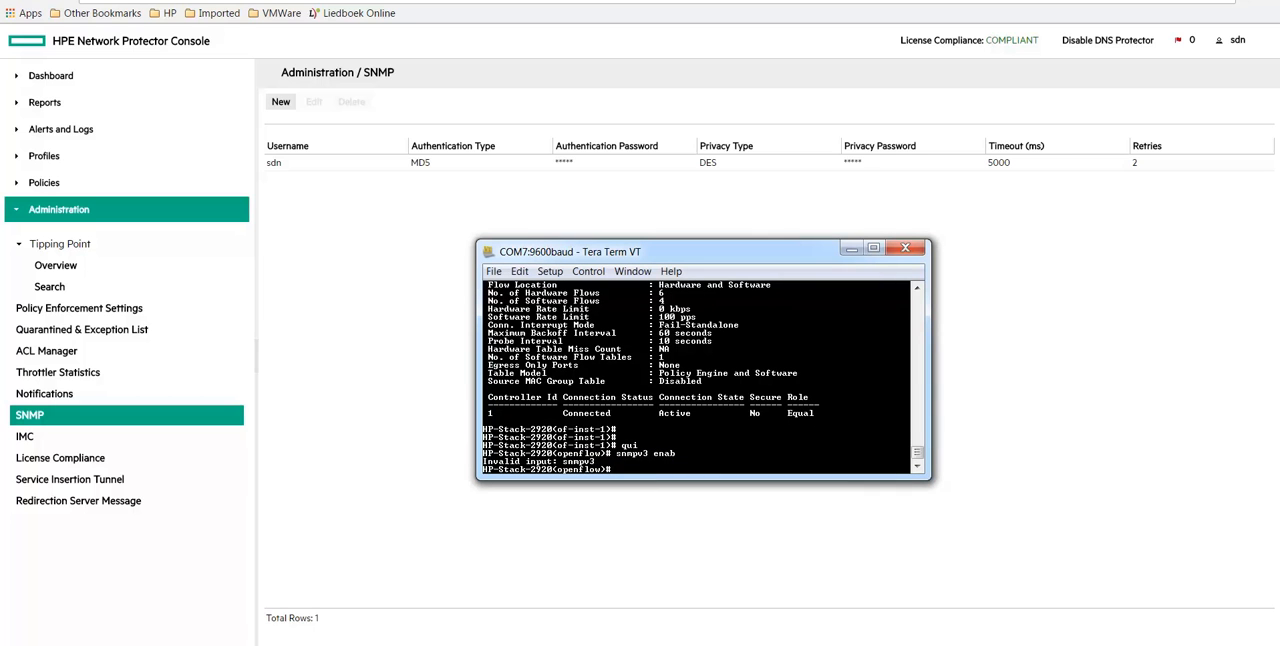
type("qui")
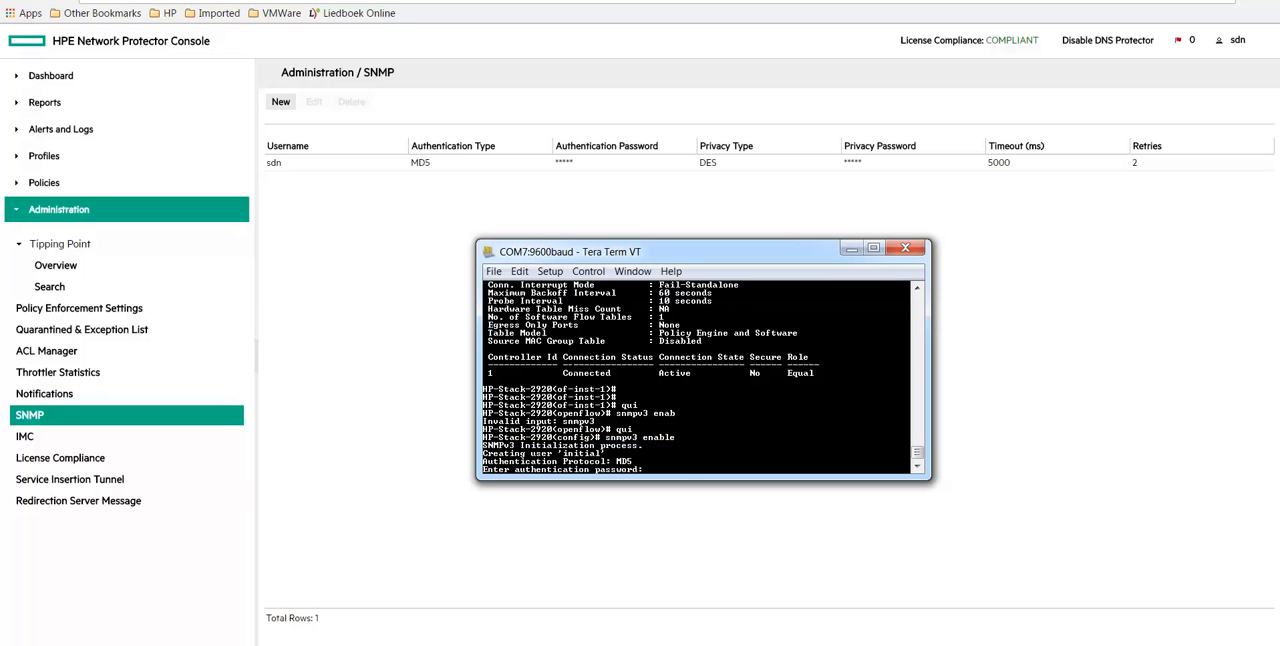
type("********")
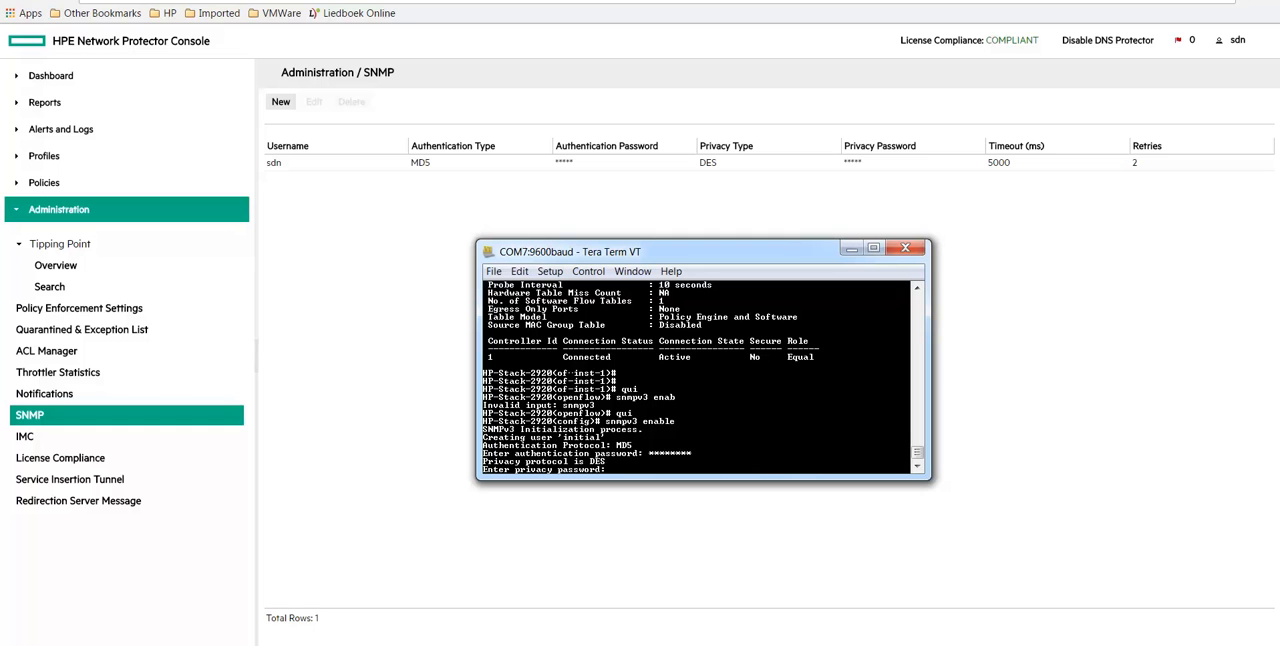
type("****")
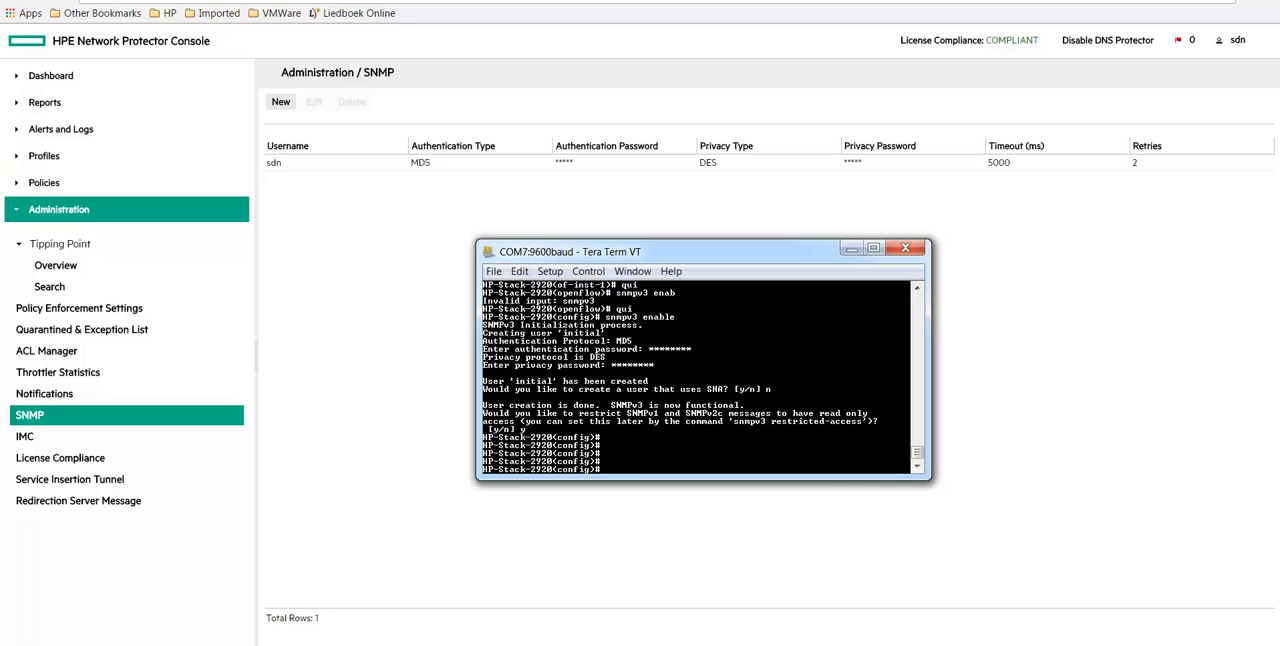
Create SNMPv3 user sdn with MD5 authentication and DES privacy passwords.
type("snmpv")
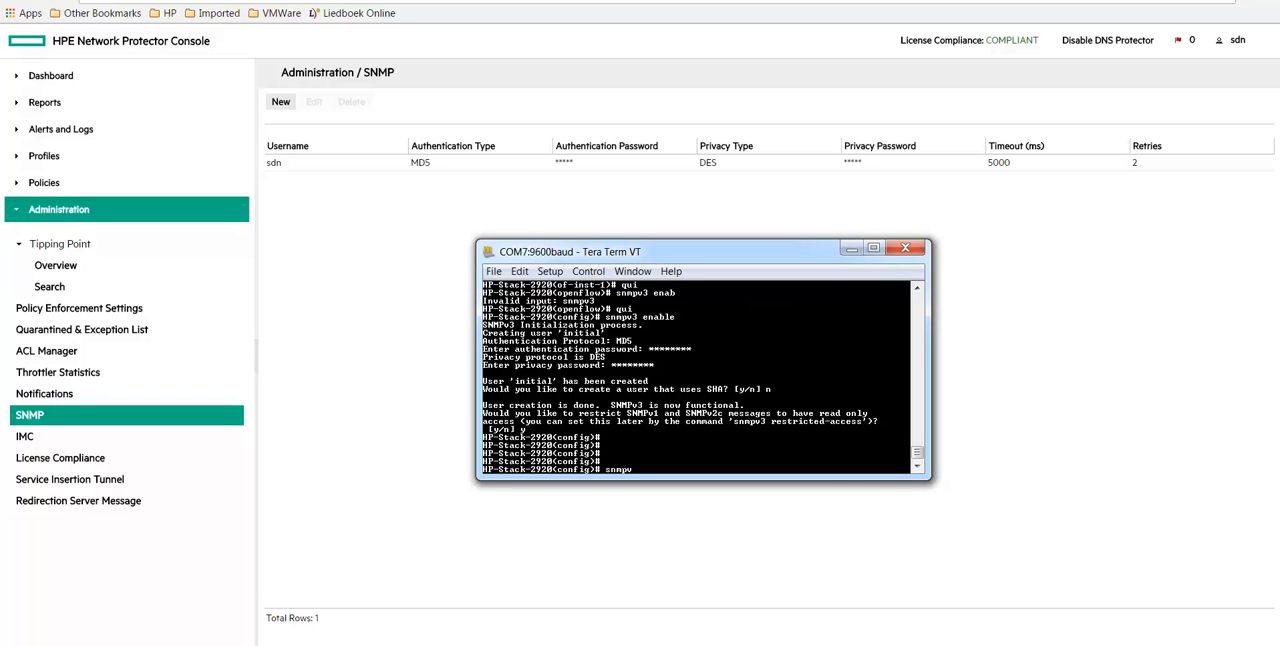
type("user")
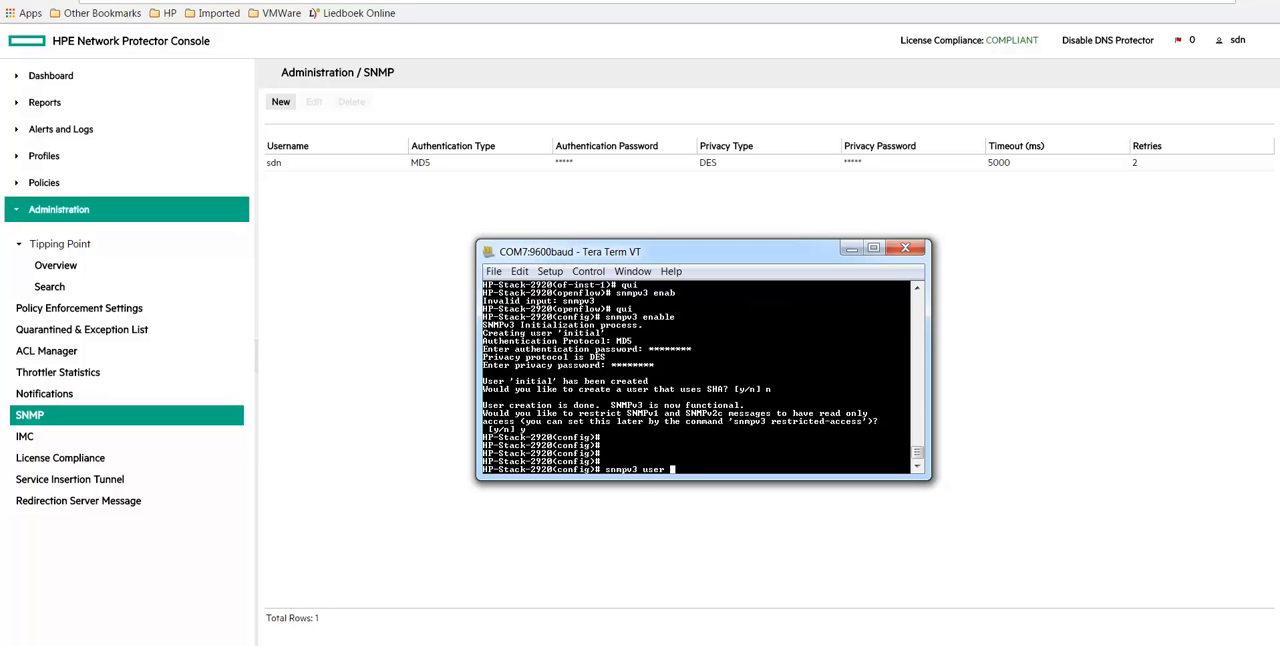
type("sdn")
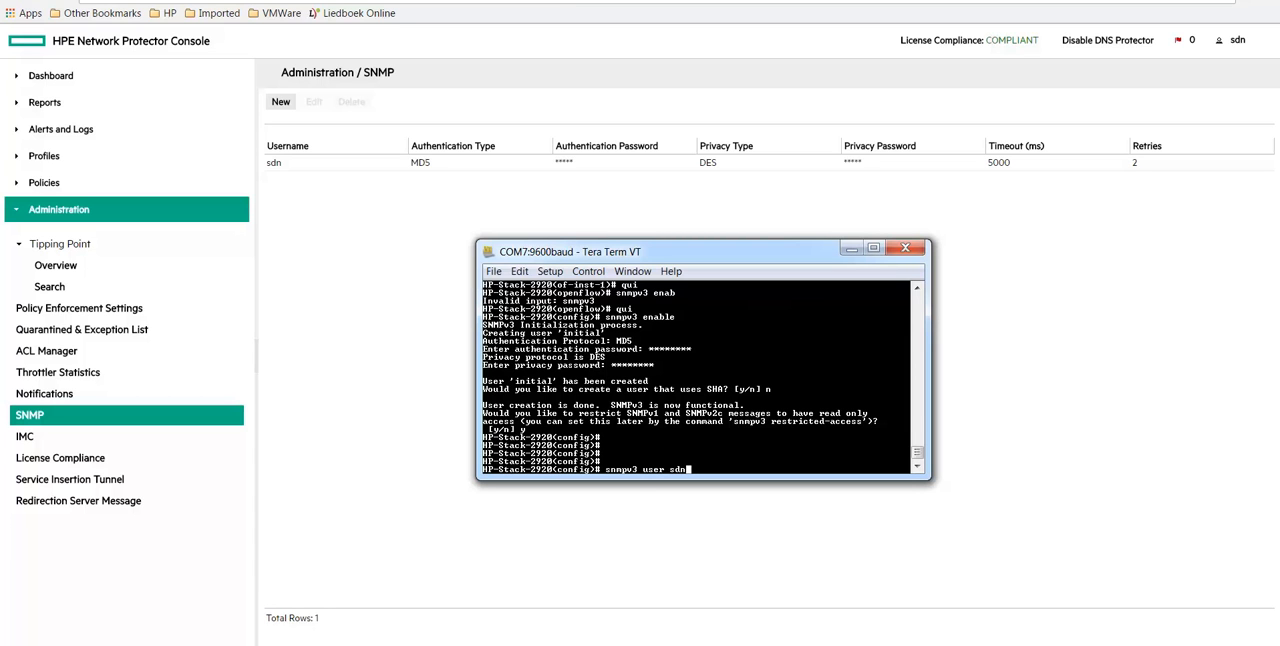
type("auth")
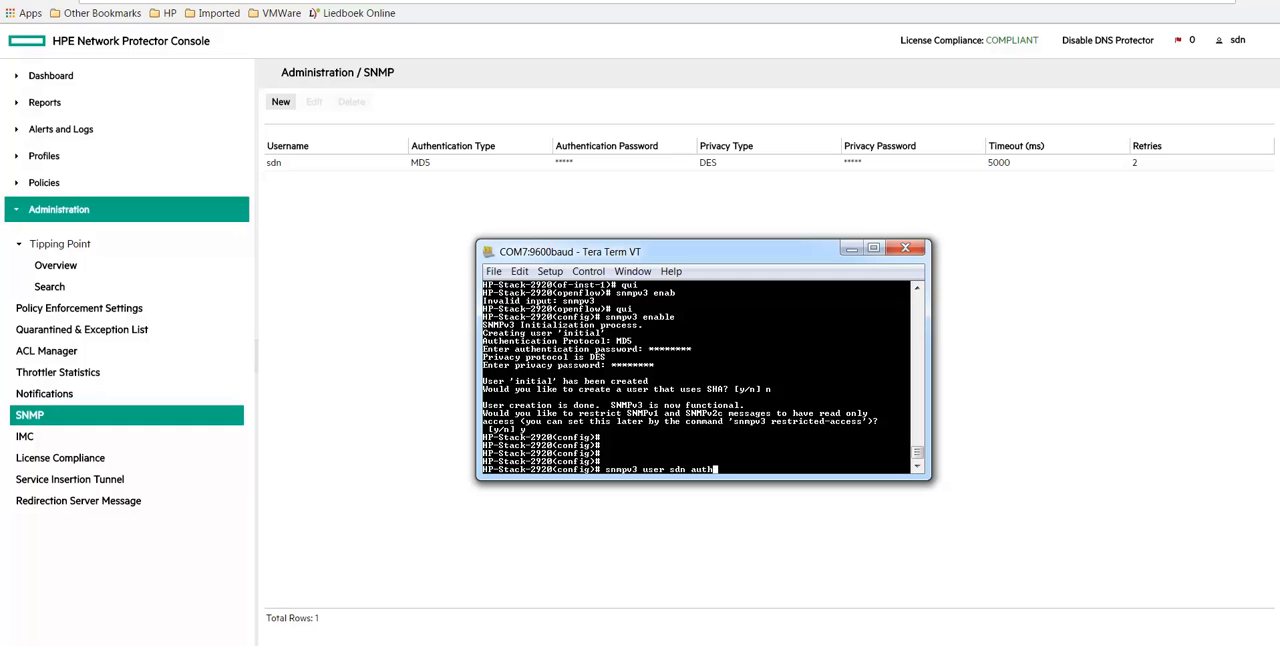
type("md5")
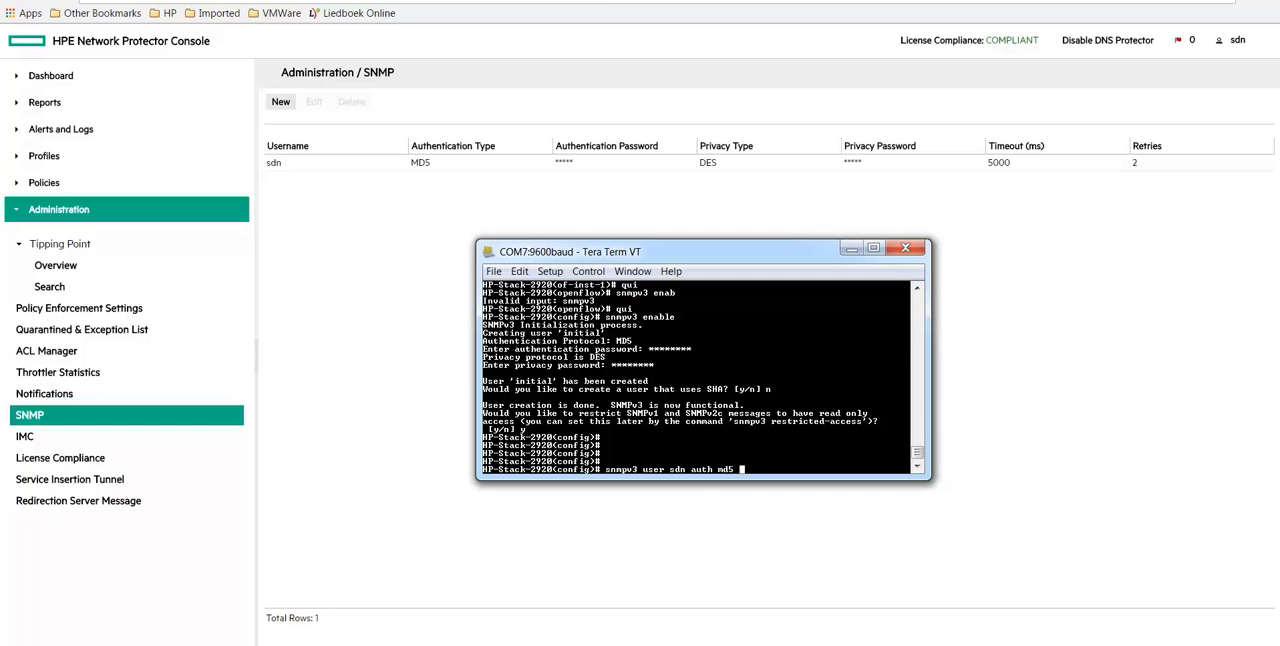
type("password")
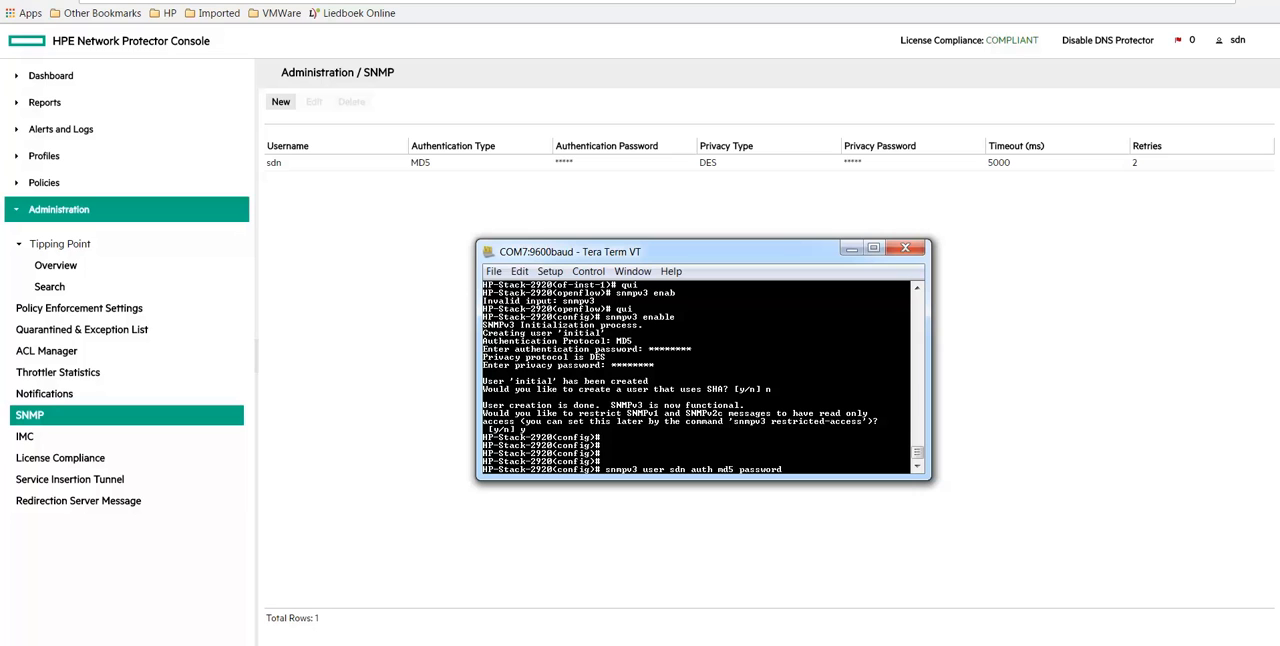
type("priv")
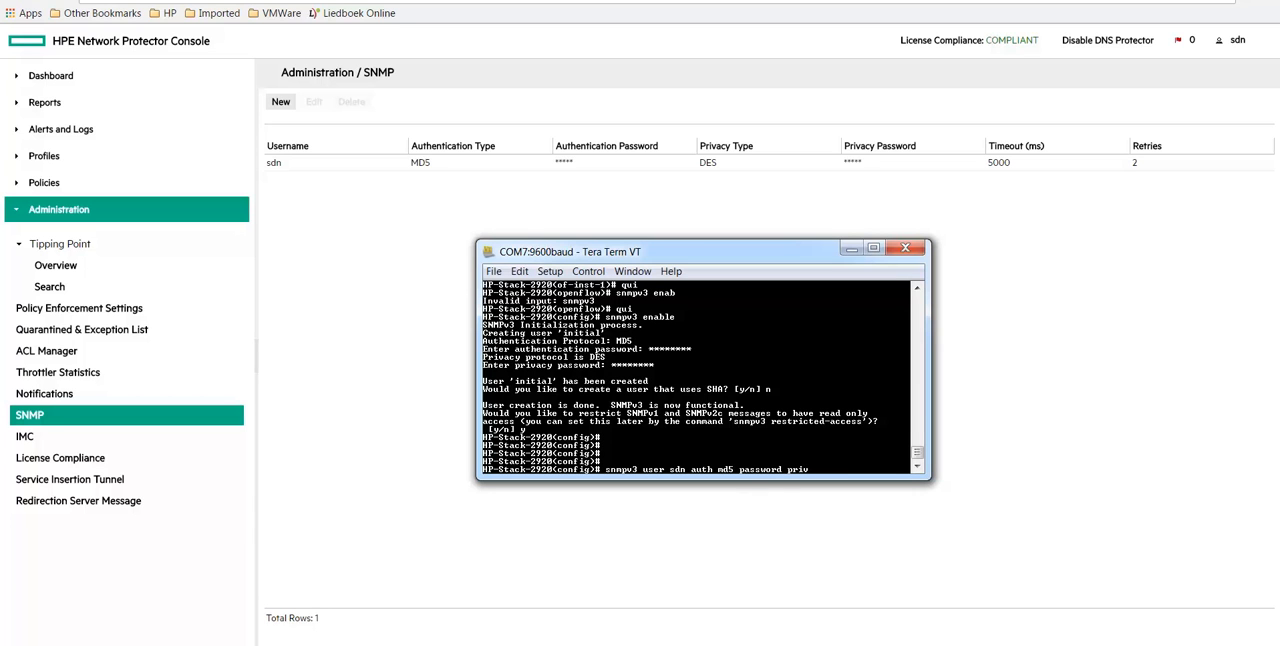
type("des password")
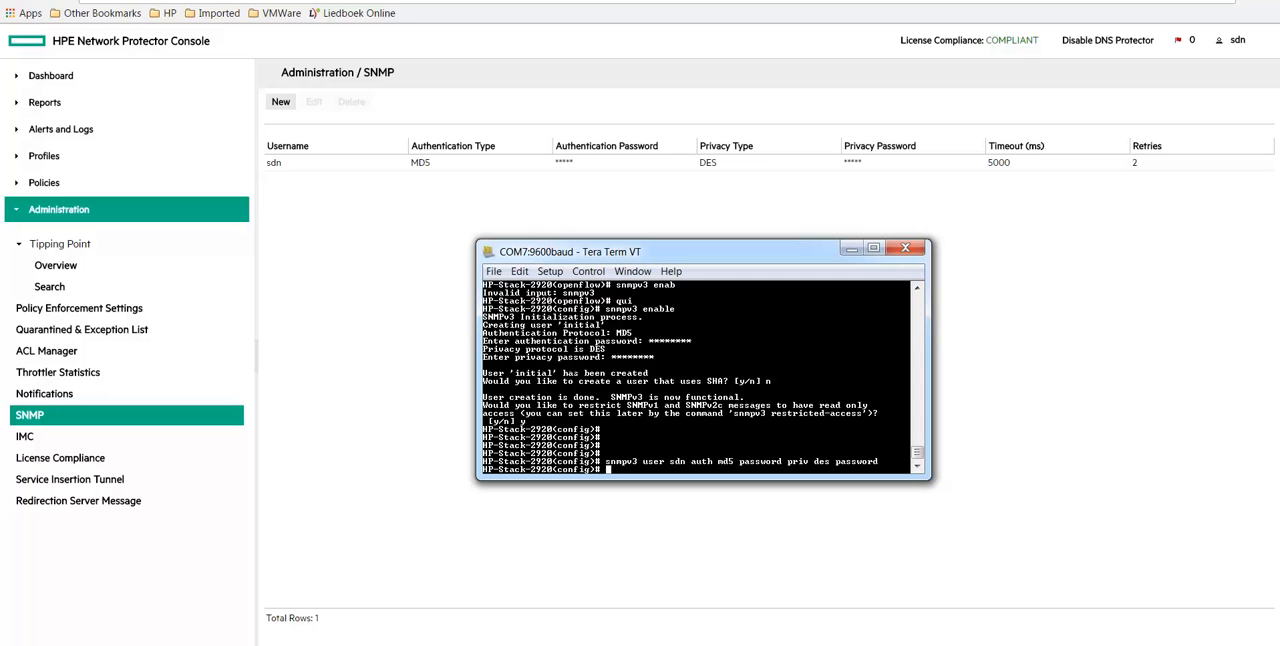
Add user sdn to the managerpriv group with sec-model ver3.
type("snmpv3 grou managerpriv")
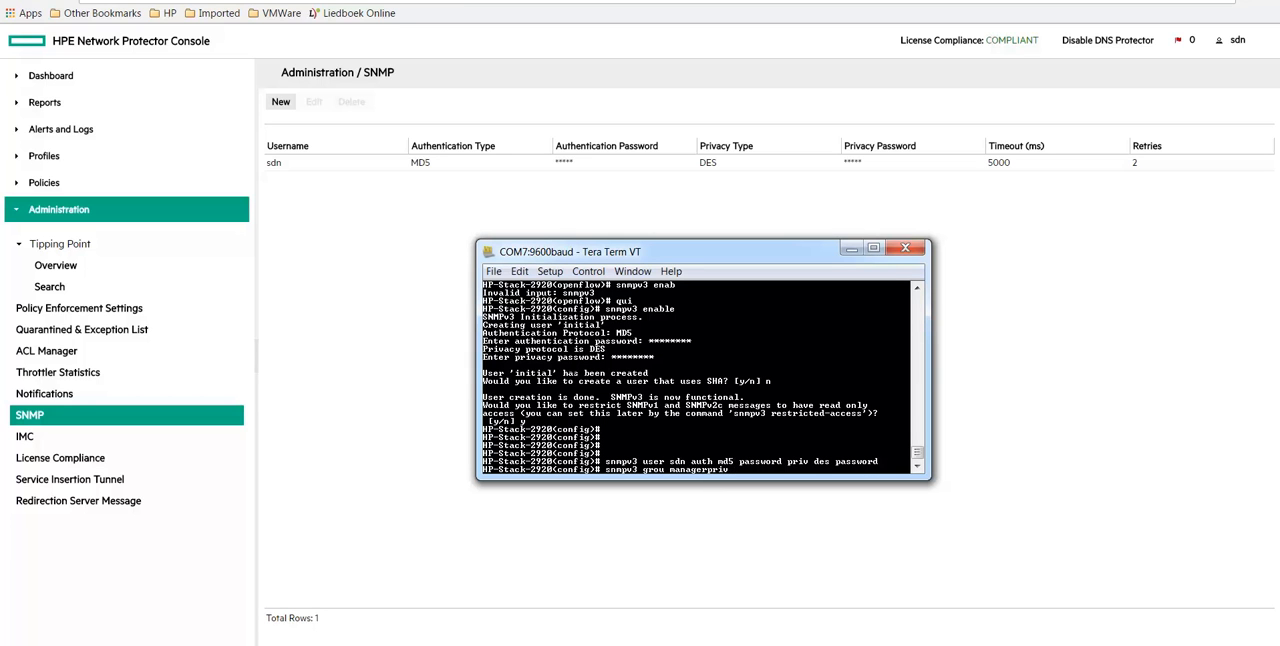
type("user sdn s")
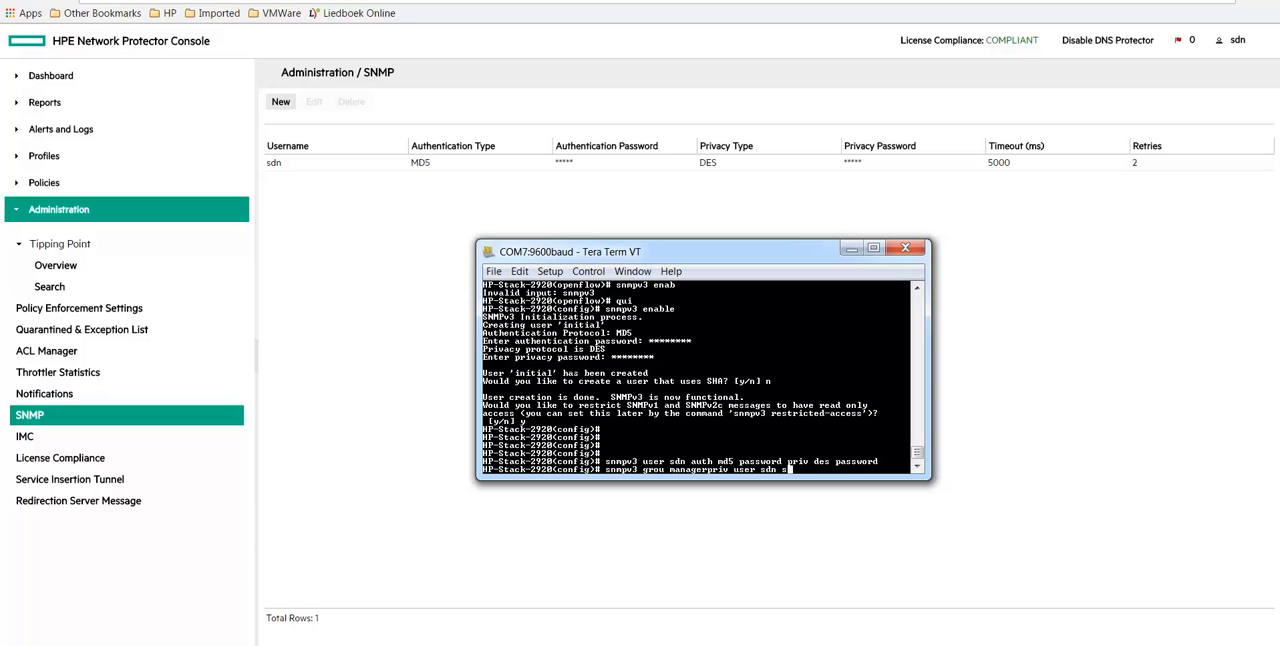
type("sec-model ve")
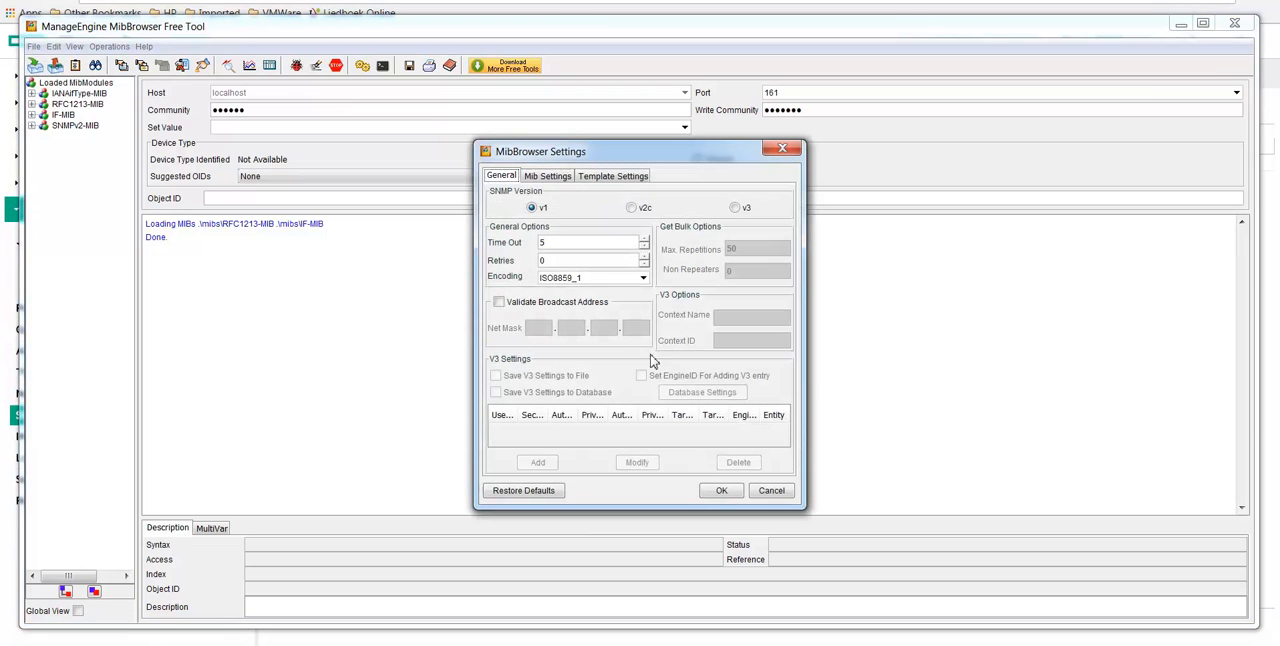
Add a v3 entry for host 10.10.10.1, user sdn, MD5 authentication and DES privacy.
left_click(735, 207)
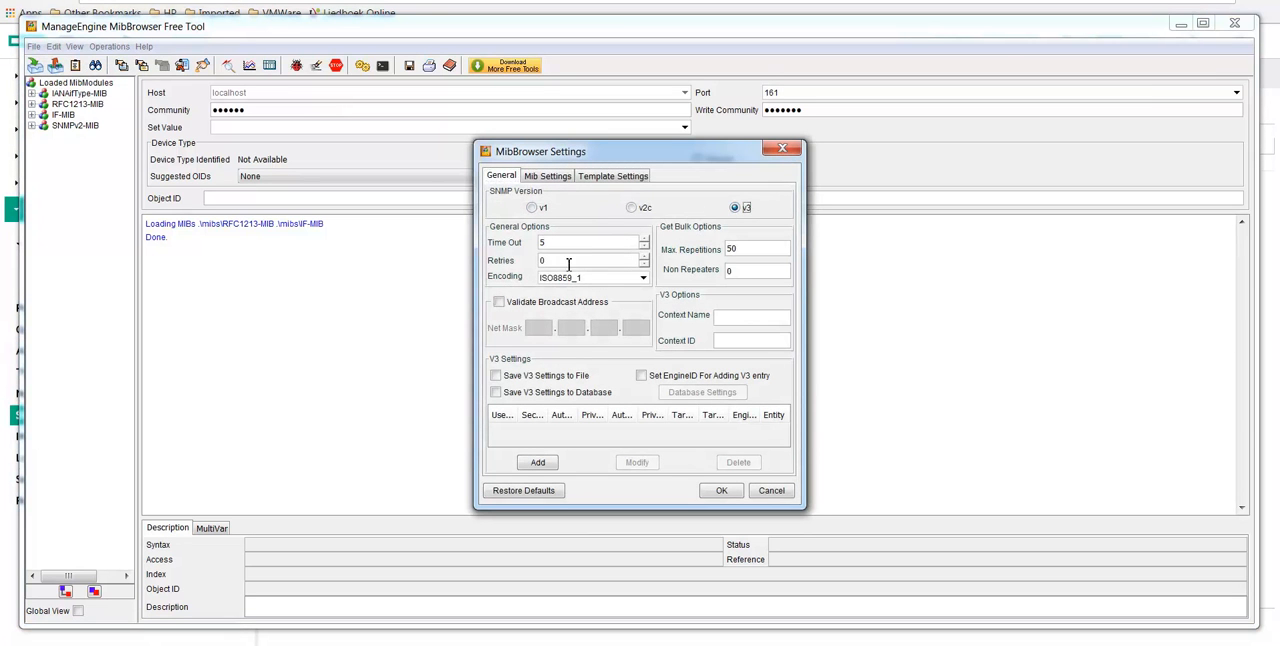
left_click(537, 462)
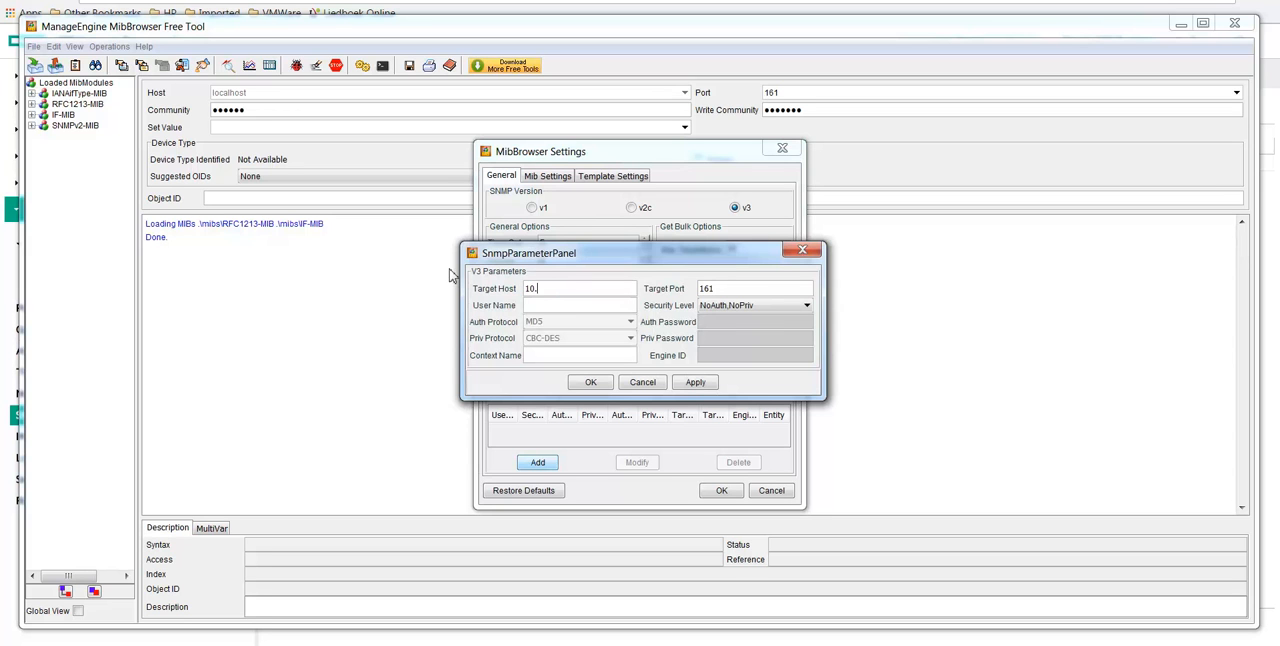
type("10.10.1")
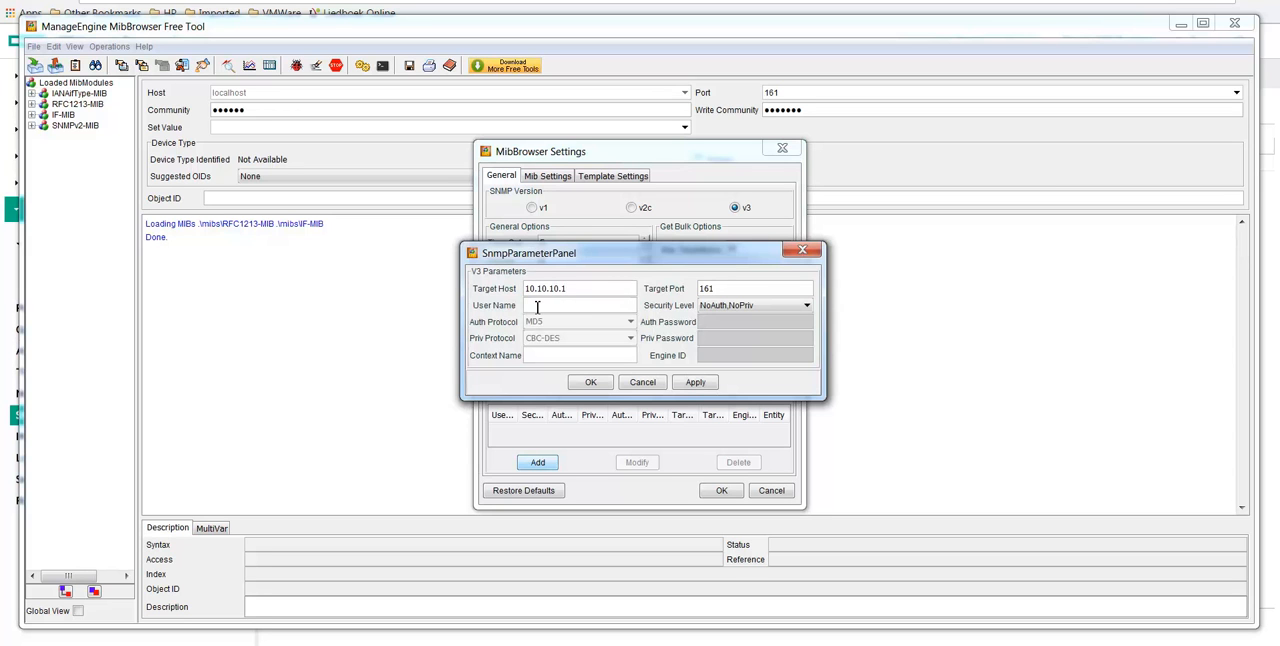
type("sdn")
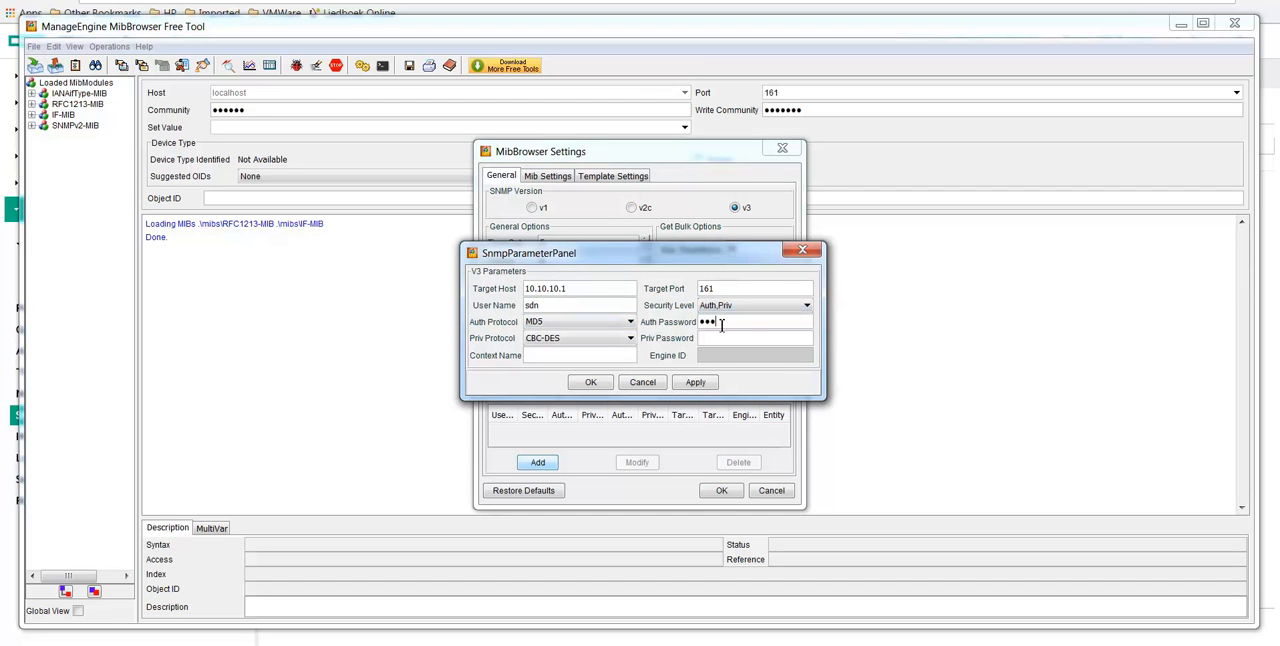
type("••••")
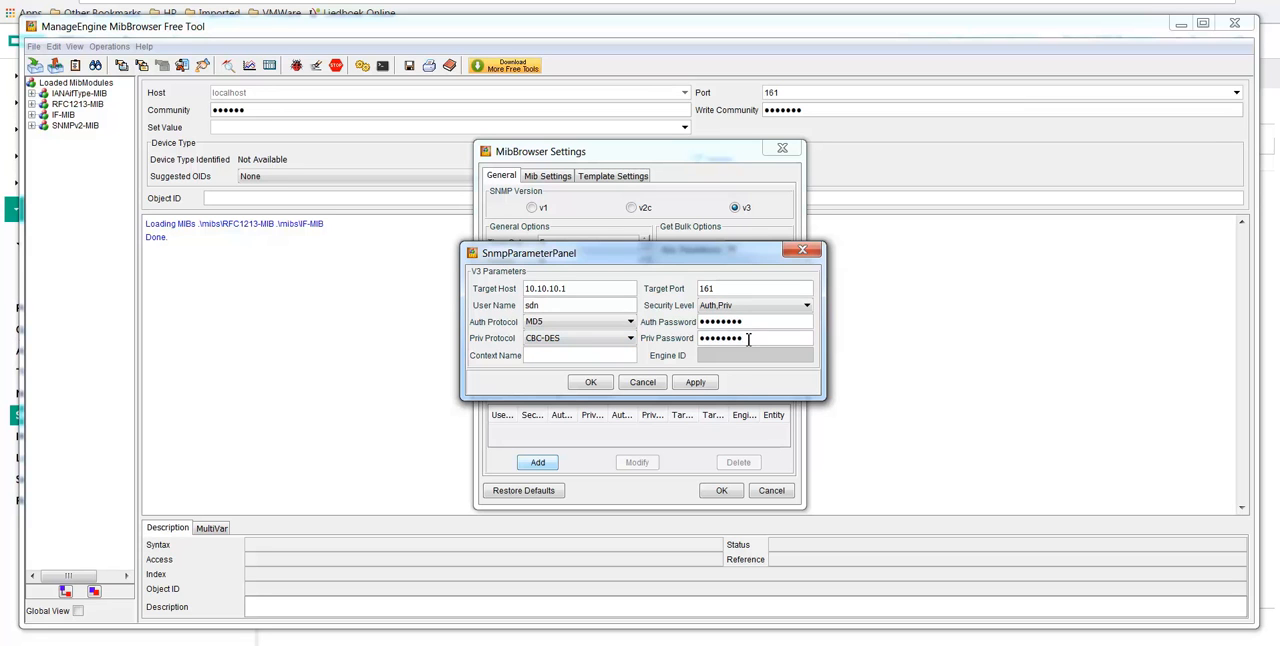
left_click(590, 382)
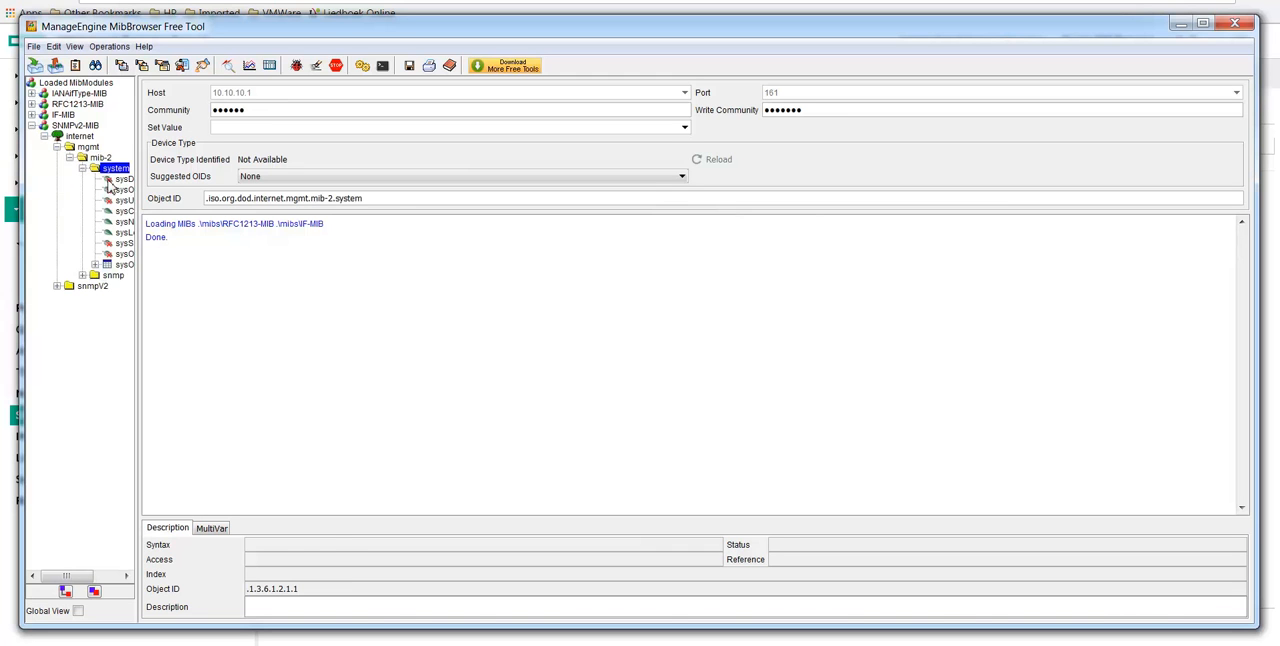
Select sysDescr in the SNMPv2-MIB system group to query the switch description.
left_click(124, 178)
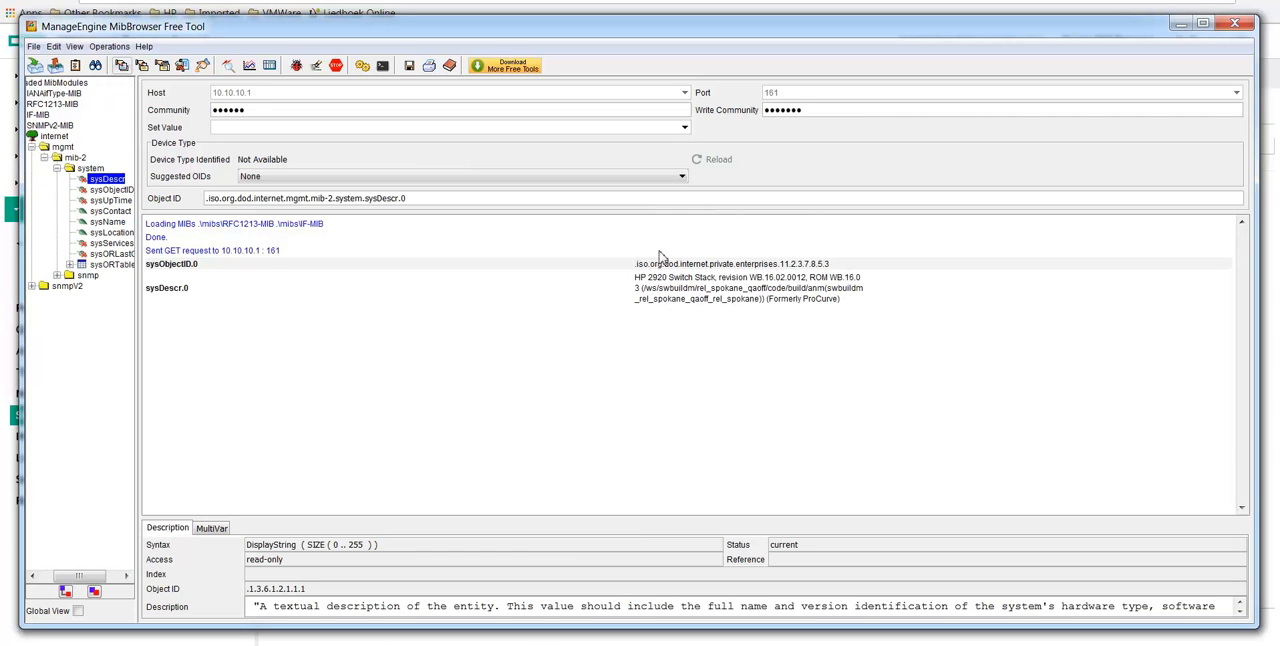
mouse_move(641, 353)
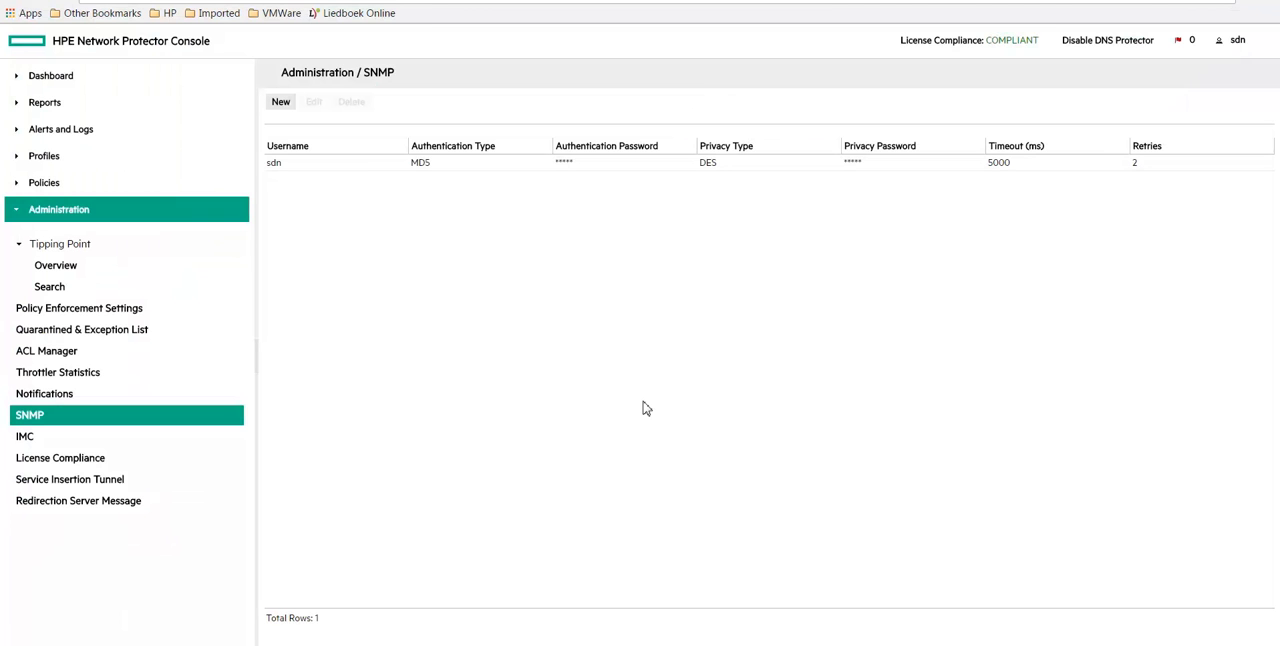
mouse_move(72, 128)
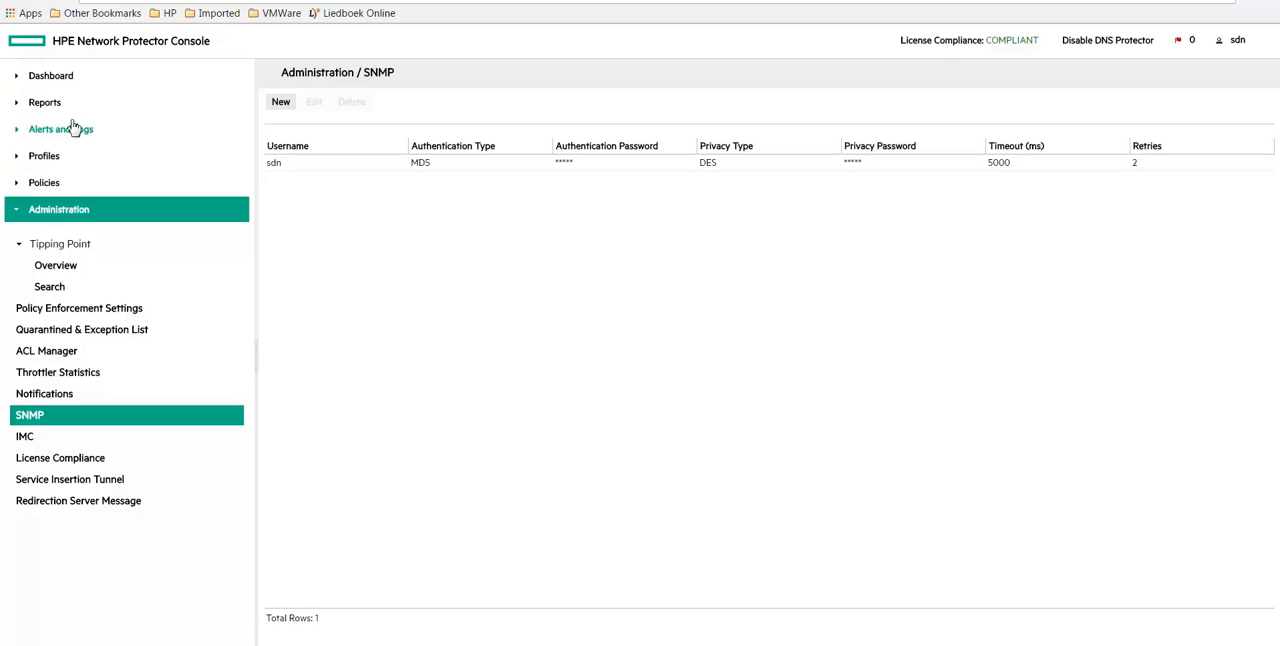
Open the Dashboard's Device Status to confirm the HP 2920 at 10.10.10.1 has SI enabled.
left_click(50, 75)
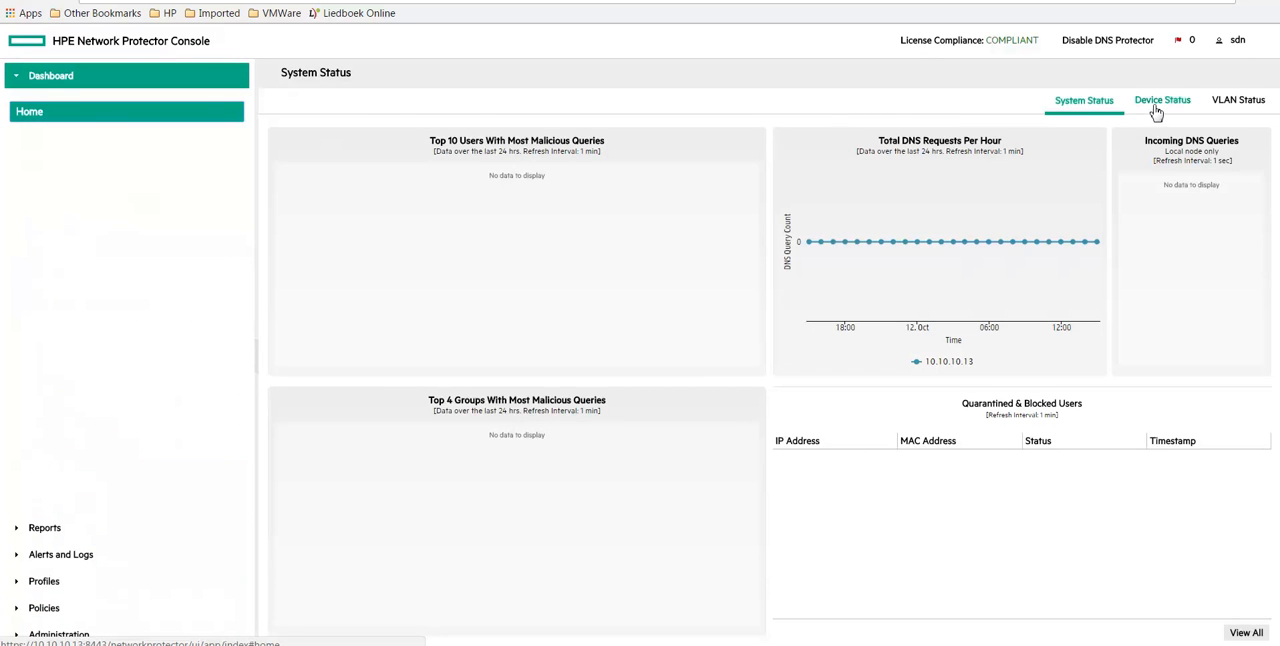
left_click(1162, 100)
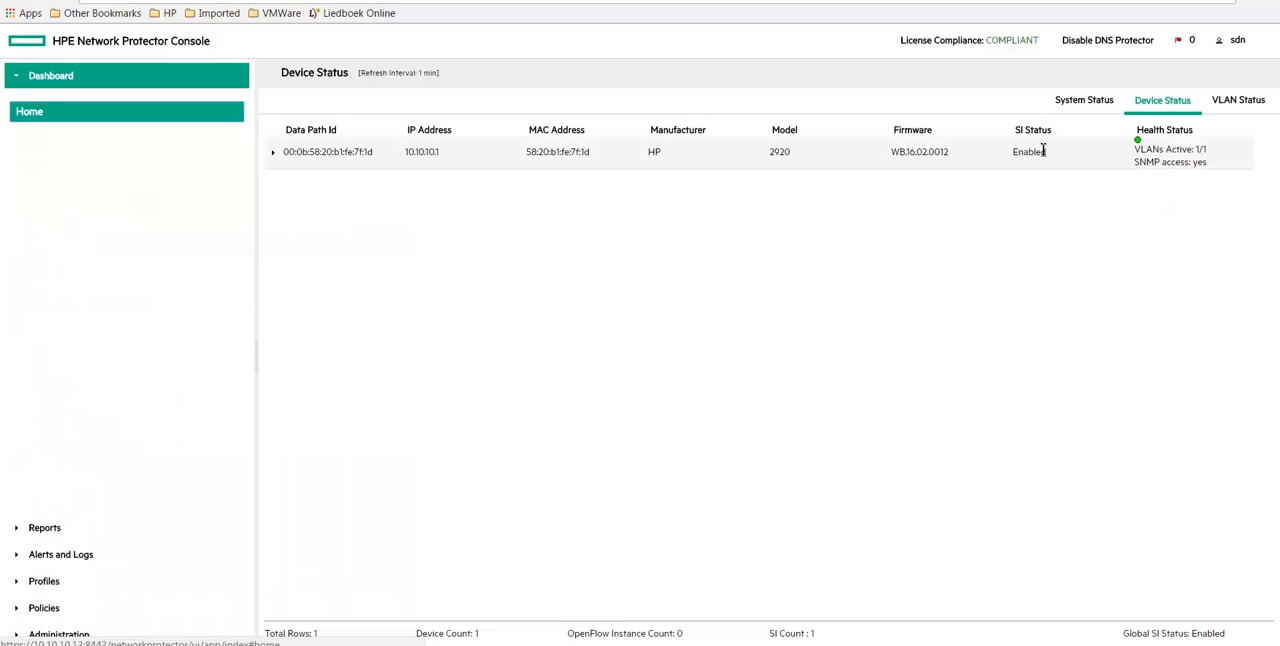
mouse_move(1155, 179)
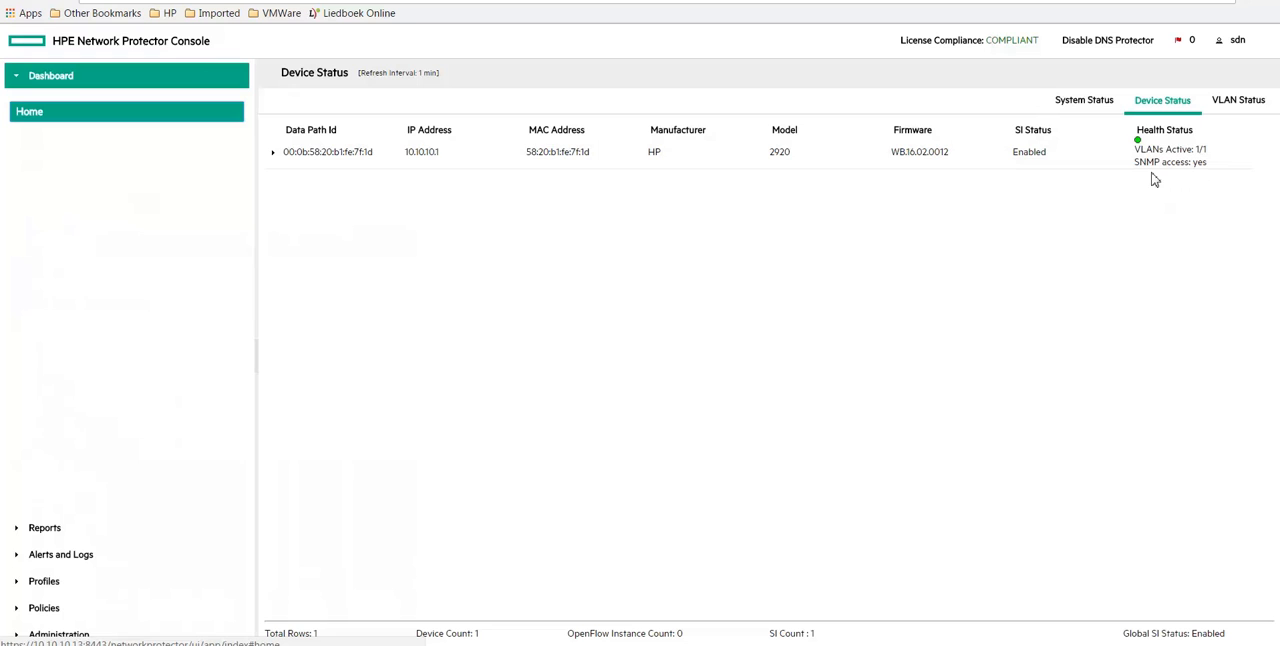
mouse_move(595, 470)
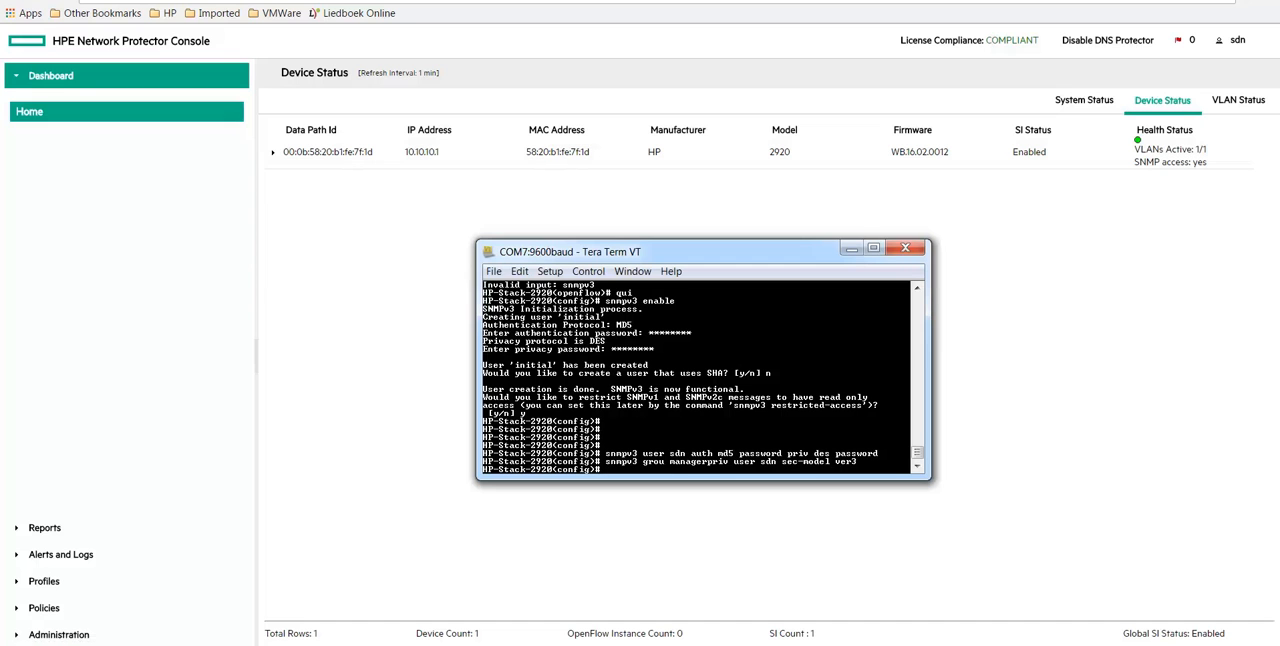
Run 'show int t' and highlight the ServiceTunnel01 destination address 10.10.10.13.
type("show int t")
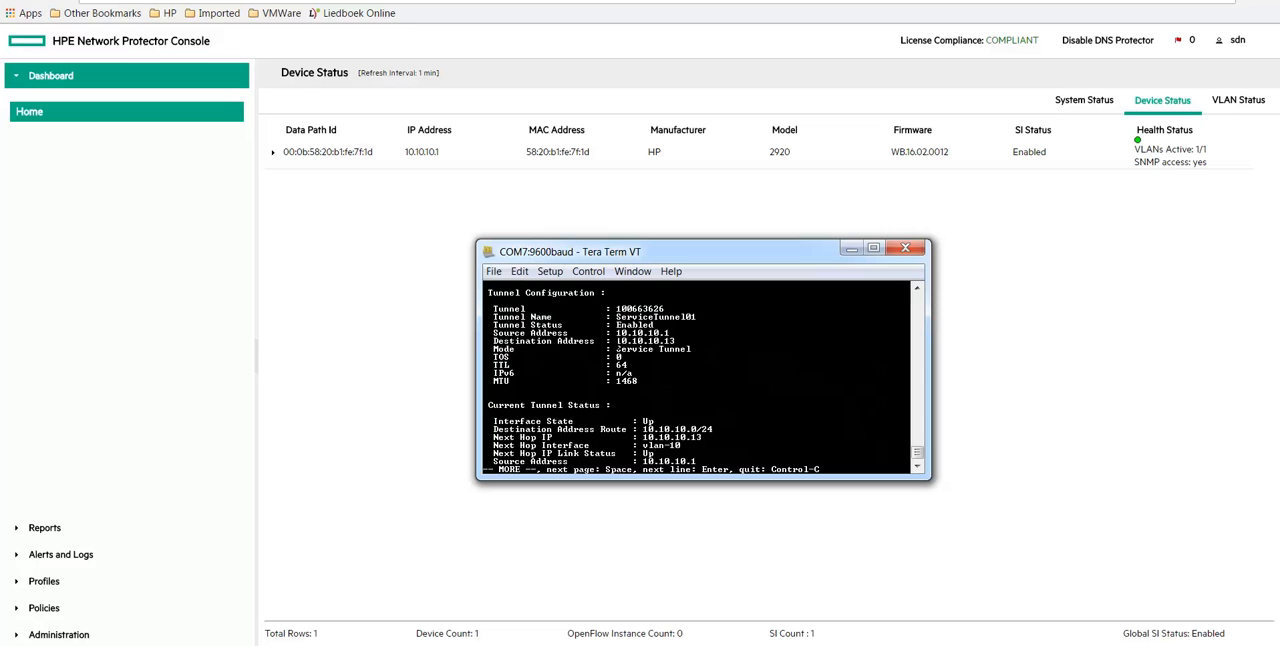
double_click(644, 340)
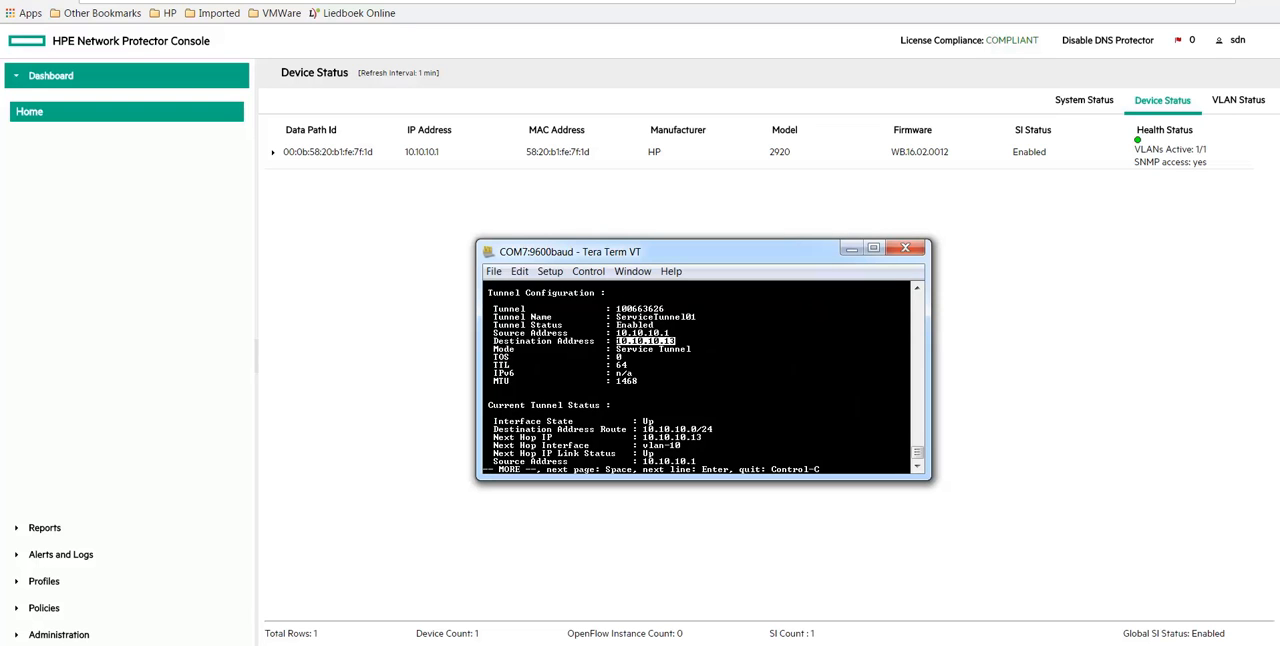